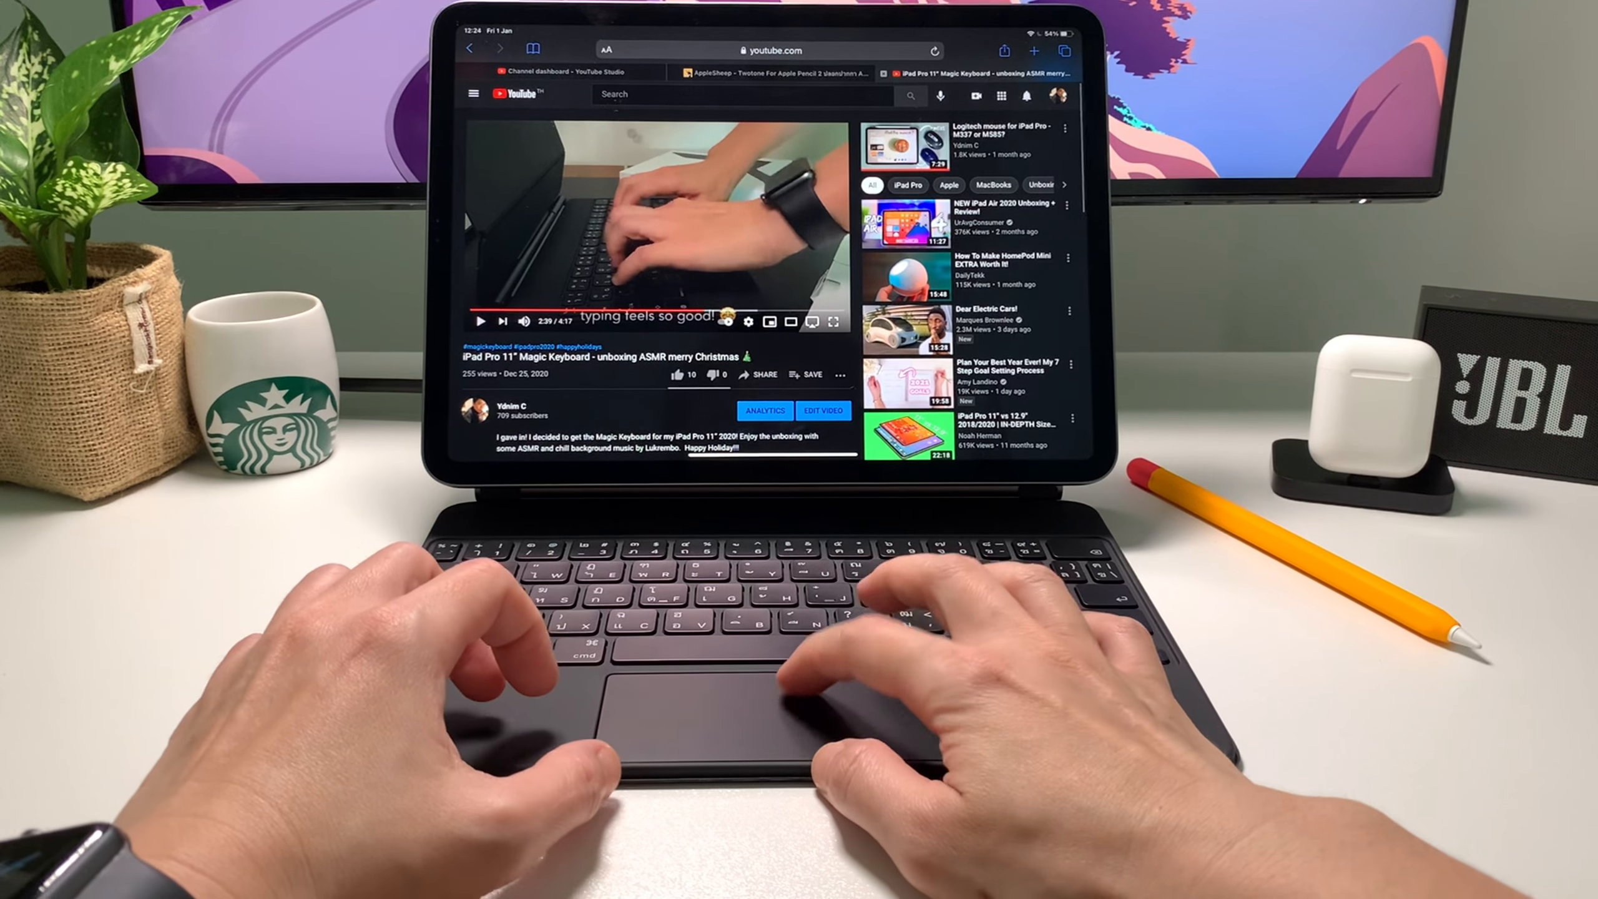
# Reach the Magic Keyboard unboxing video's editor from the dashboard and Content list and bring up custom blur
pyautogui.click(550, 71)
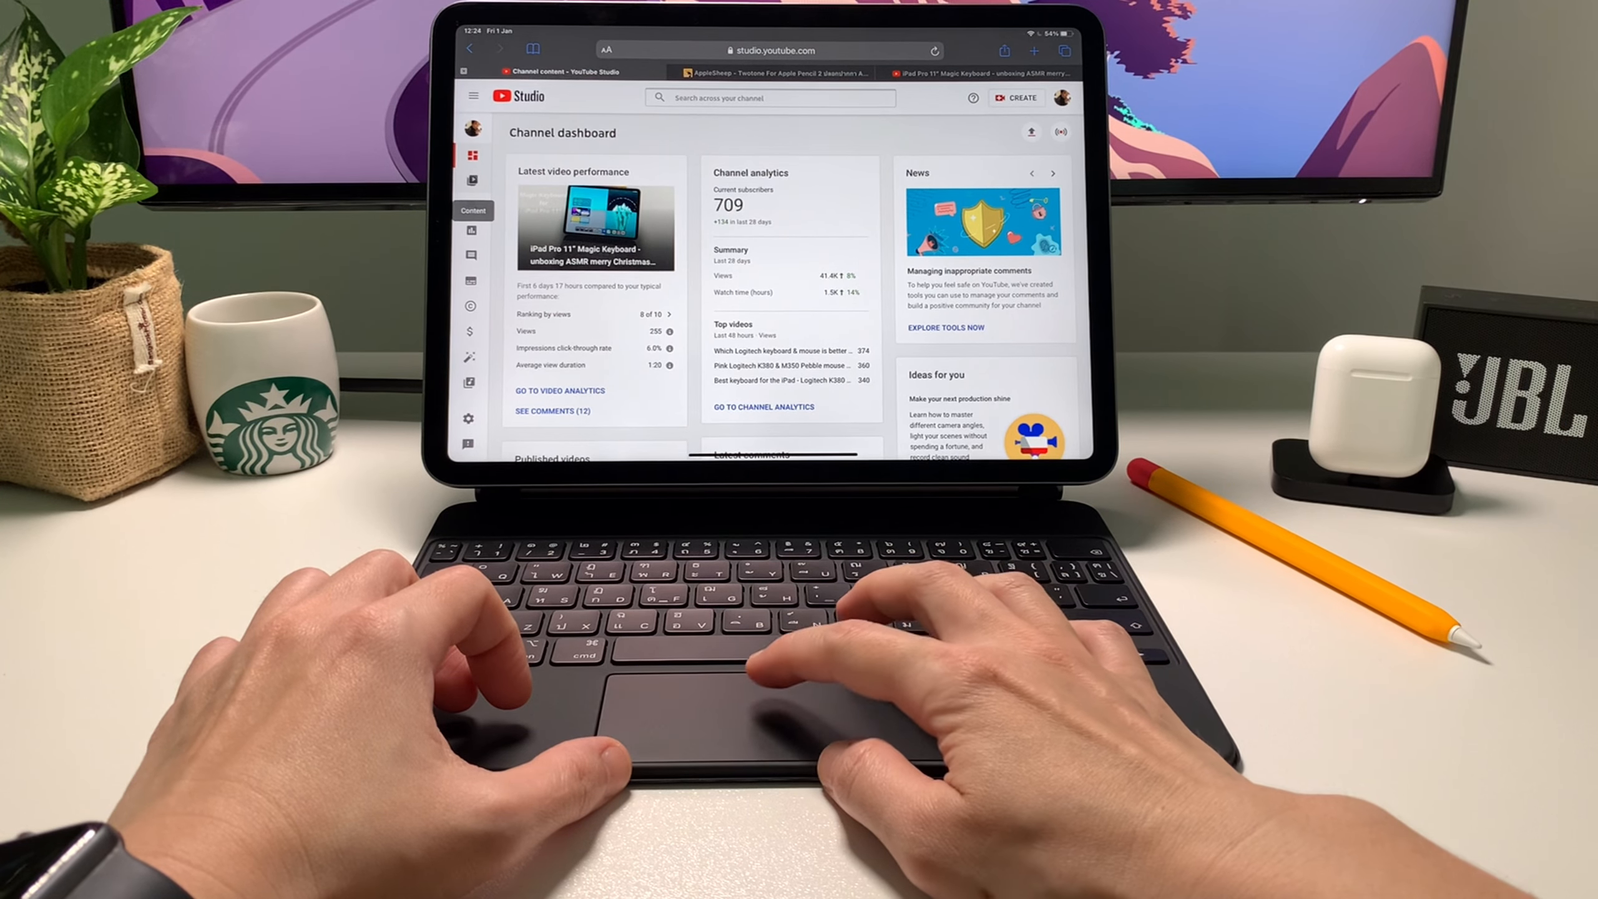
pyautogui.click(473, 179)
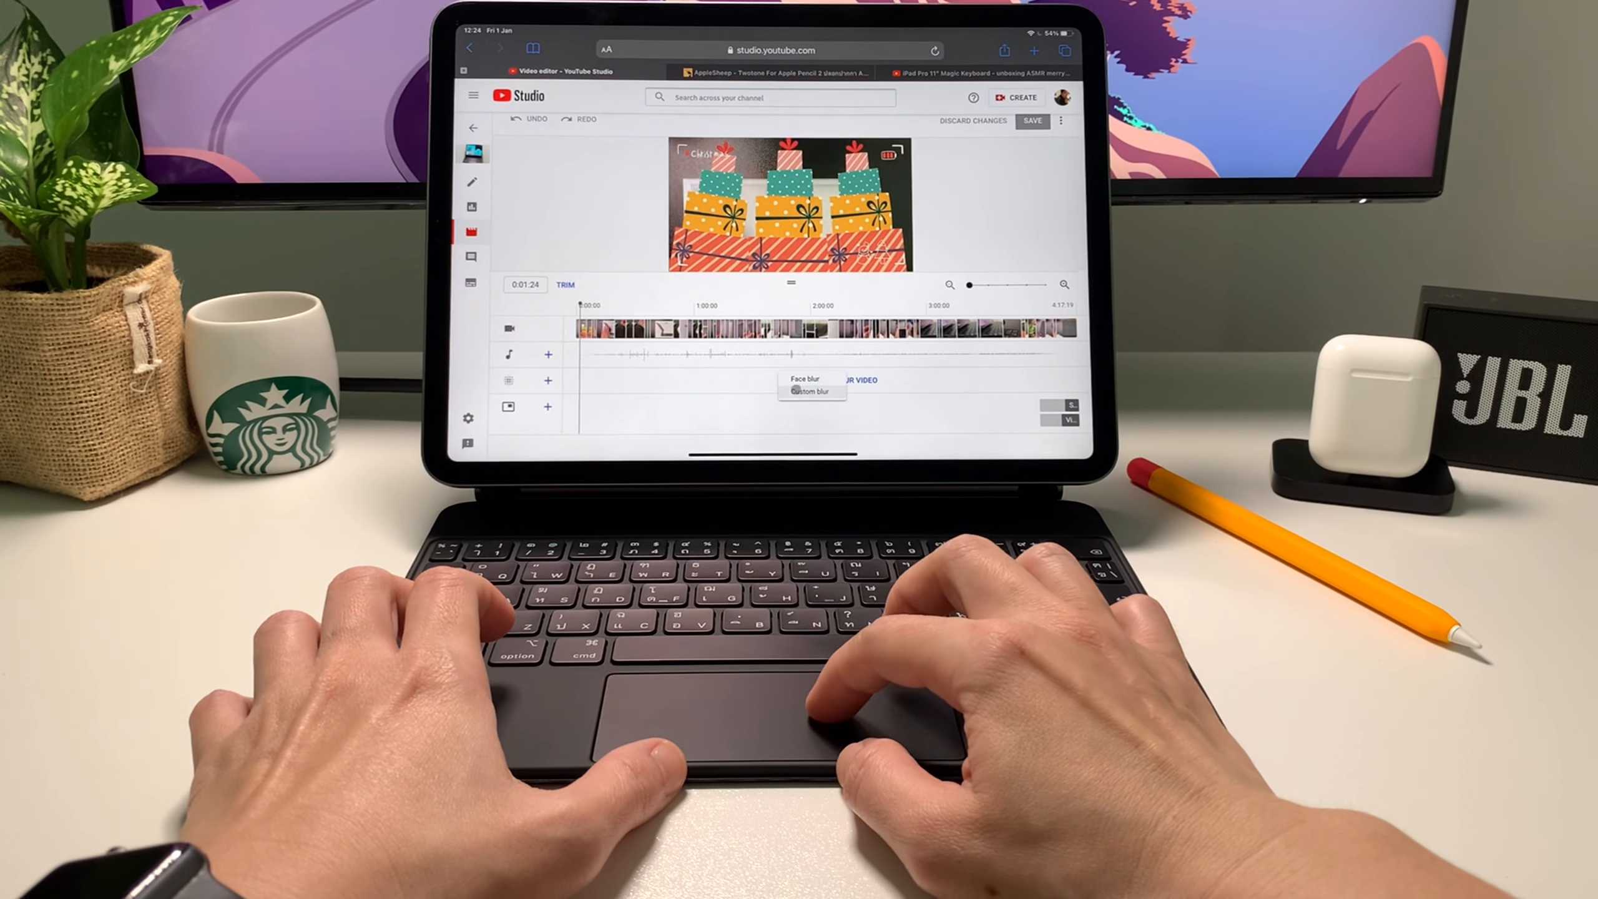
pyautogui.click(812, 388)
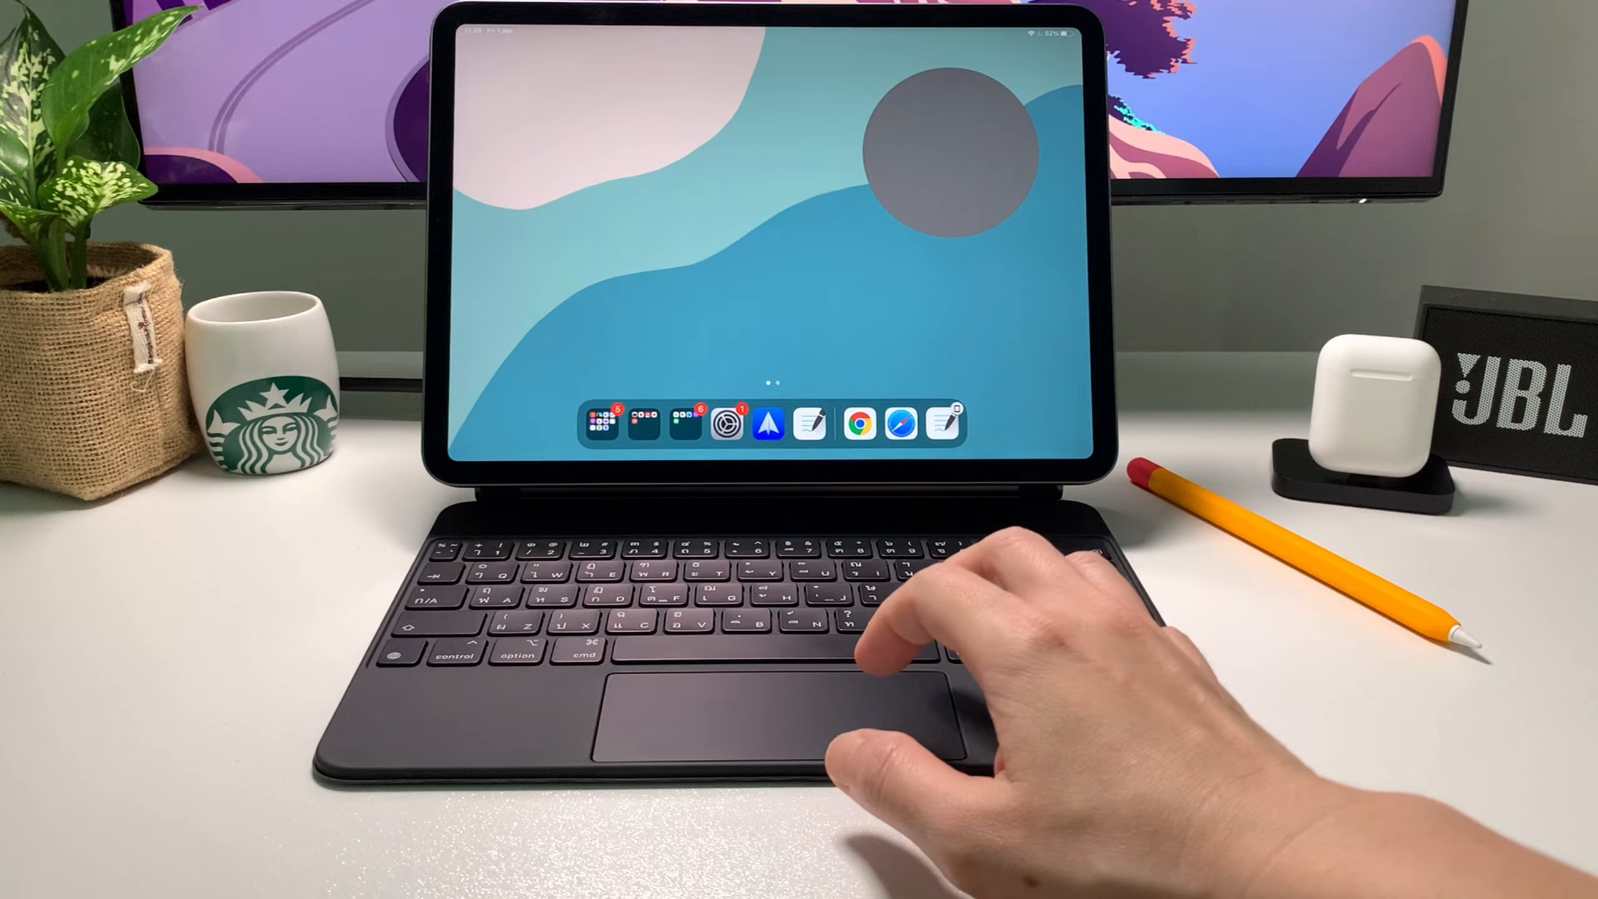
# Search Spotlight for Kindle and open it briefly
pyautogui.write('ch')
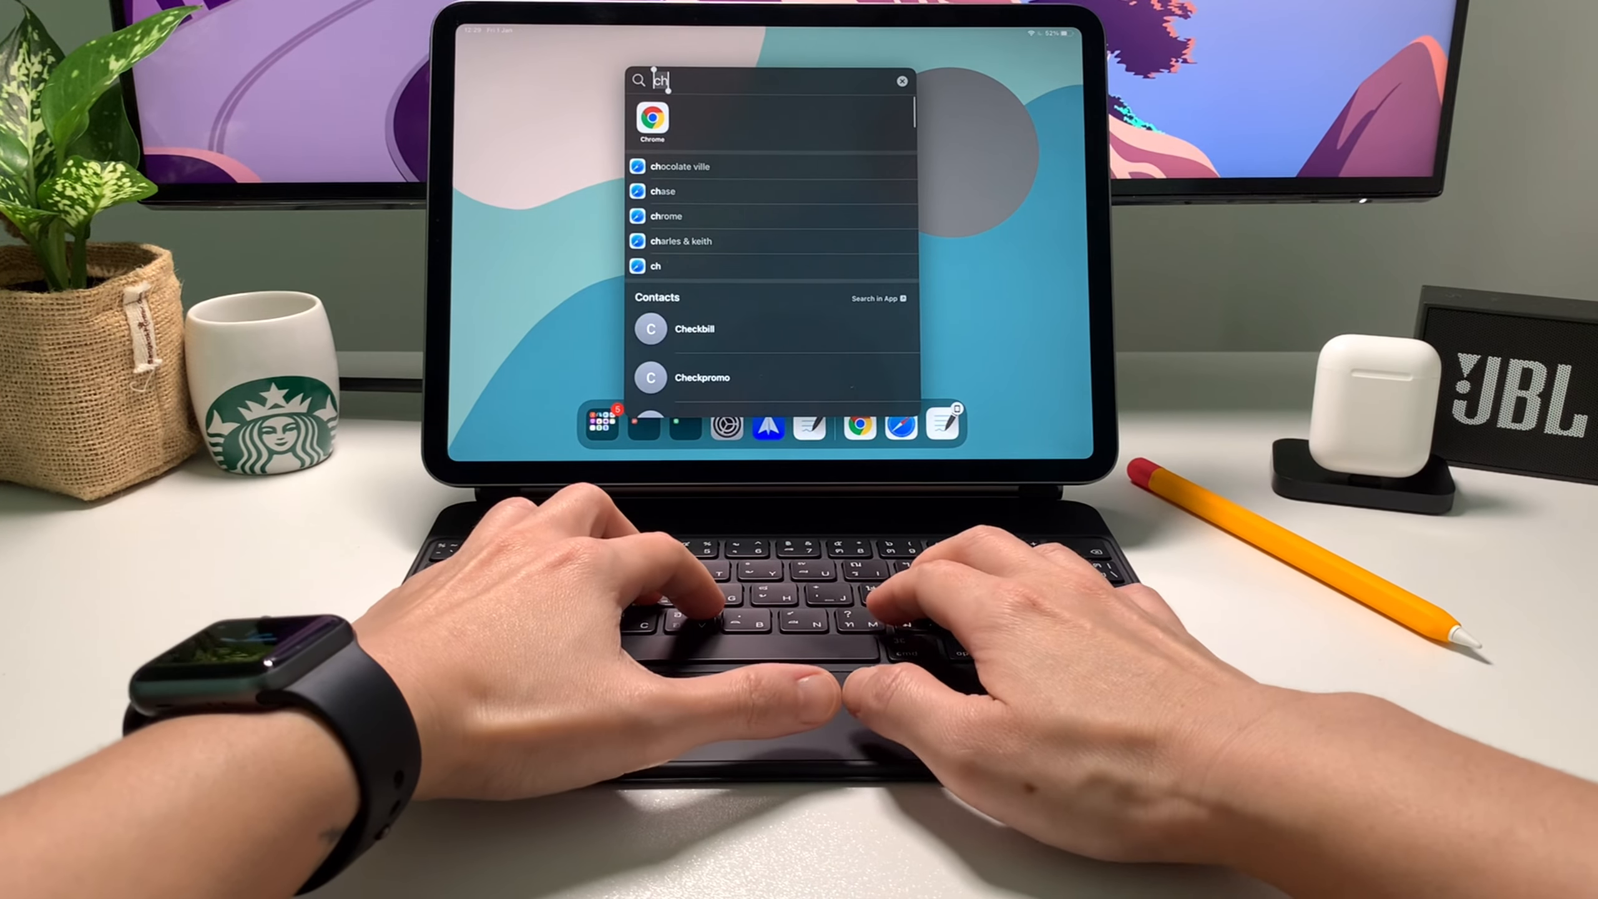
pyautogui.write('kindle')
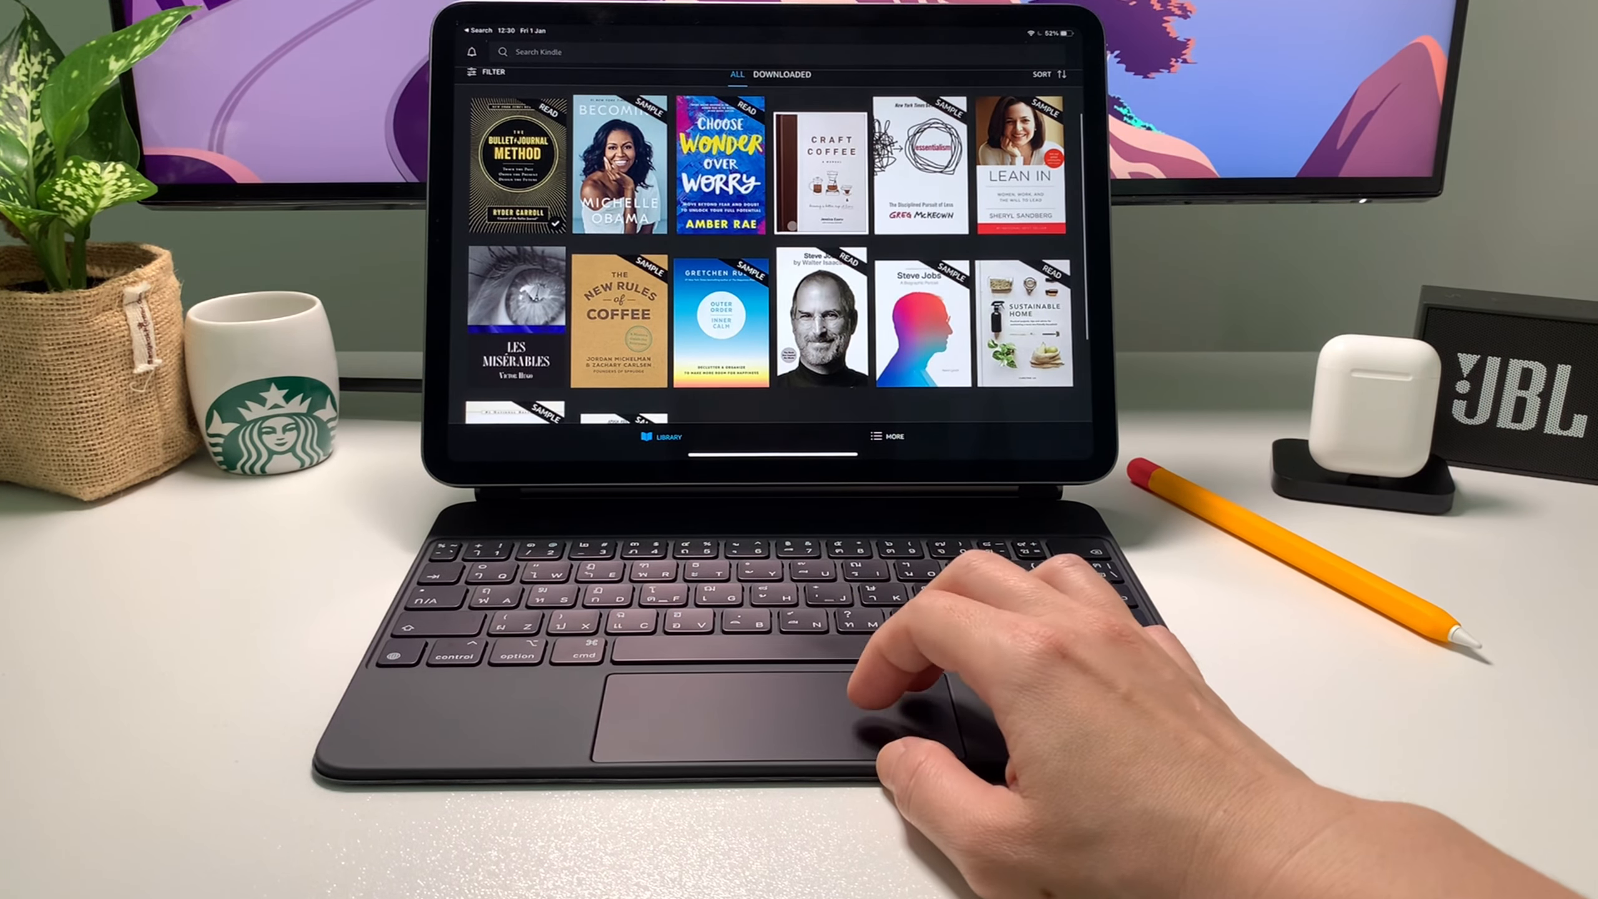
pyautogui.write('kind')
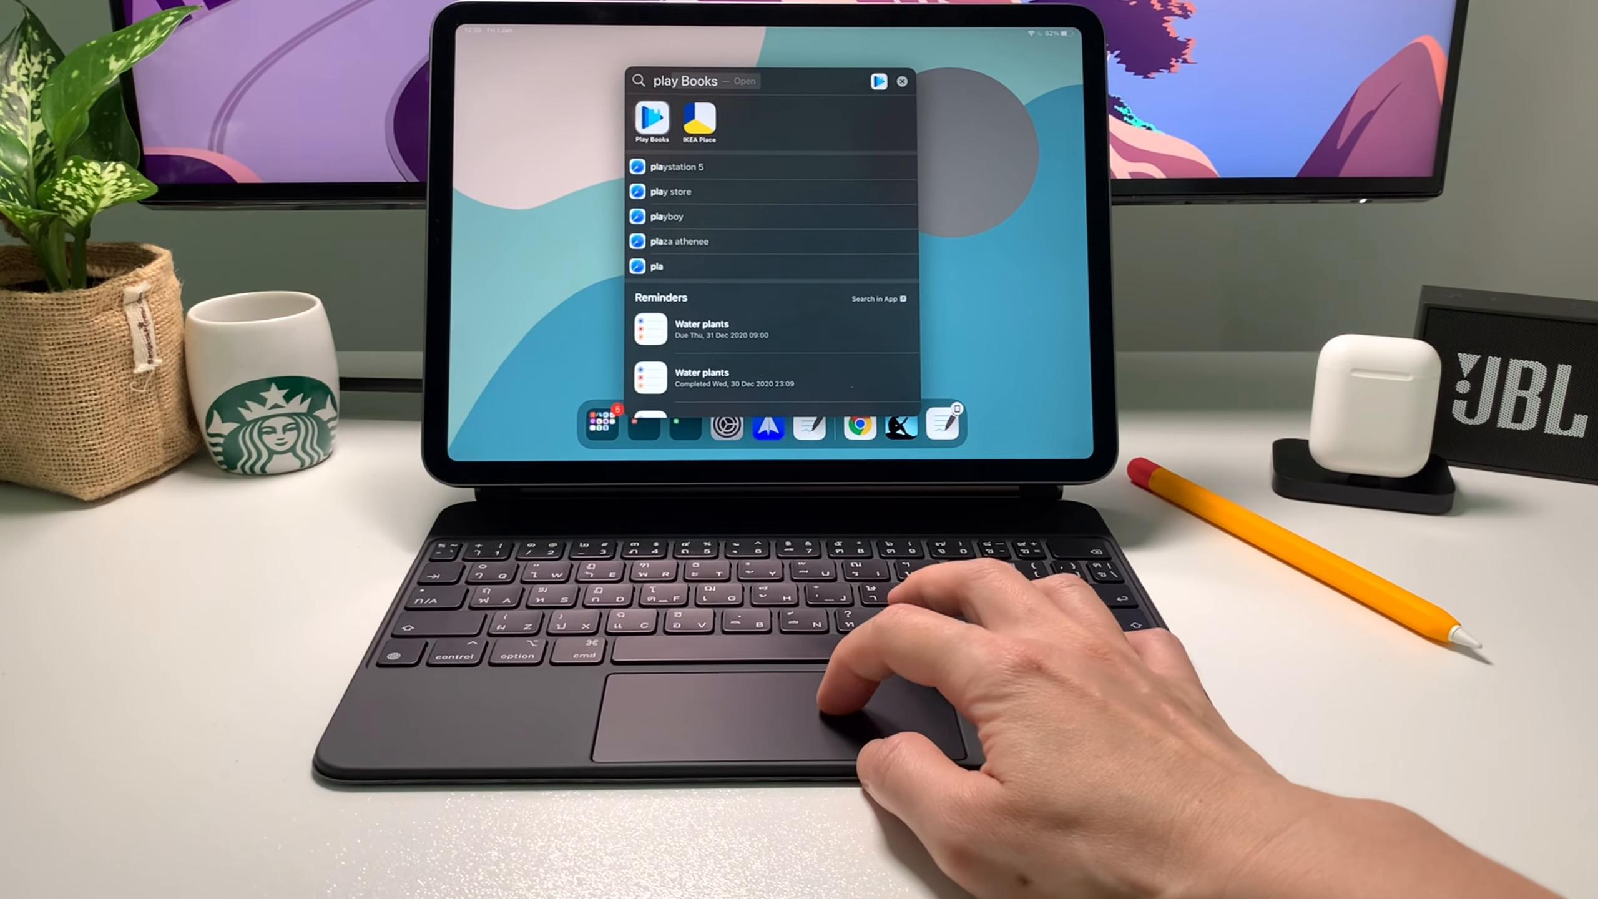
# In Google Play Books search 'Atomic' and pick the 'atomic habits by james clear' suggestion
pyautogui.click(650, 122)
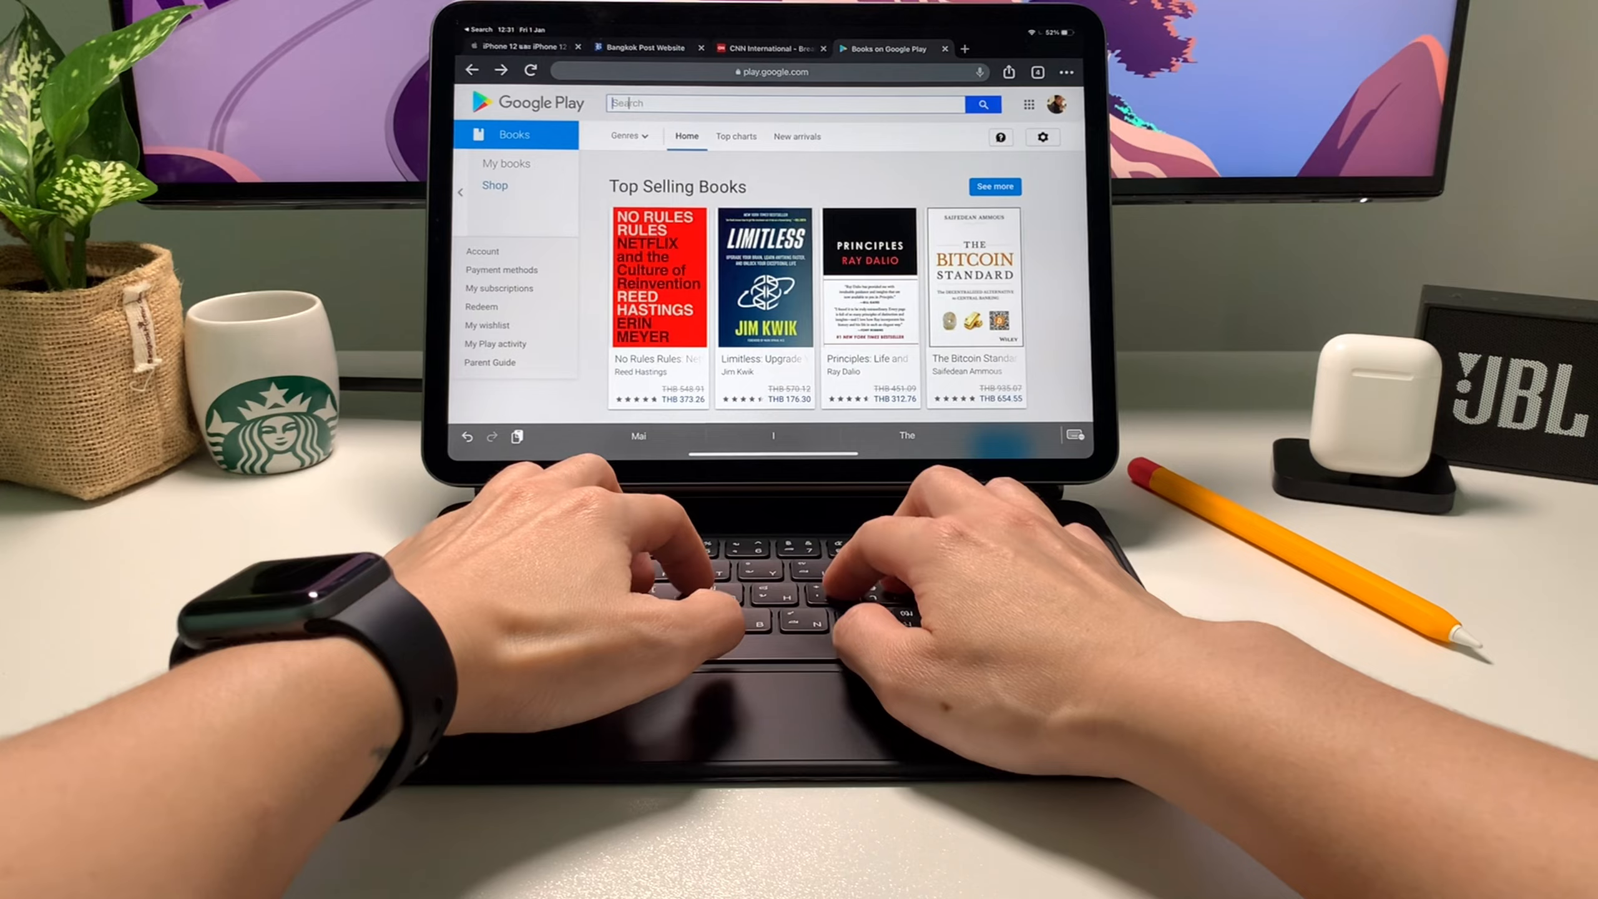
pyautogui.write('Atomic')
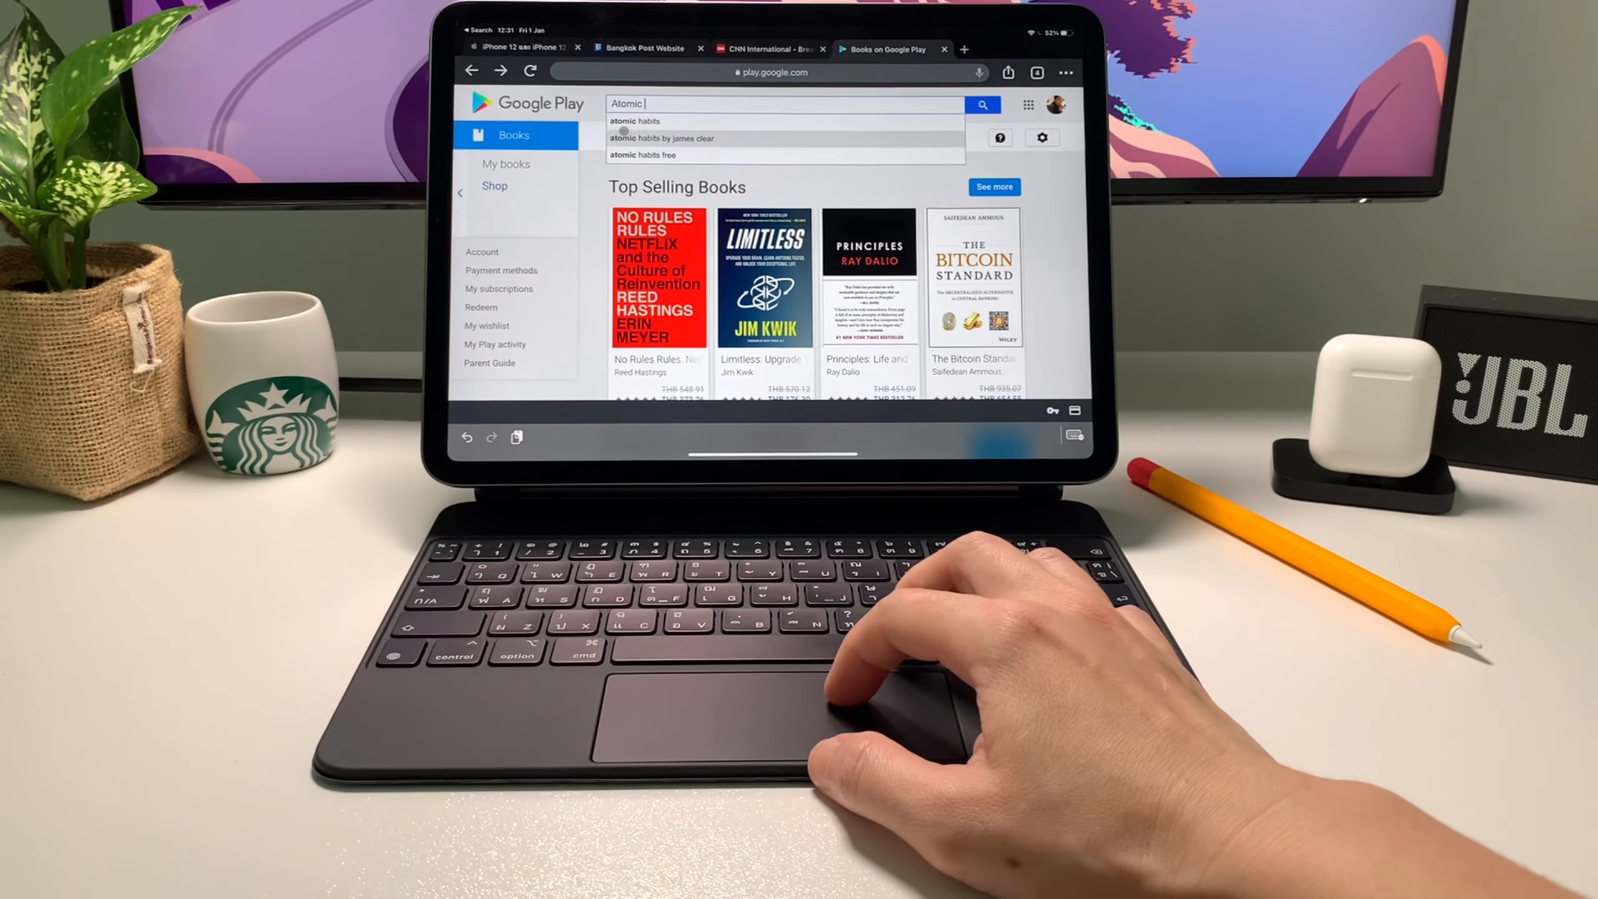
pyautogui.click(670, 137)
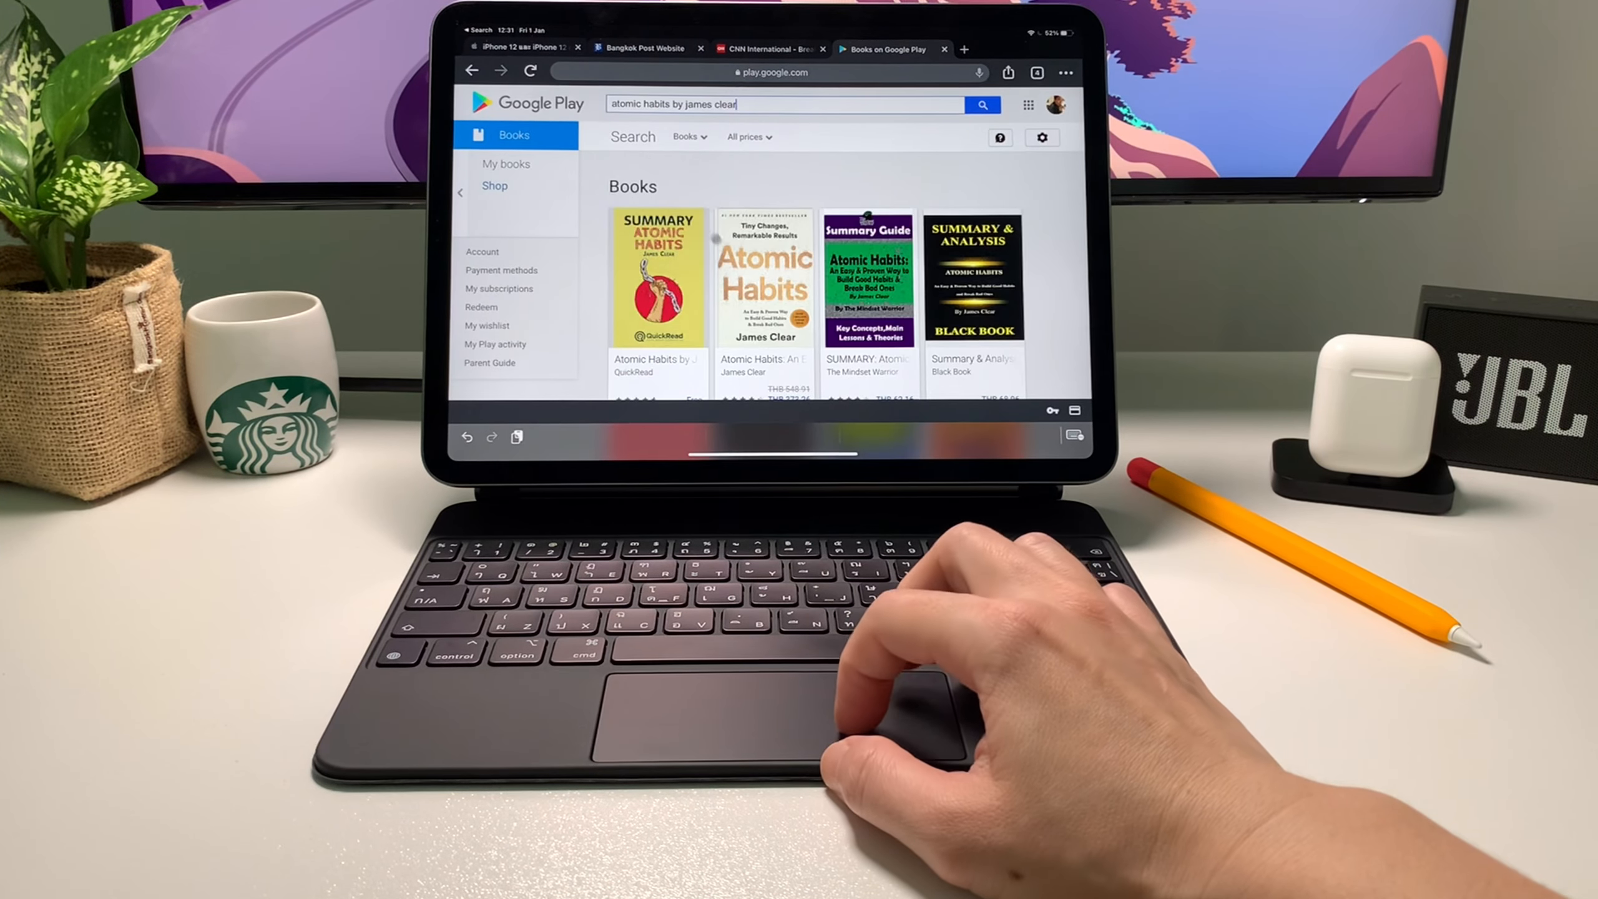
pyautogui.scroll(-3)
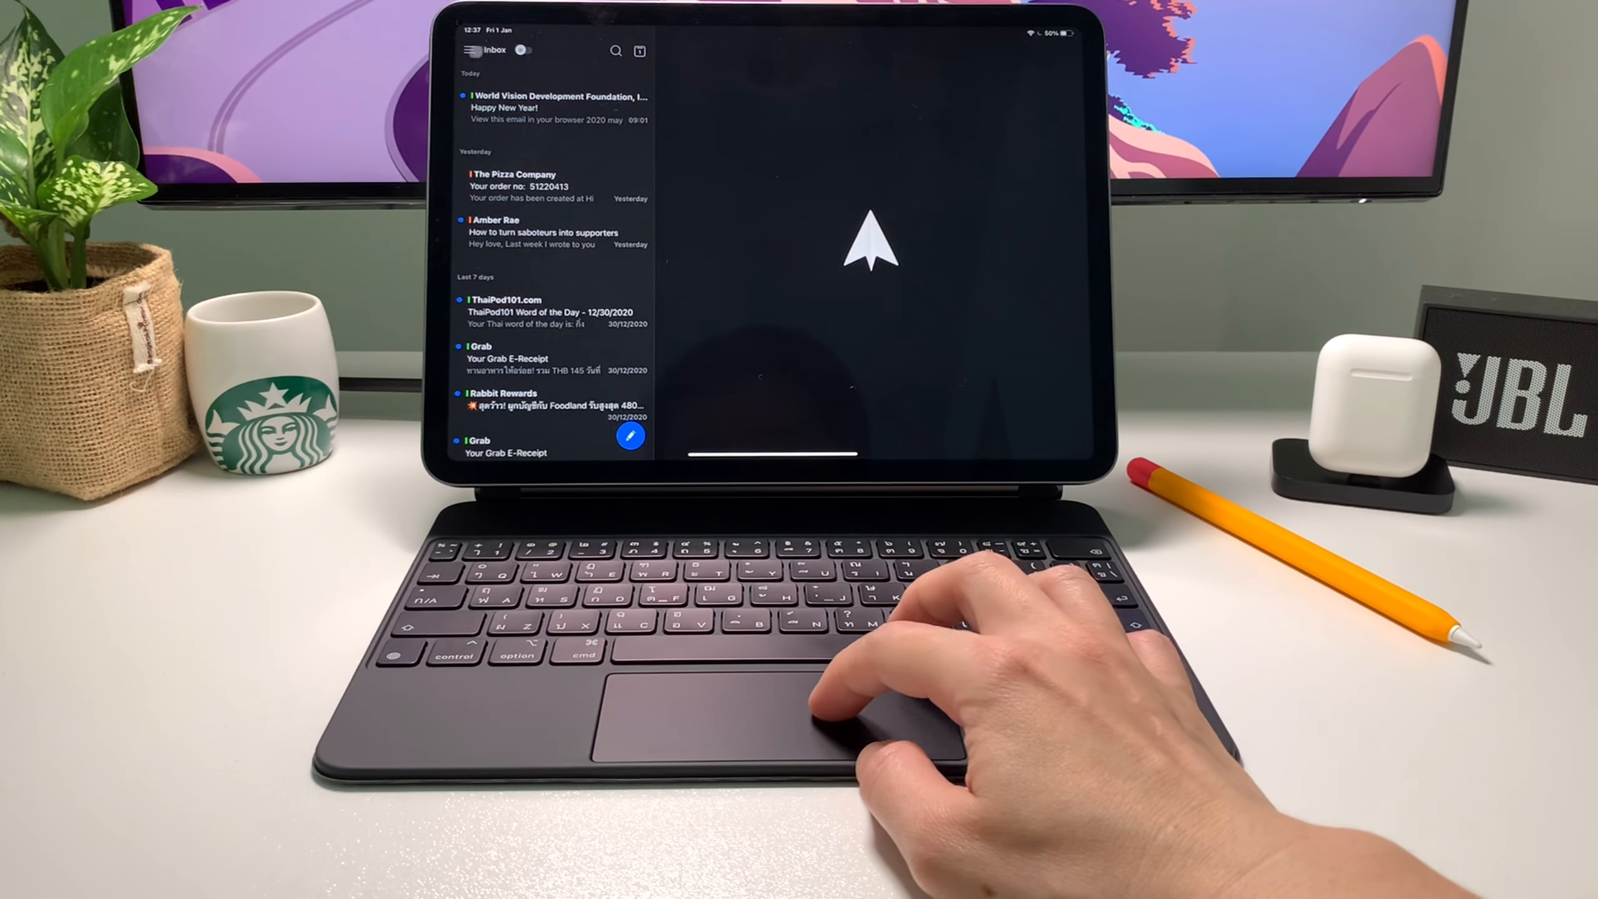
# Browse the mail folders, peek at World Vision, then enter the Youtube folder
pyautogui.click(470, 51)
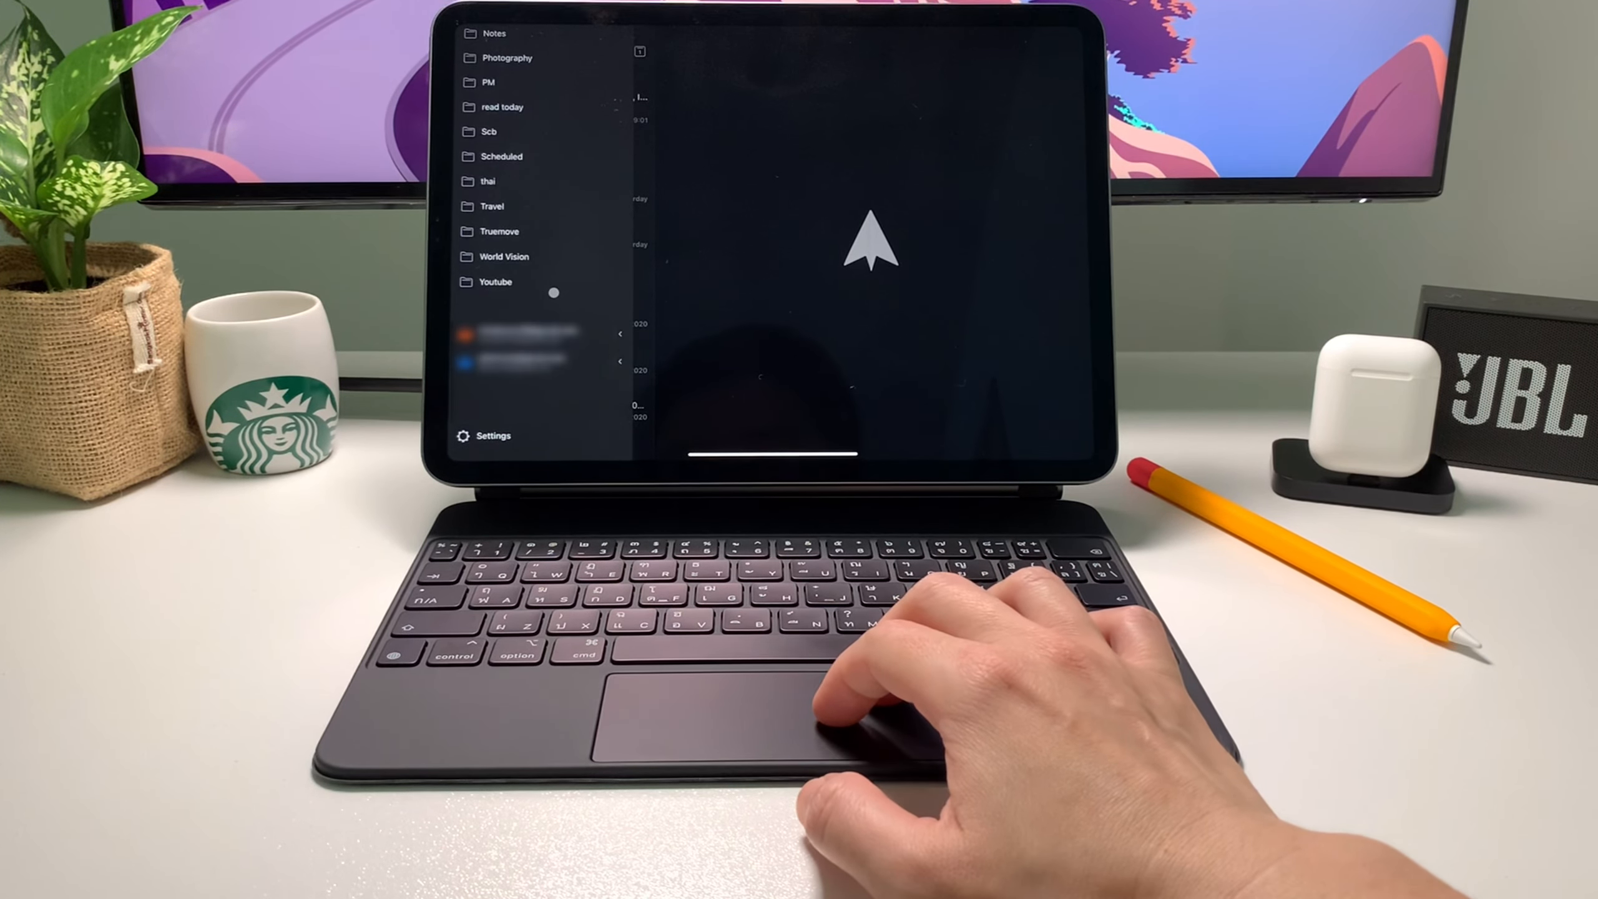
pyautogui.click(503, 256)
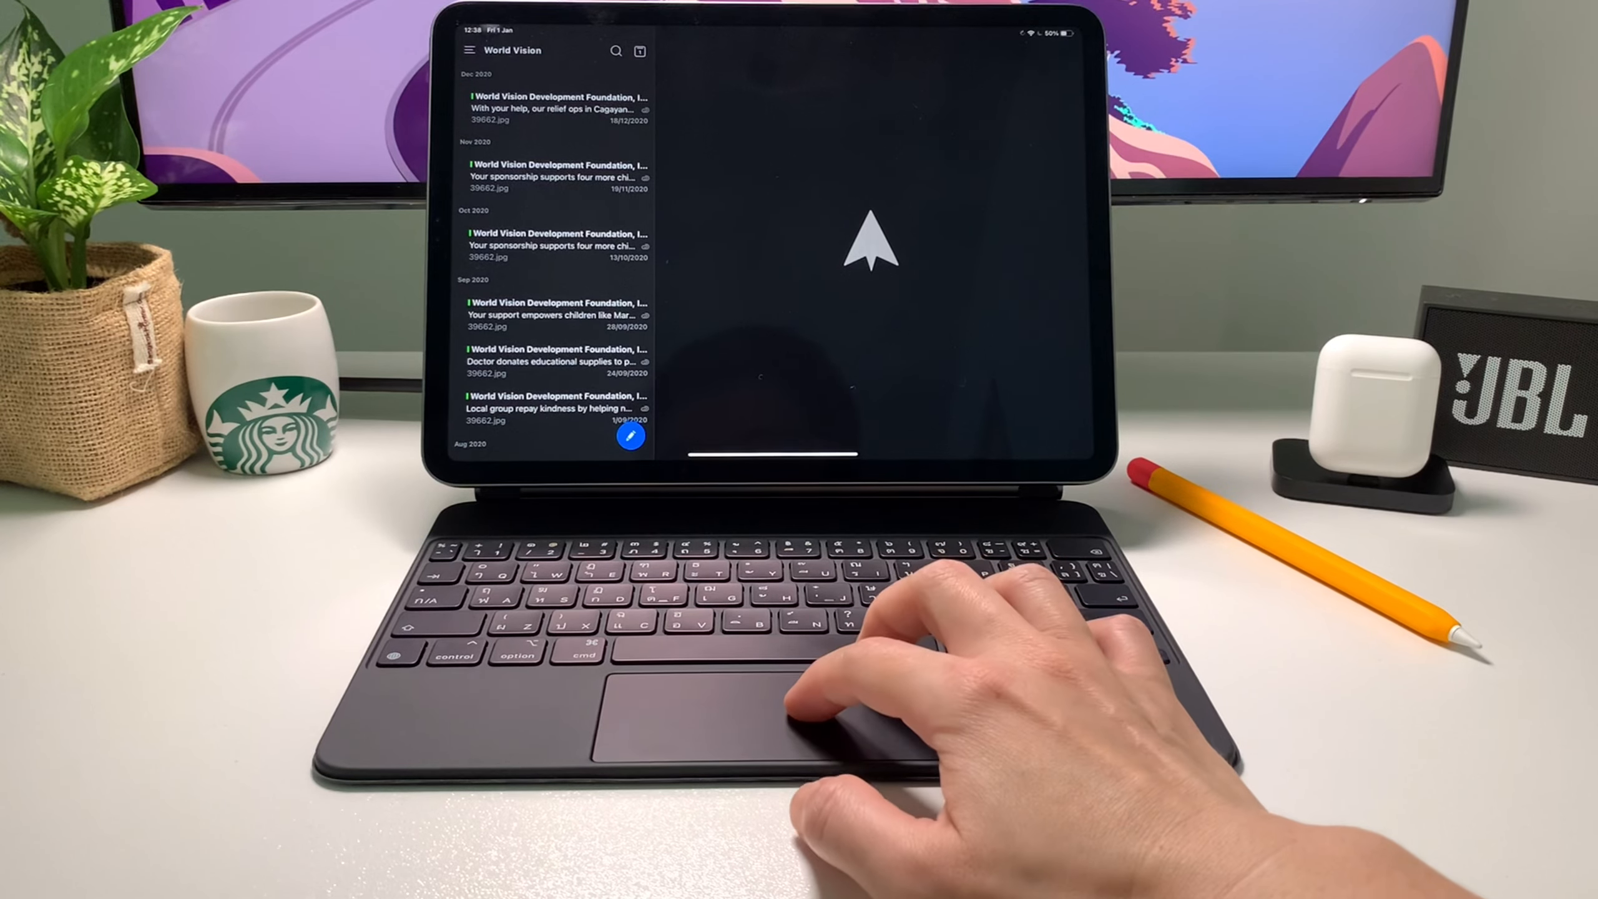
pyautogui.click(470, 51)
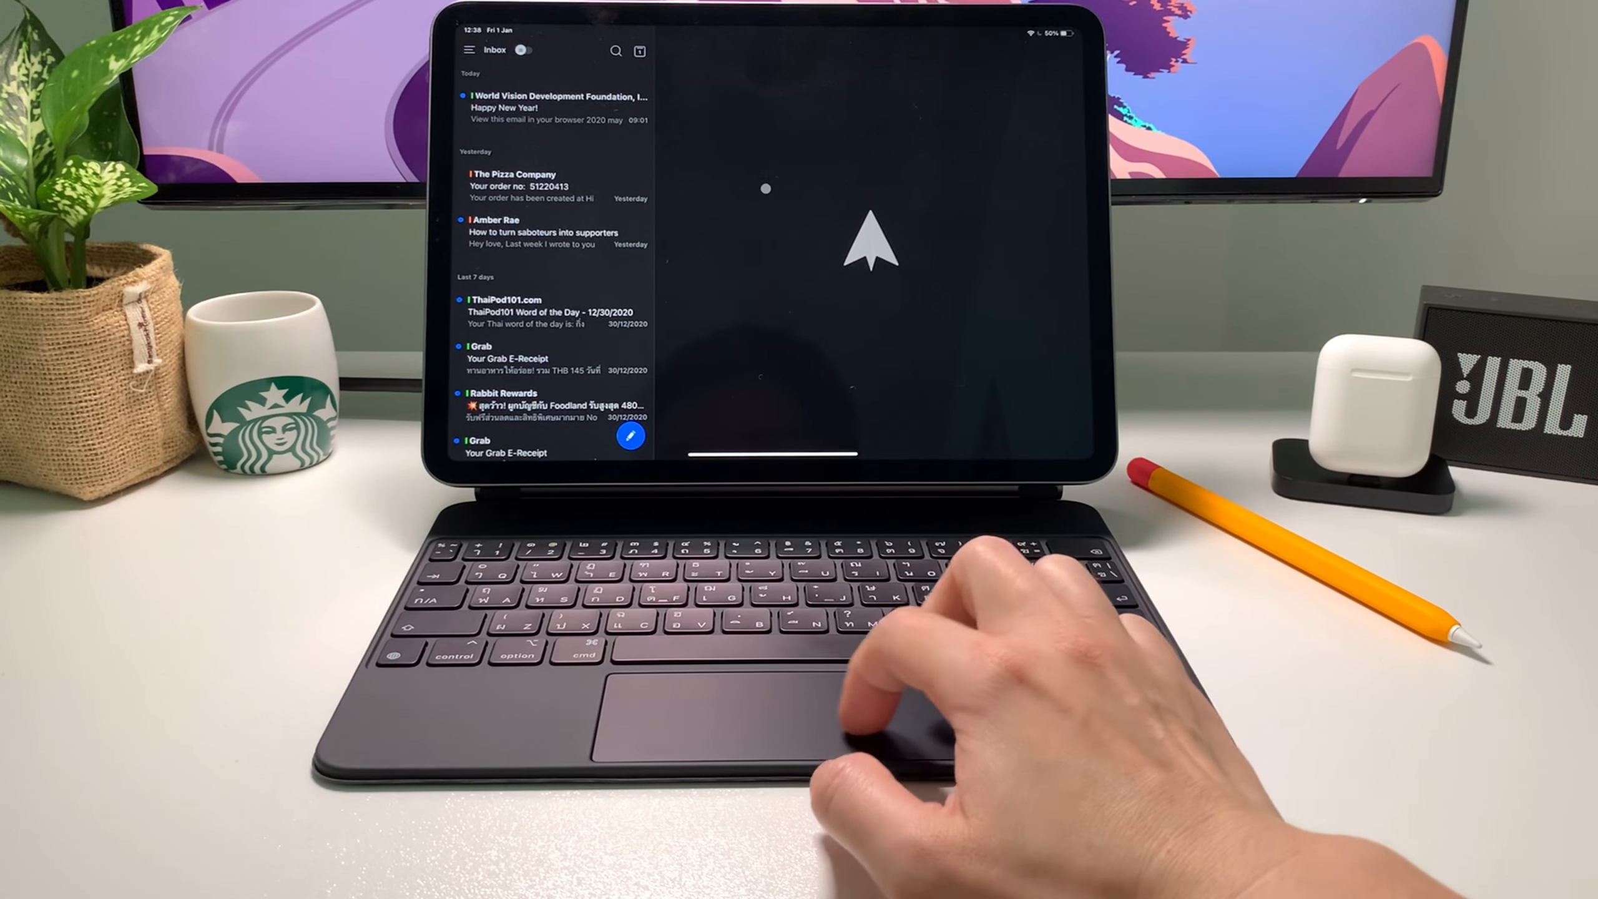
pyautogui.click(494, 50)
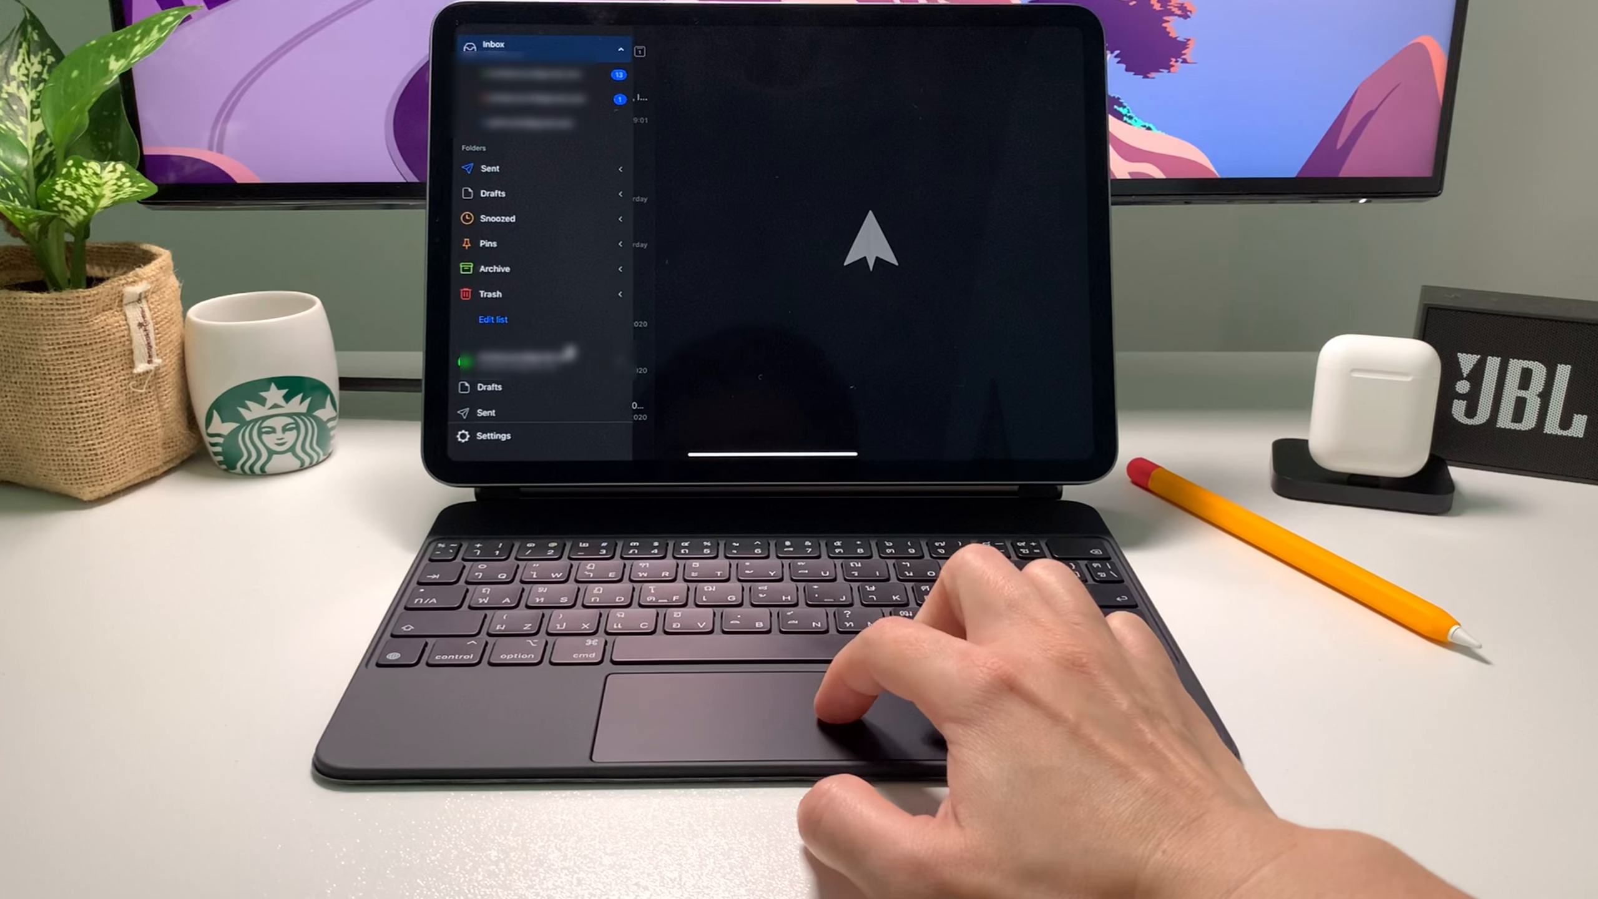
pyautogui.scroll(-3)
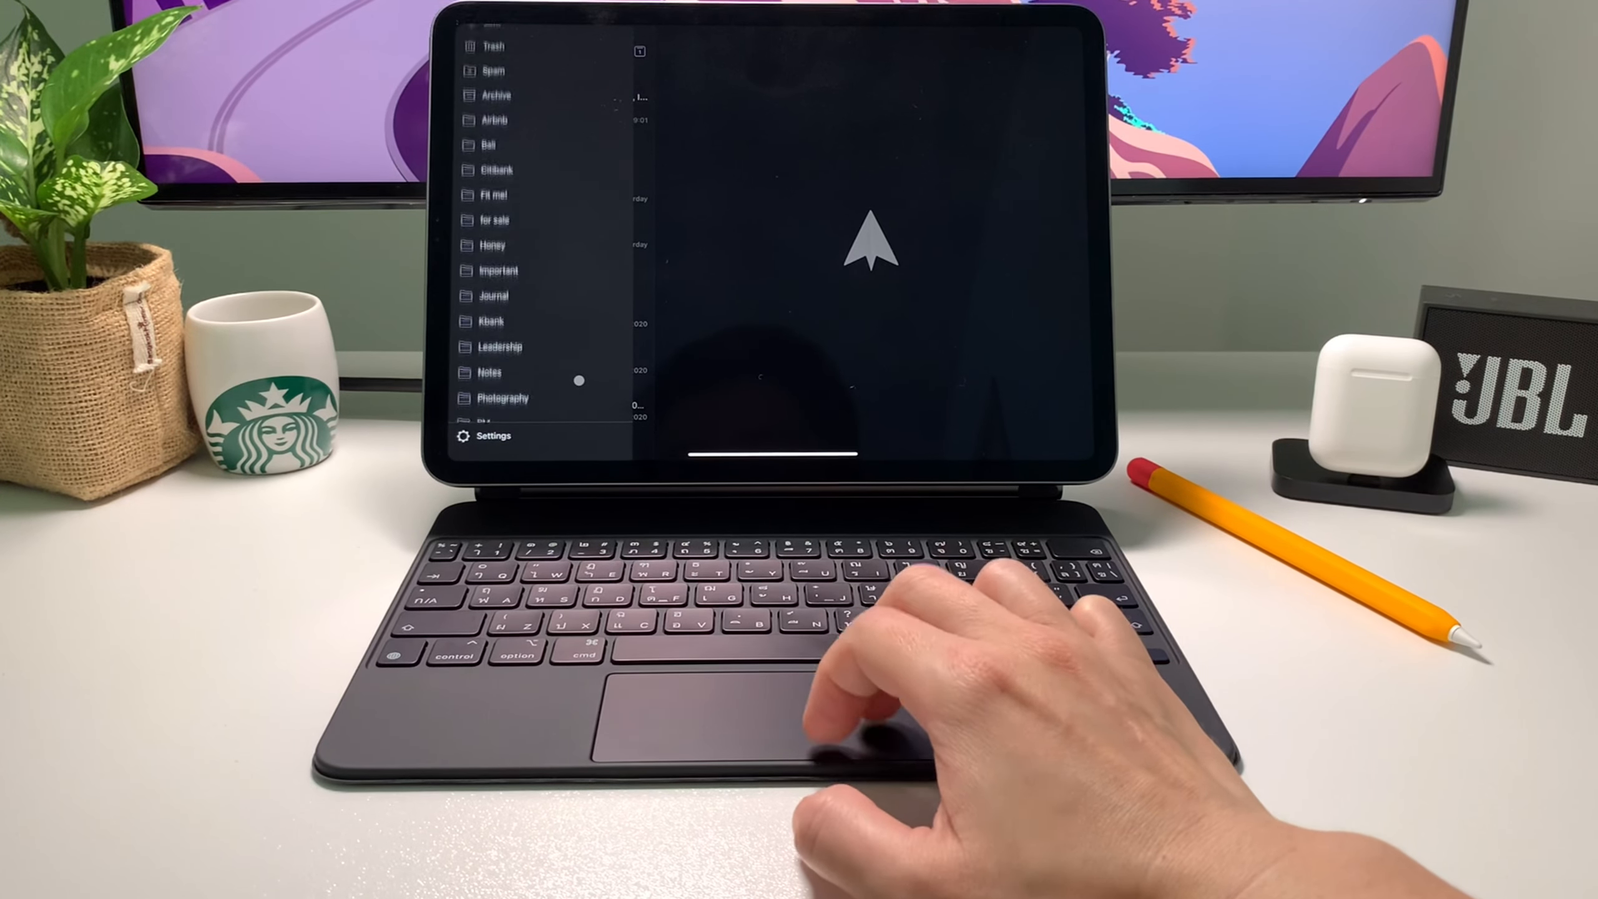
pyautogui.scroll(-3)
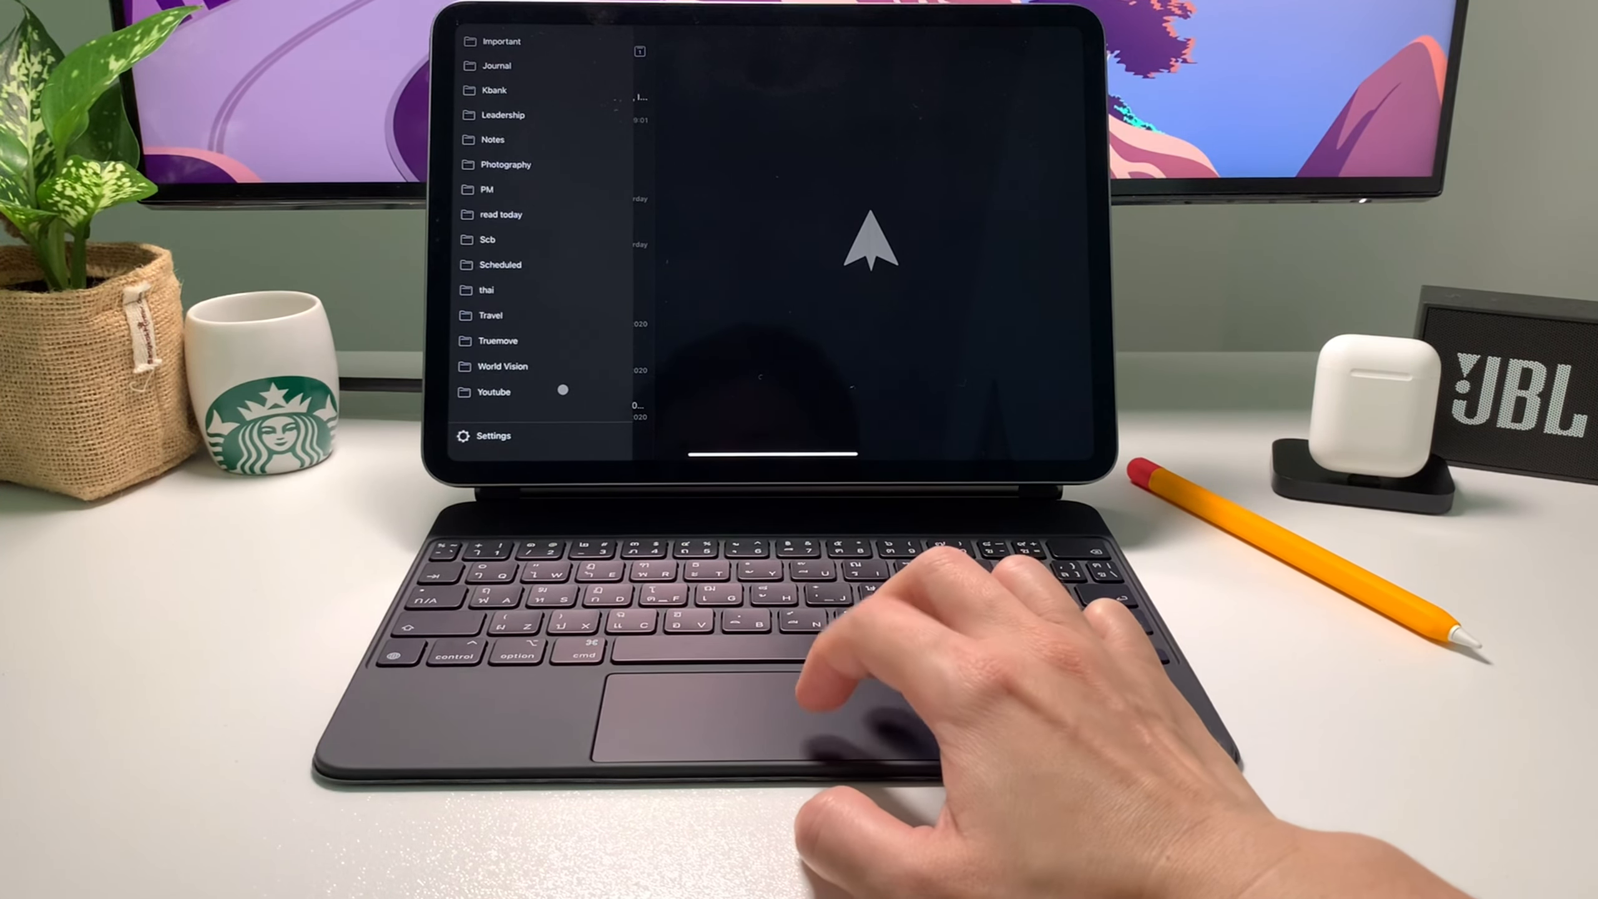
pyautogui.click(493, 393)
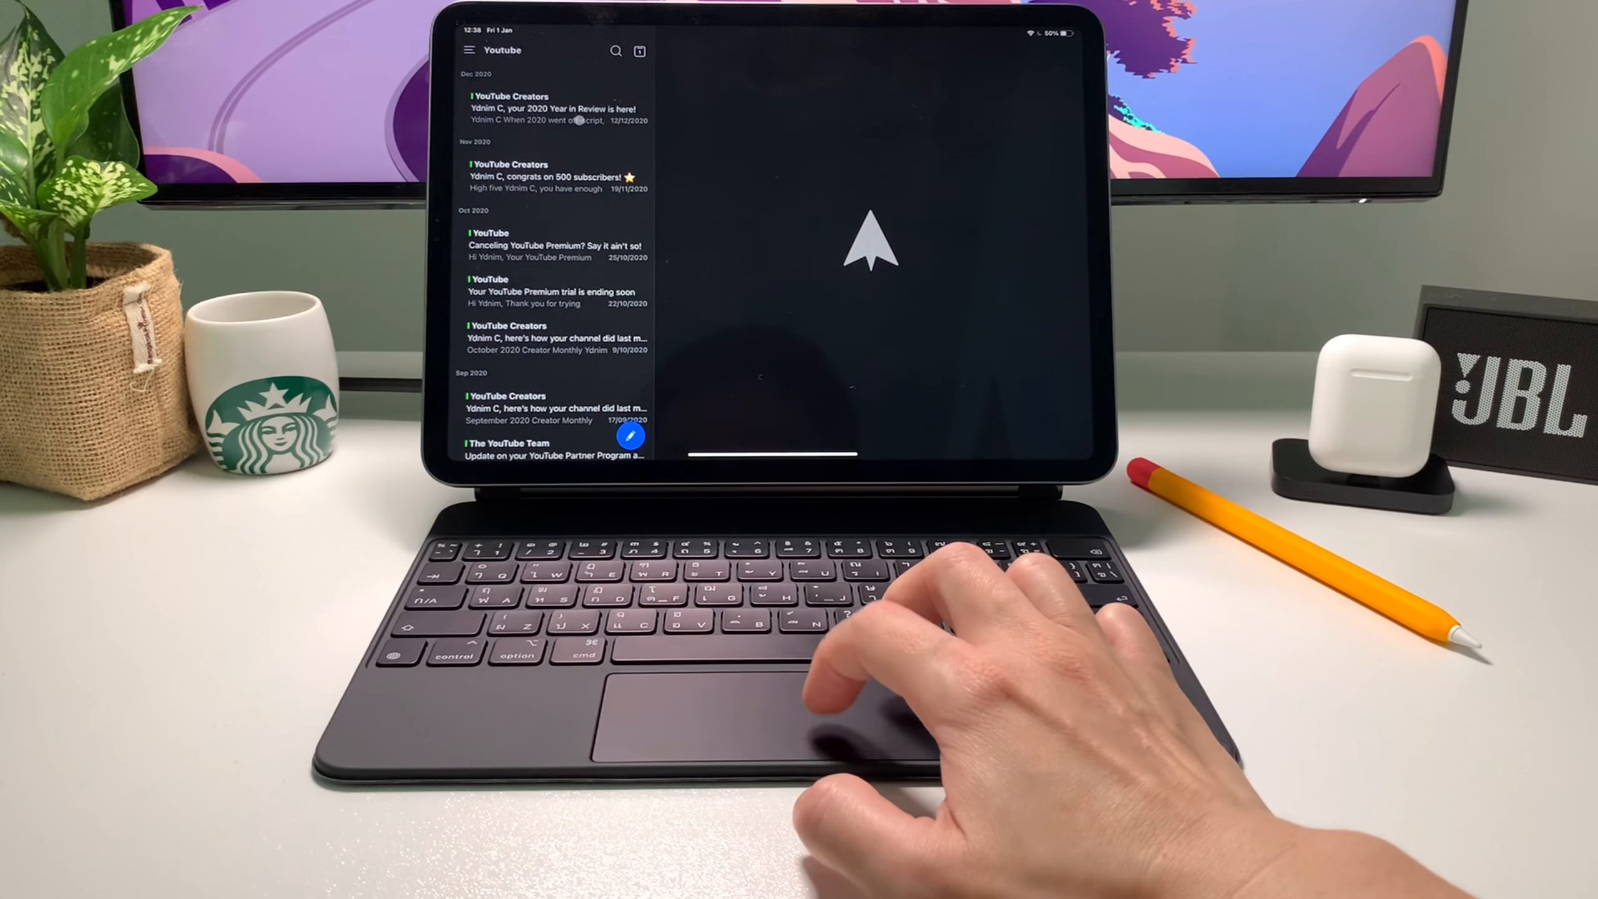
# Snooze the 2020 Year in Review email until Sat 23 Jan 20:00 and return to the folder list
pyautogui.click(555, 110)
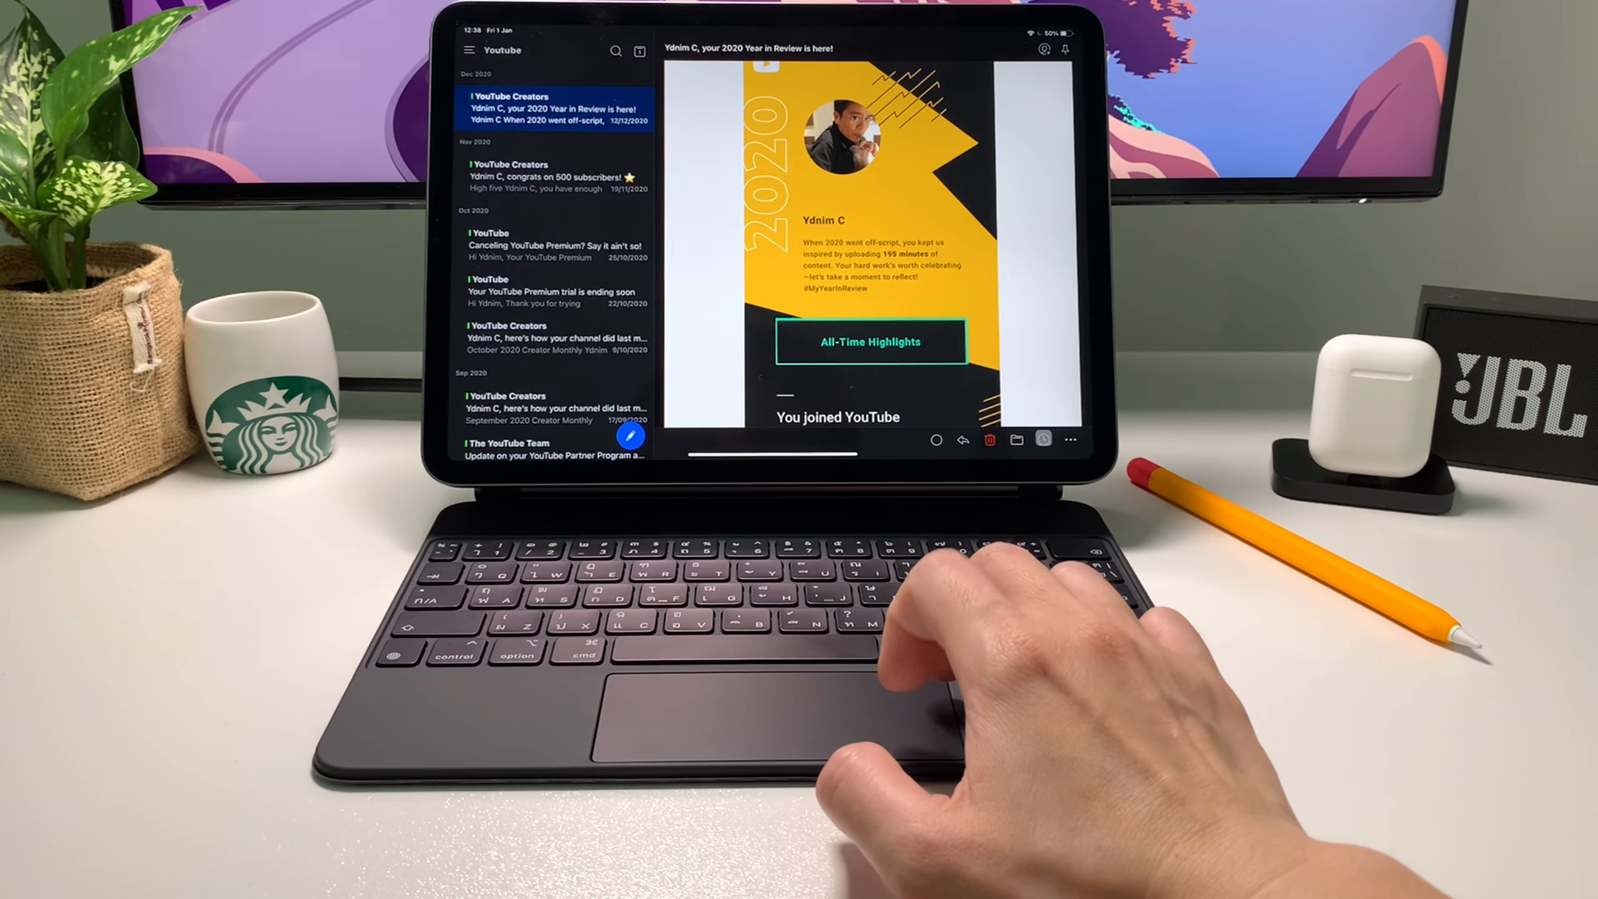
pyautogui.click(1042, 440)
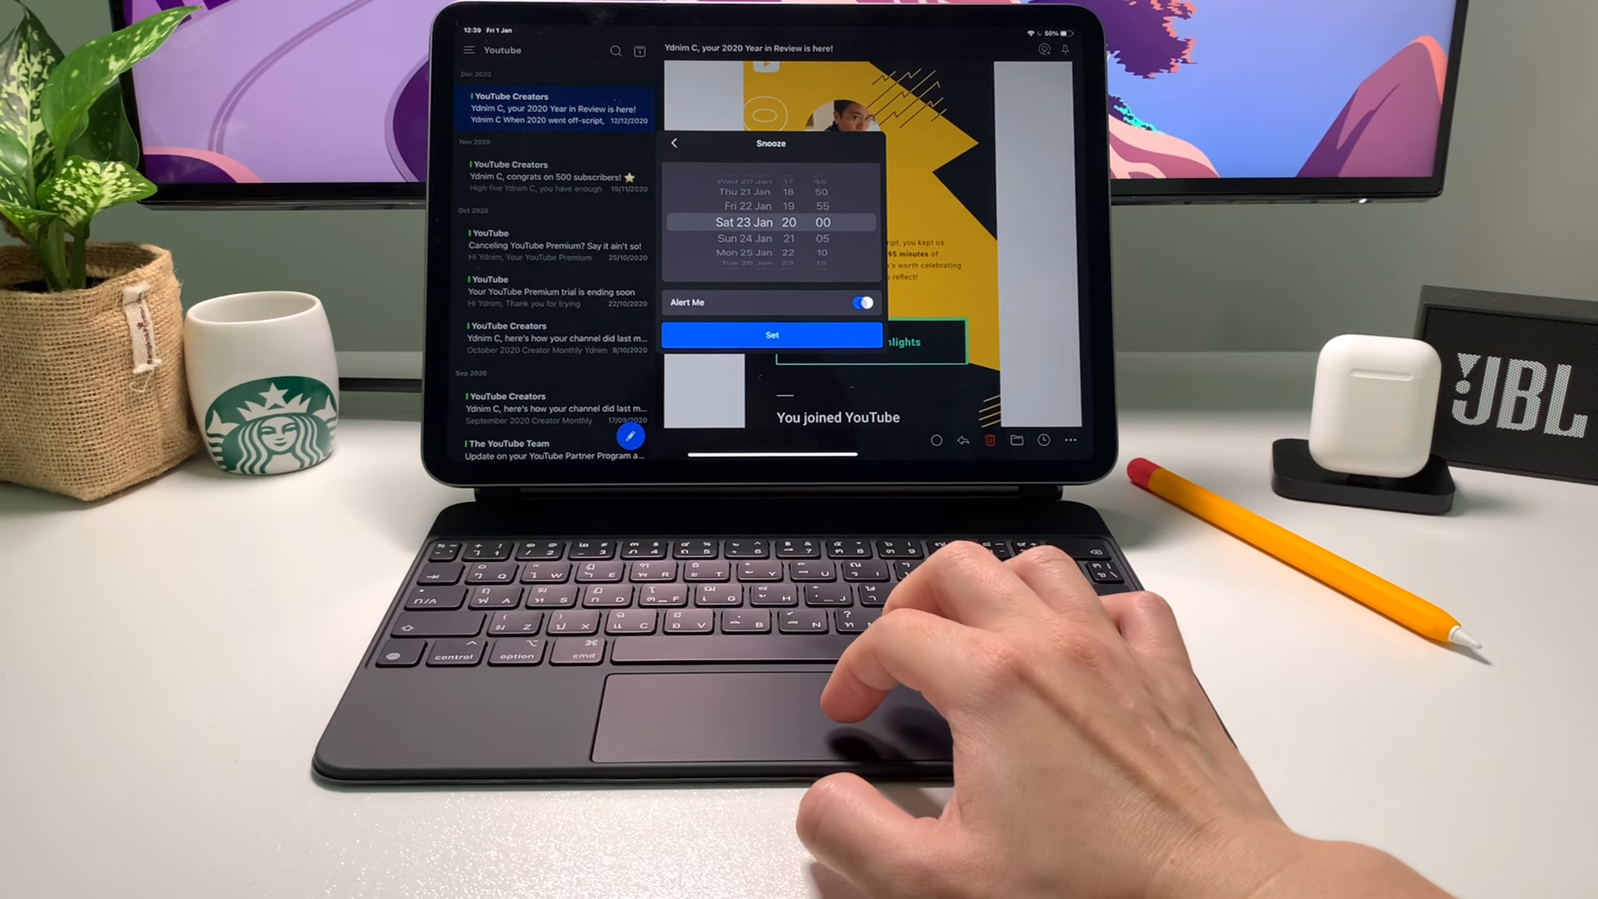
pyautogui.click(770, 336)
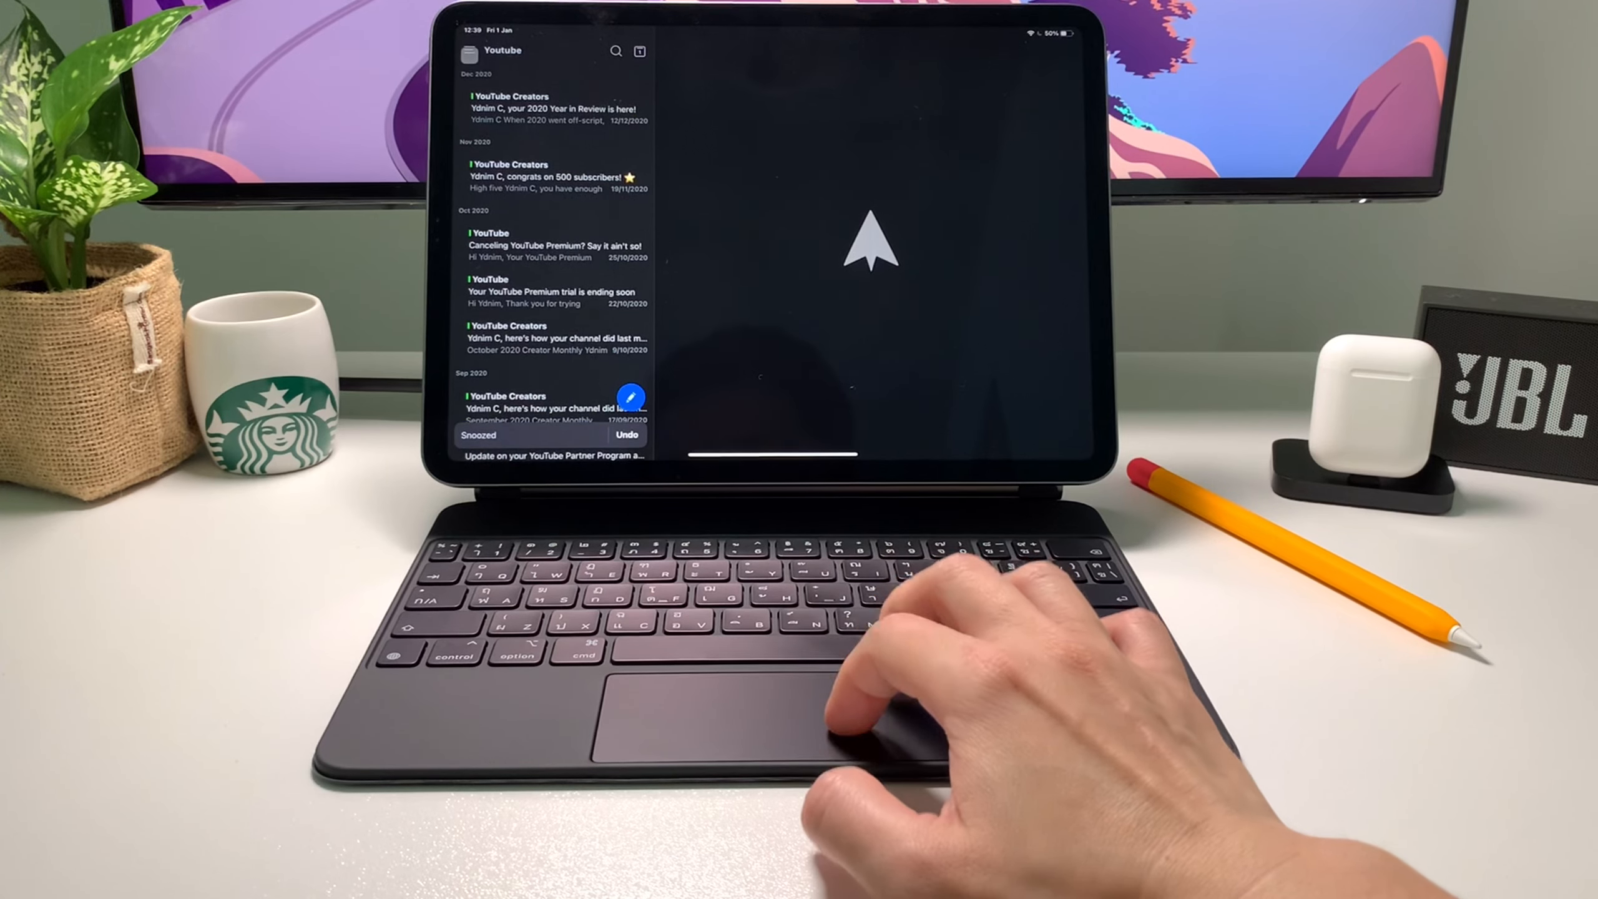
pyautogui.click(471, 52)
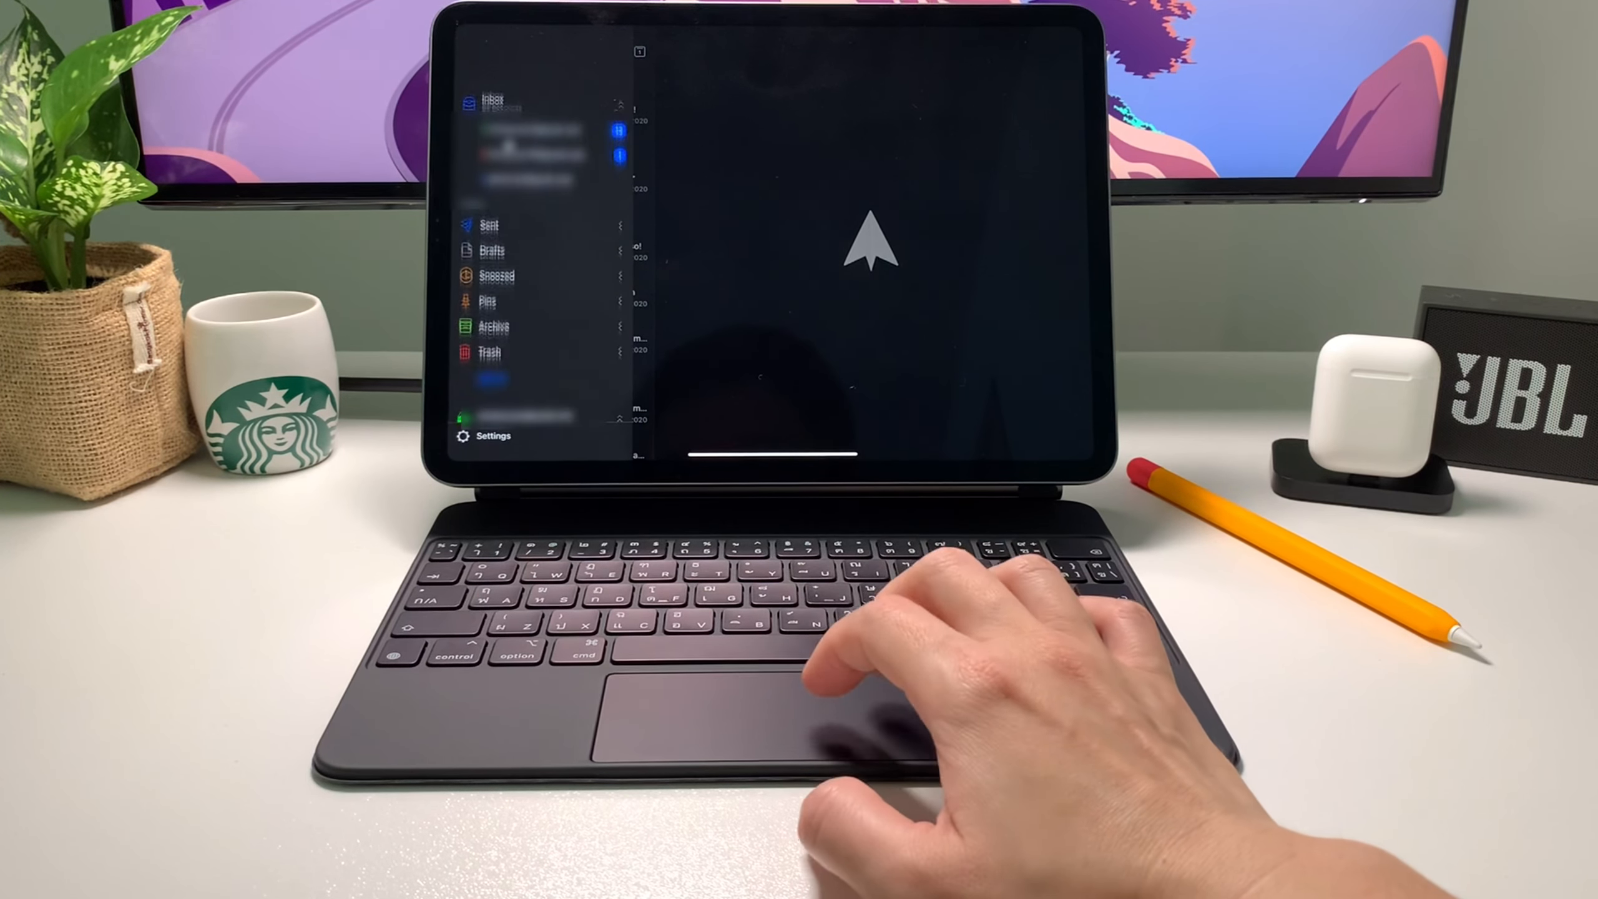
# Create a blank Word Online document and type 'The quick brown fox jumps ov'
pyautogui.click(497, 275)
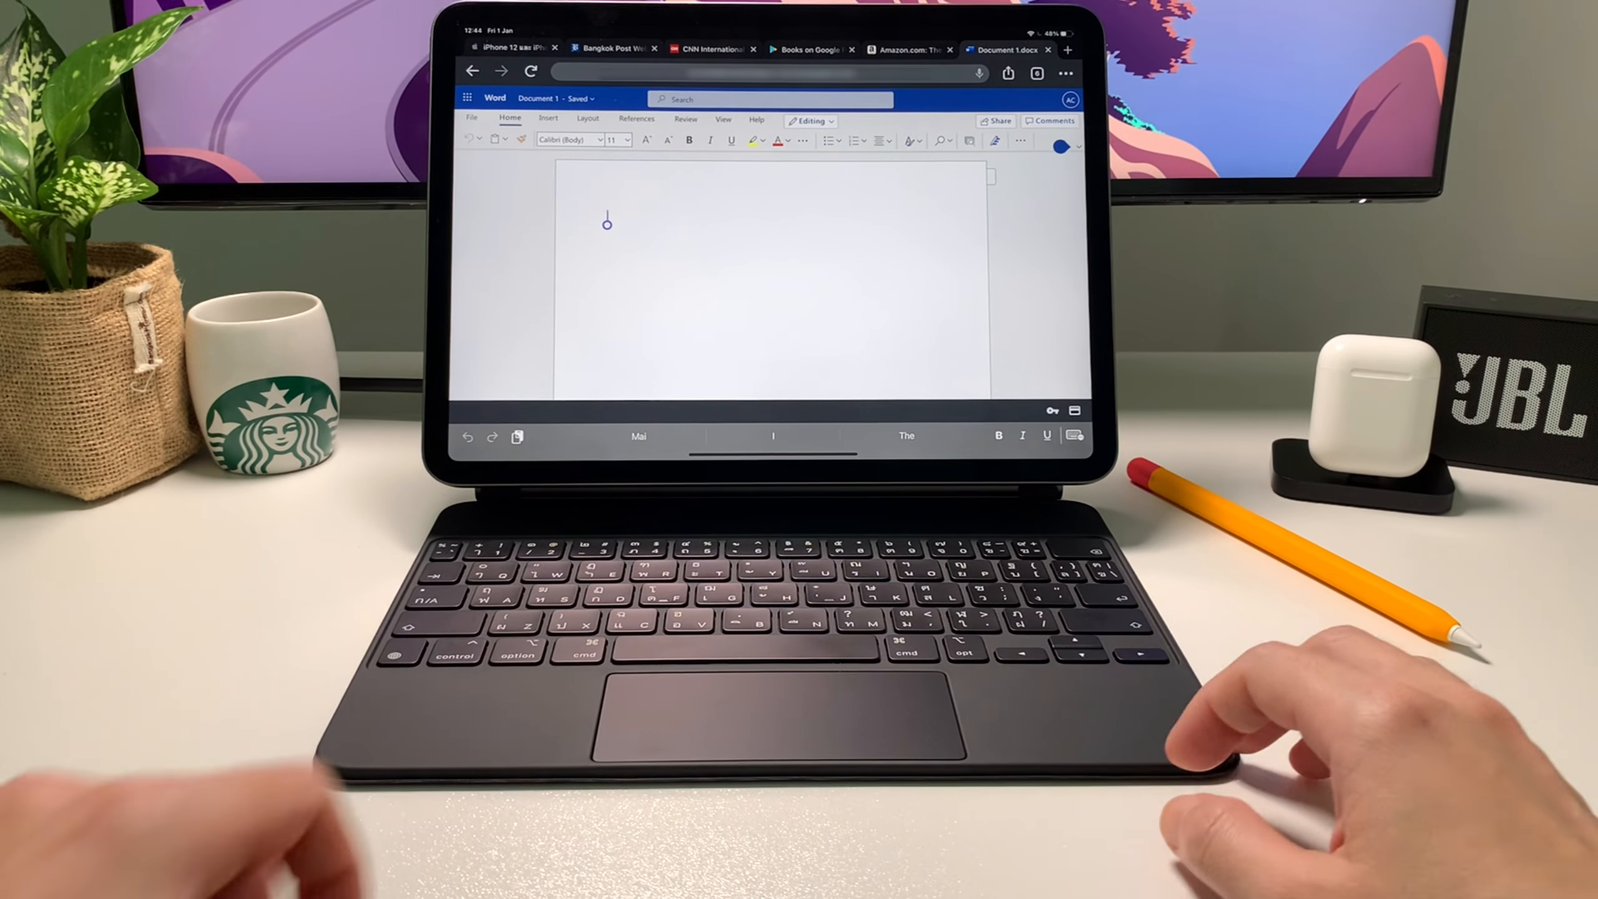
pyautogui.write('The quick brown fox jumps ov')
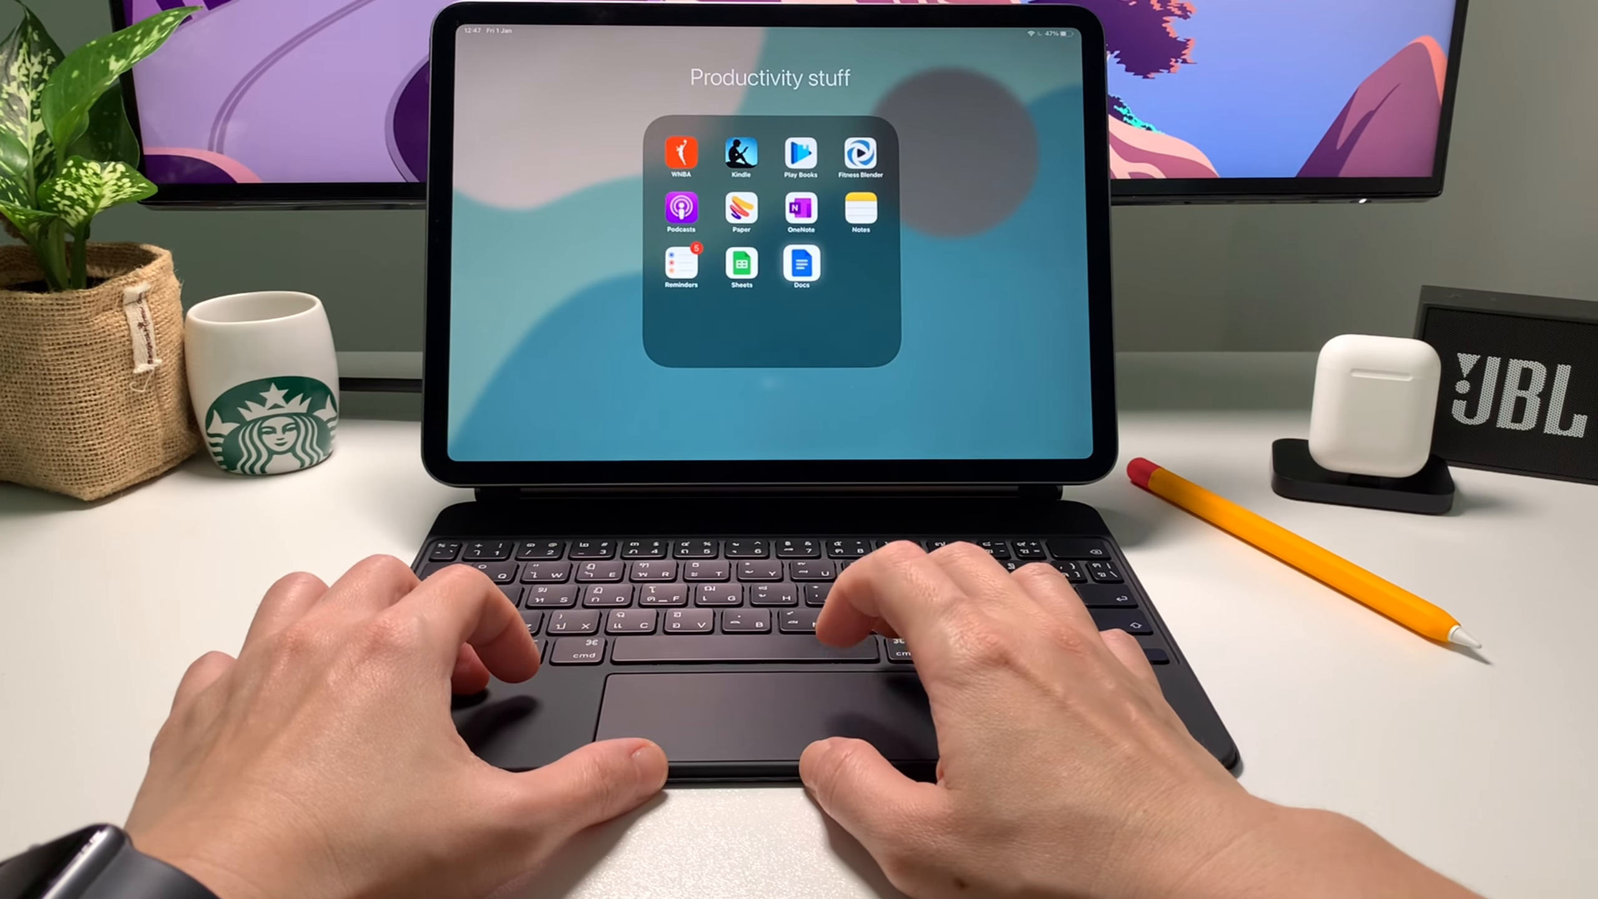
# Open the lesson plan in Google Docs and overwrite the 'Name of Lesson' heading with 'Lesson on the'
pyautogui.click(801, 268)
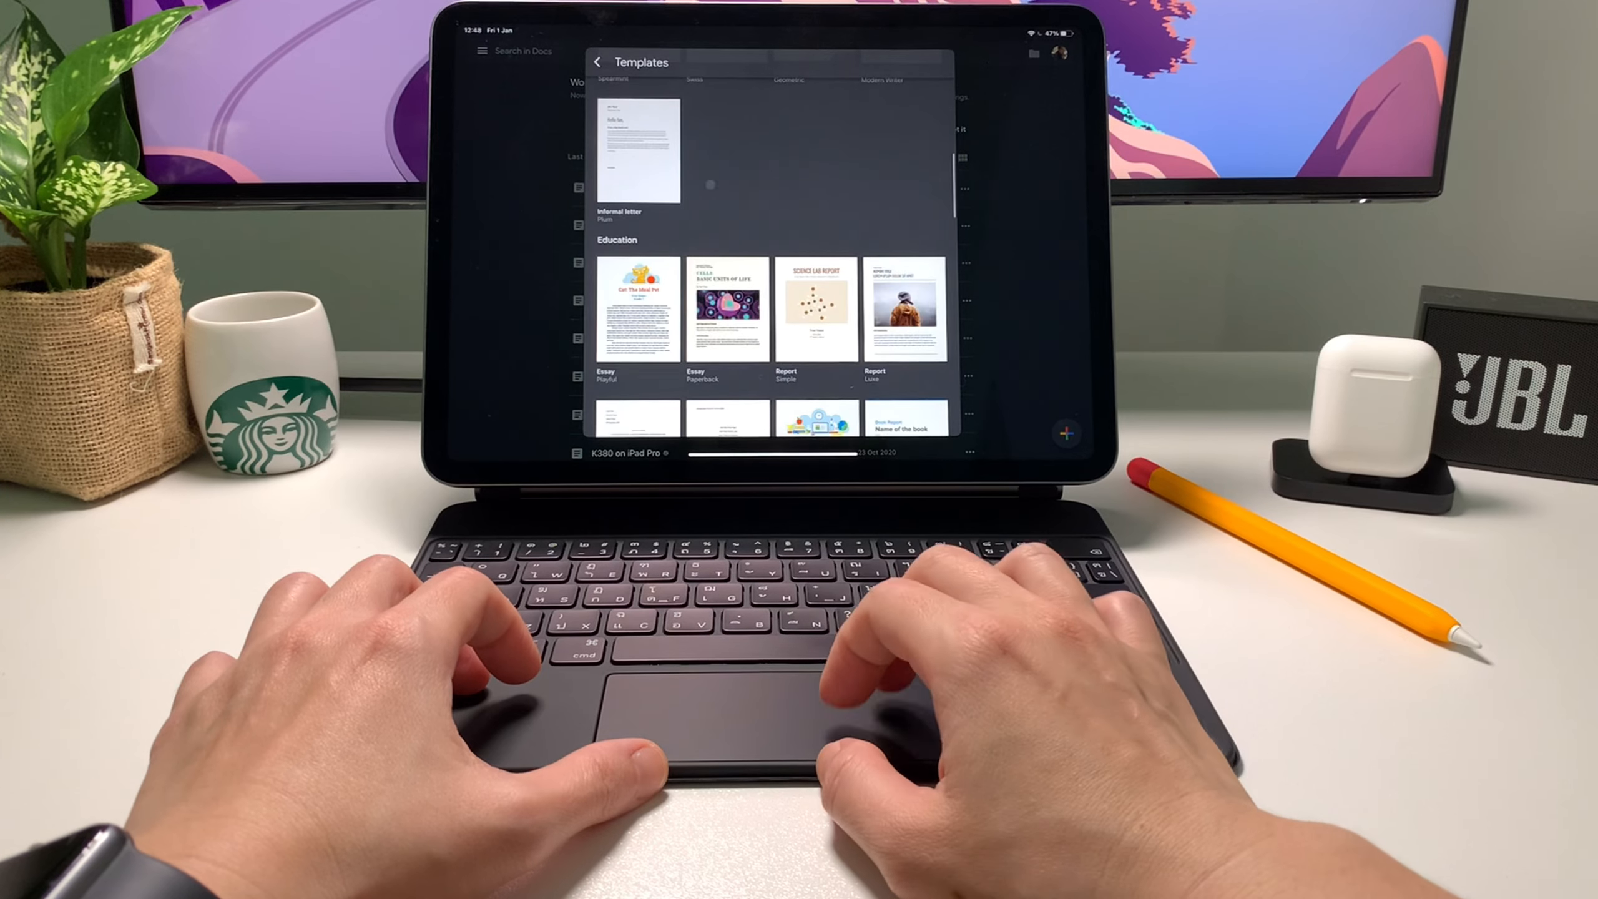
pyautogui.scroll(-3)
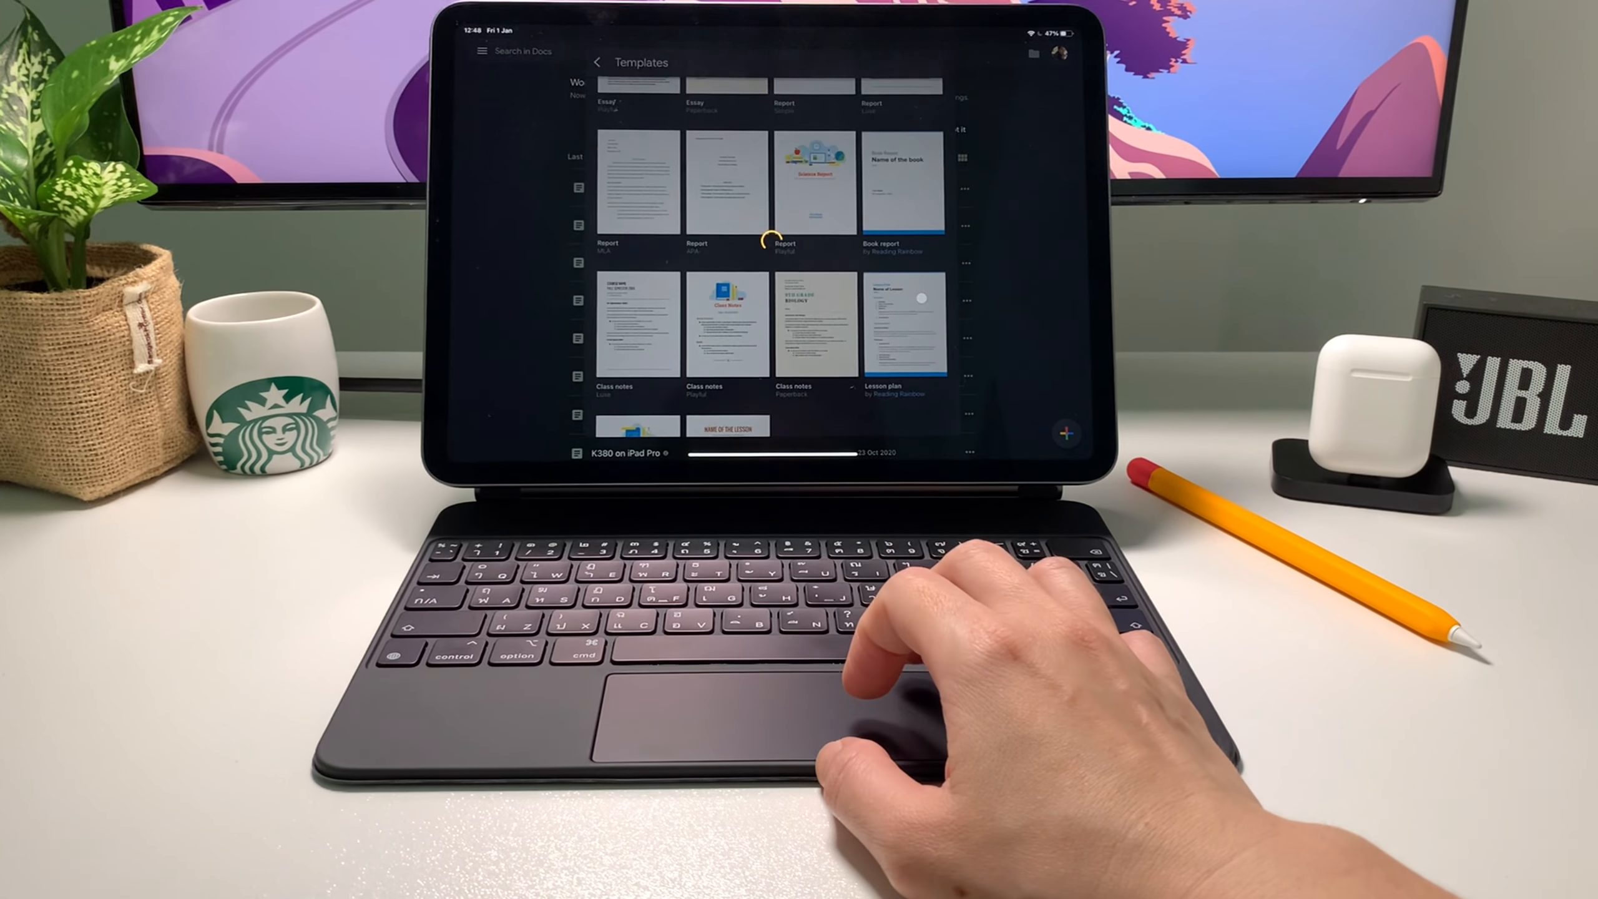
pyautogui.click(906, 326)
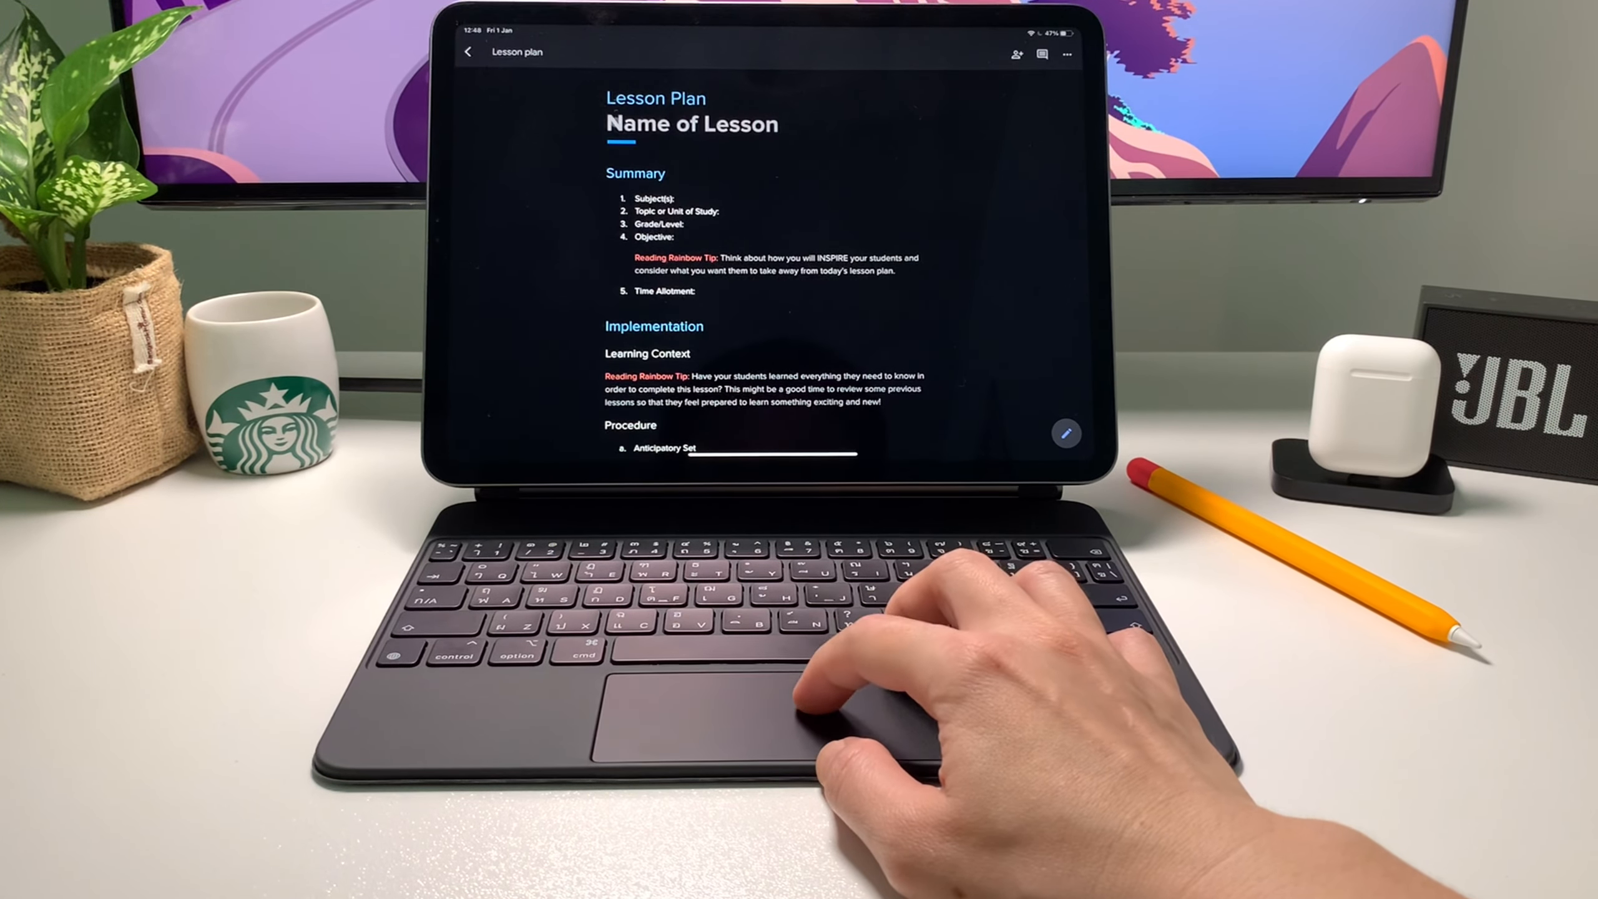
pyautogui.doubleClick(691, 123)
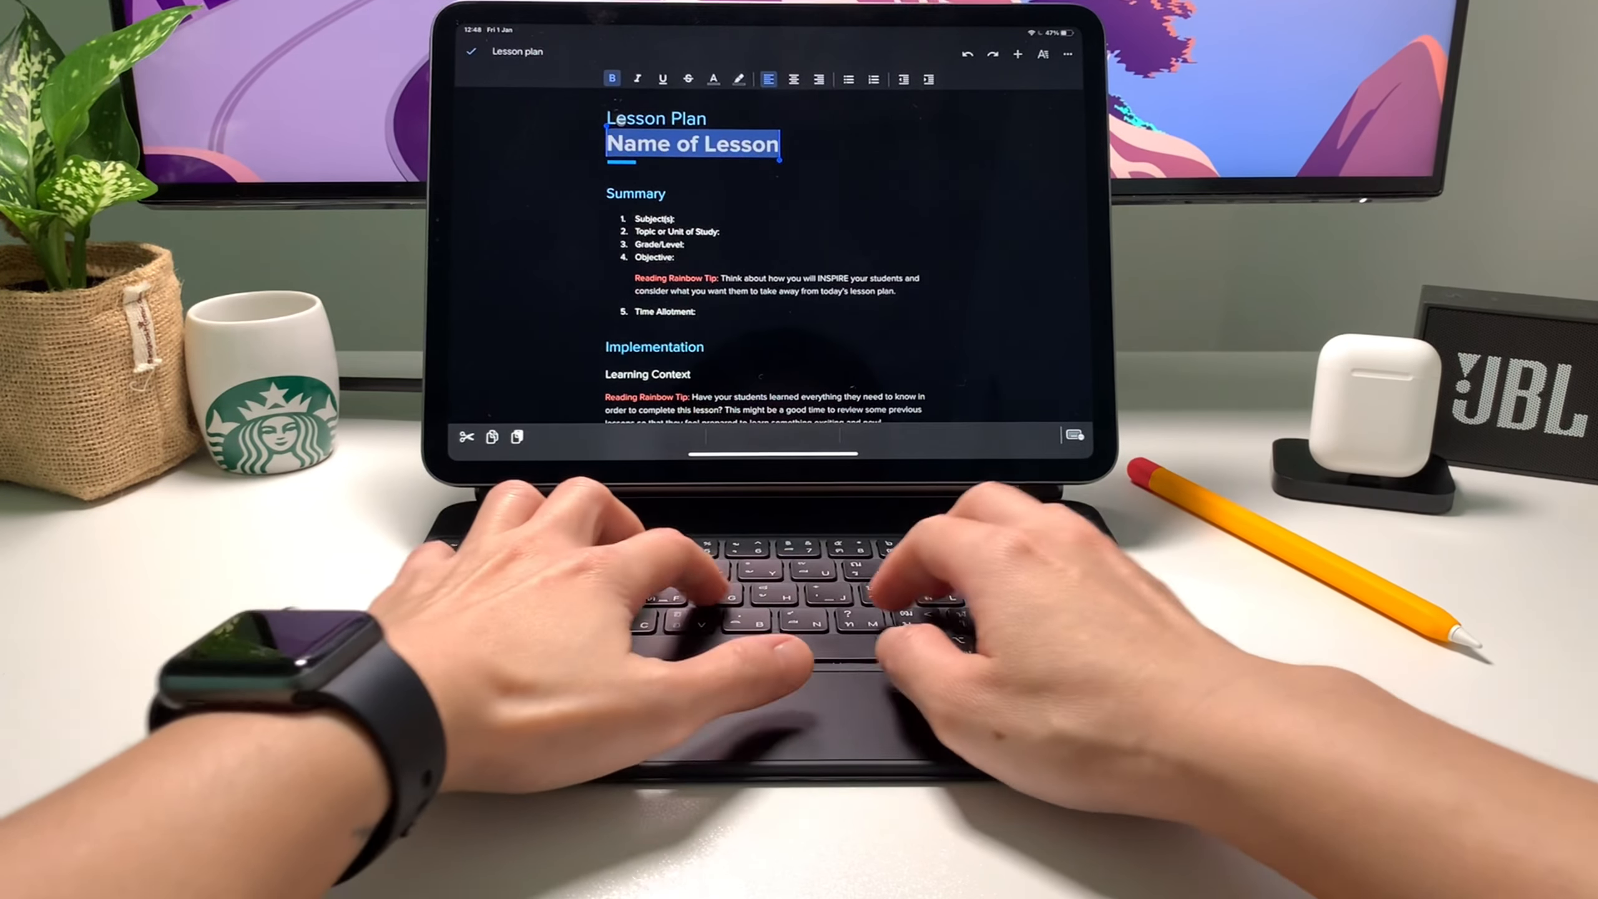
pyautogui.write('Lesson on the')
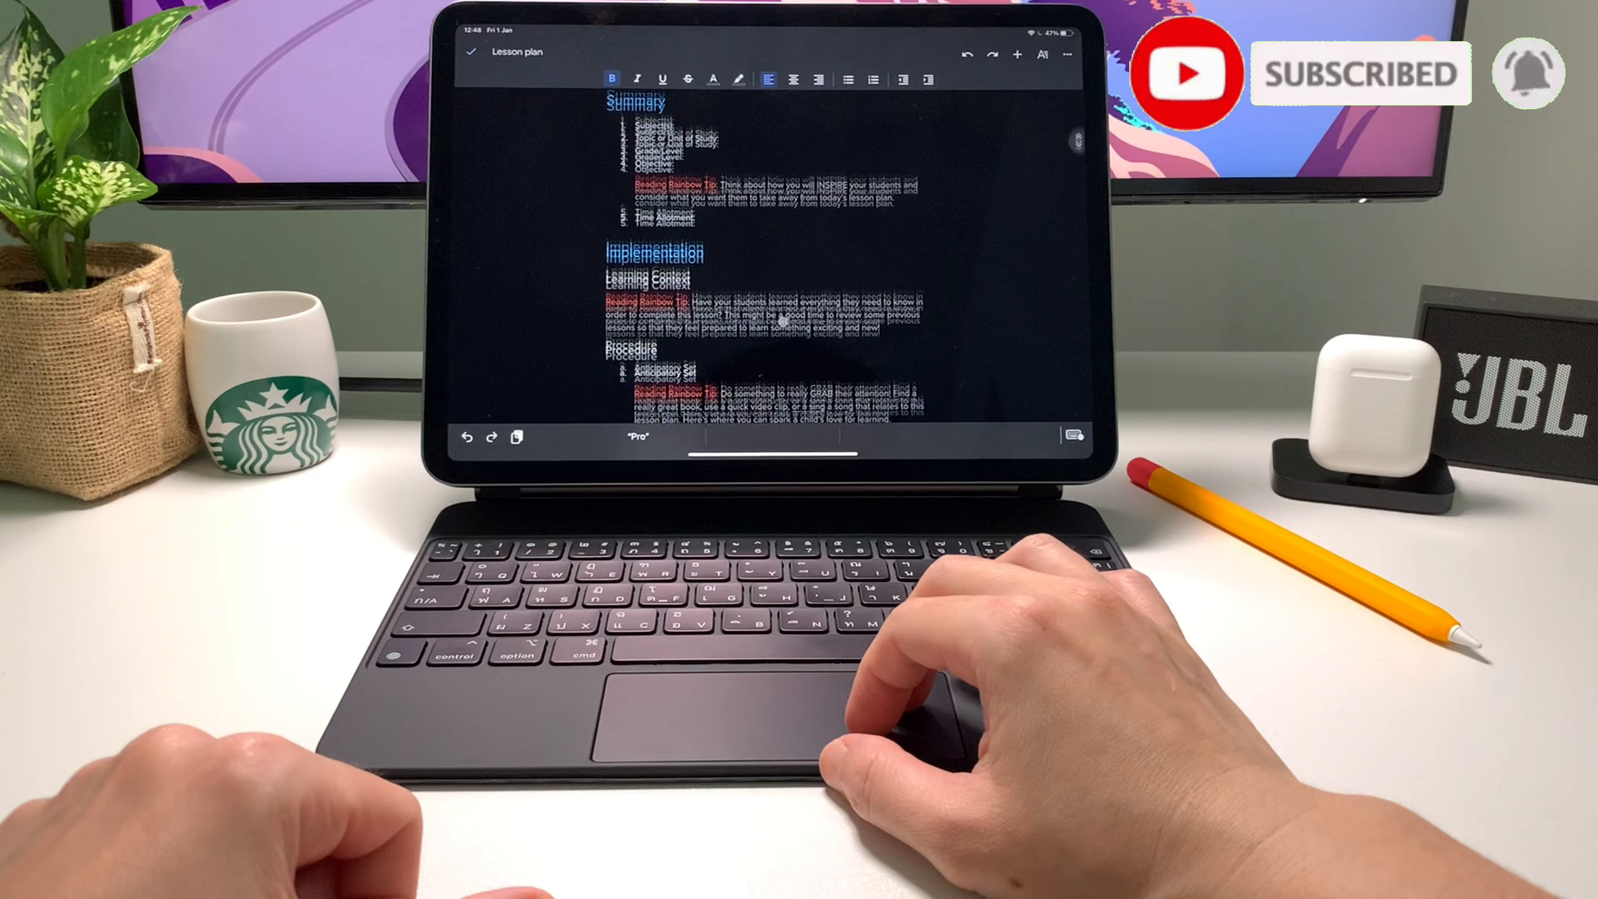
# Follow the instructional materials 'link here' hyperlink further down the plan
pyautogui.scroll(-3)
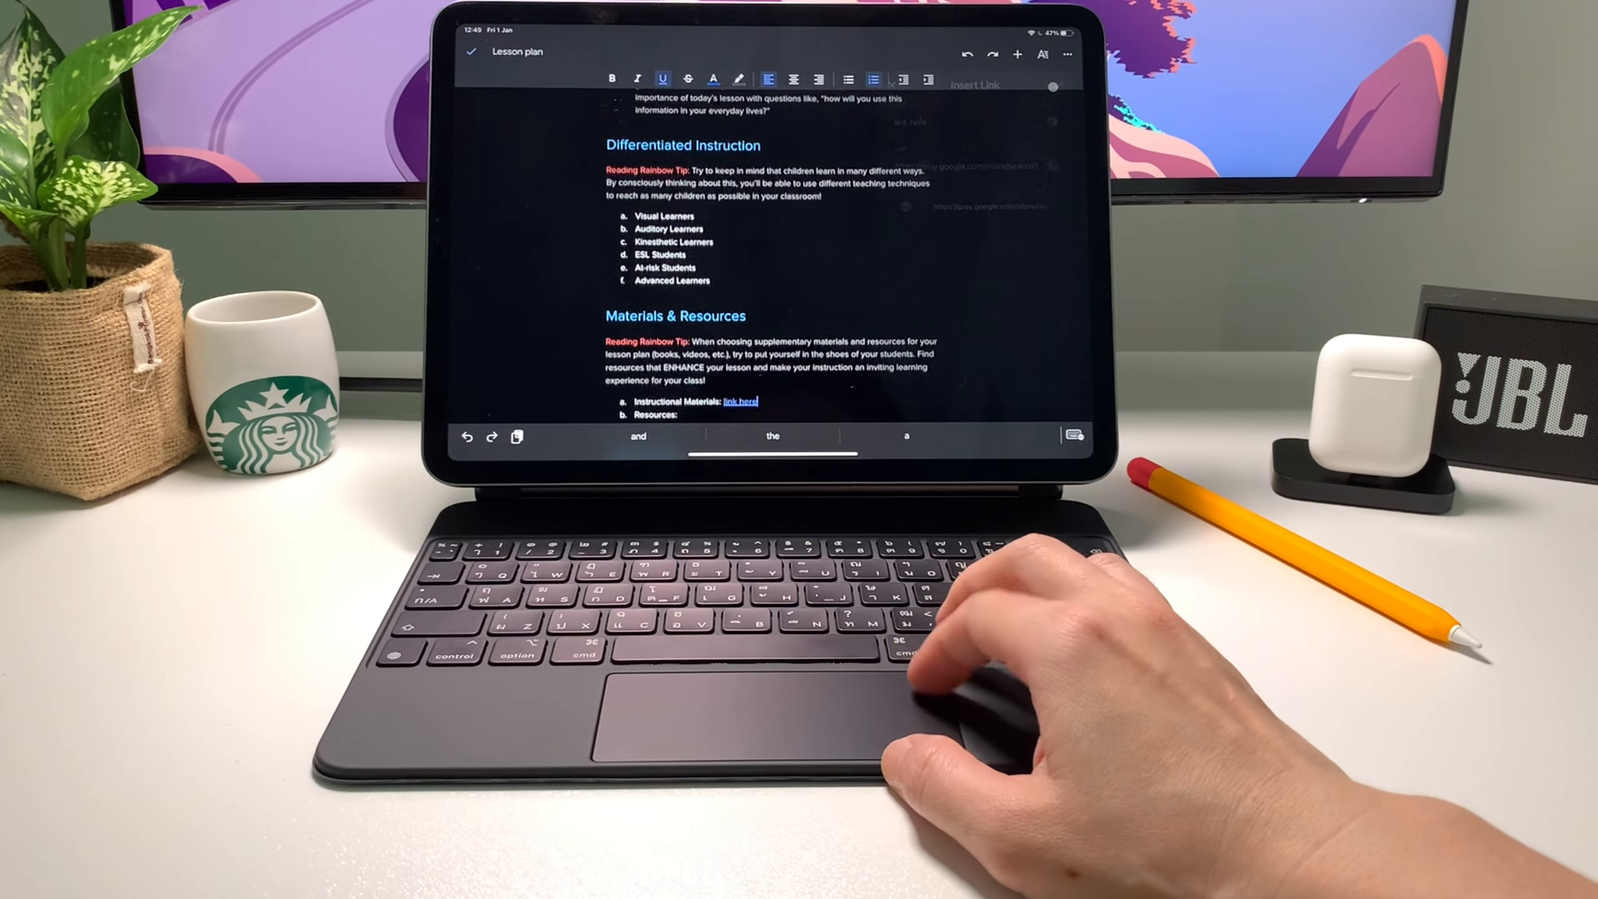
pyautogui.click(740, 400)
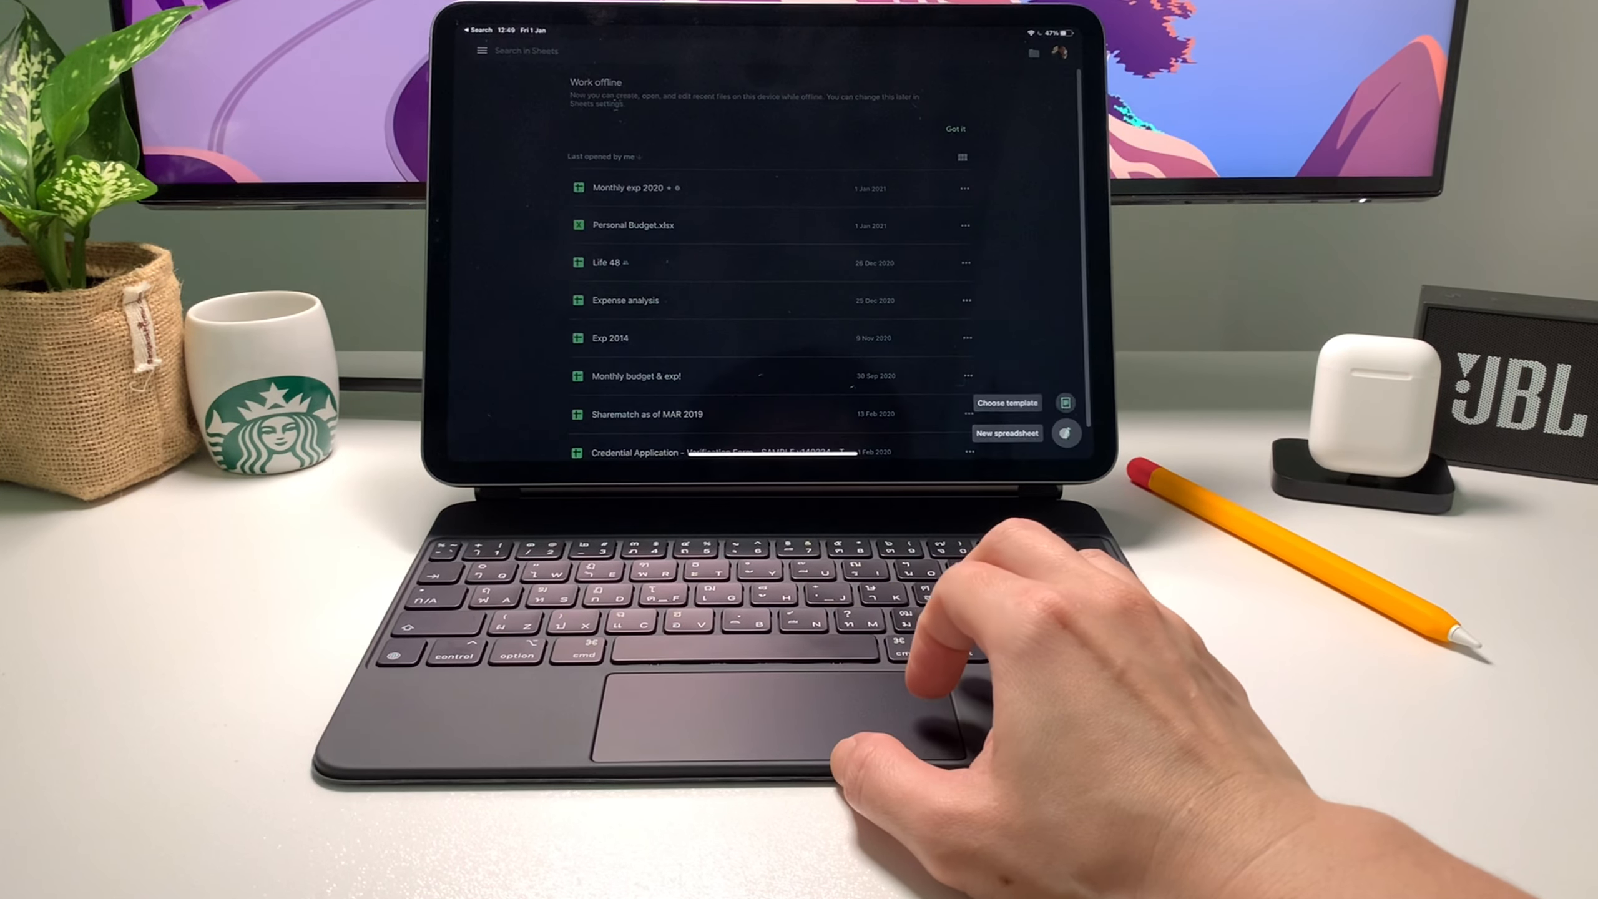
# Show the New spreadsheet / Choose template options via the + button
pyautogui.click(1007, 402)
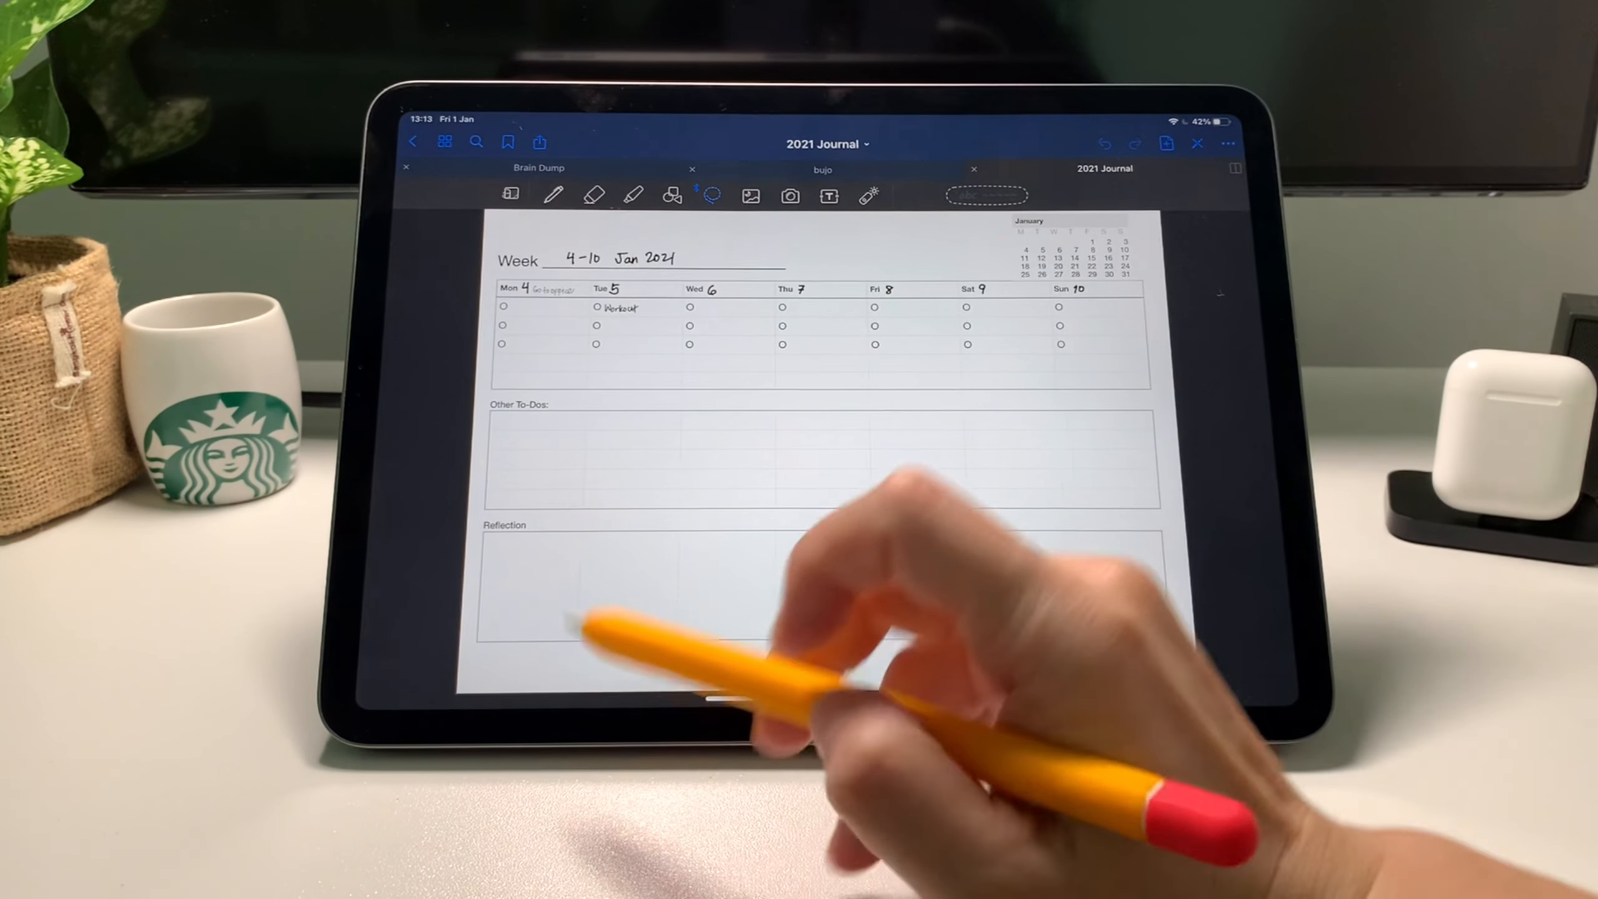
# Show the 2021 Journal's page thumbnails and jump to the cover page
pyautogui.click(554, 195)
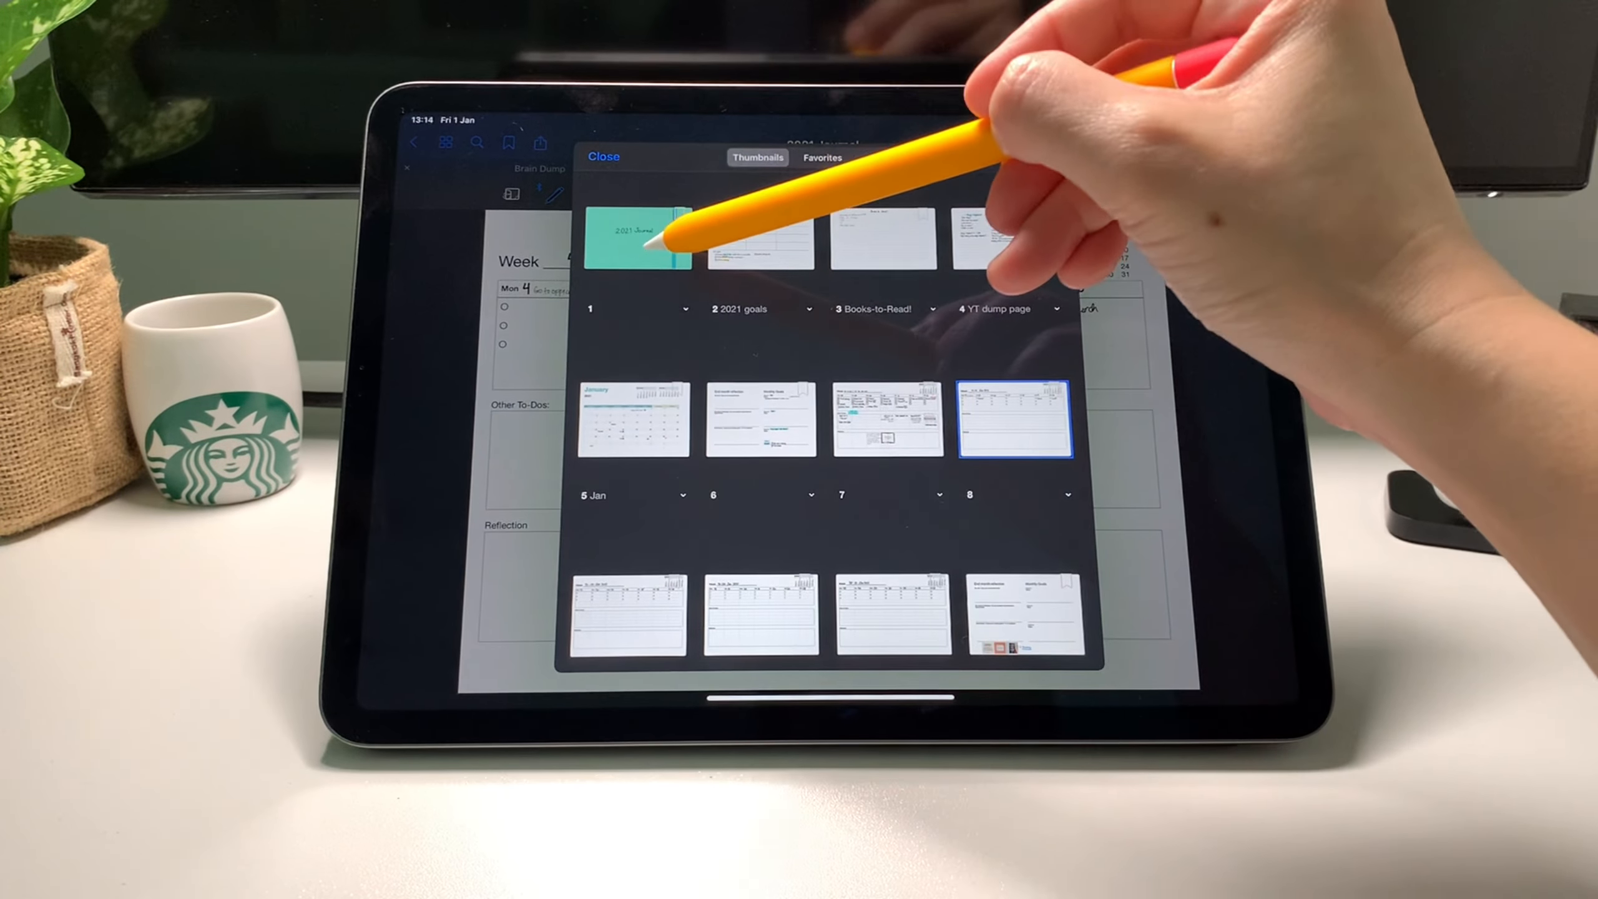
pyautogui.click(632, 239)
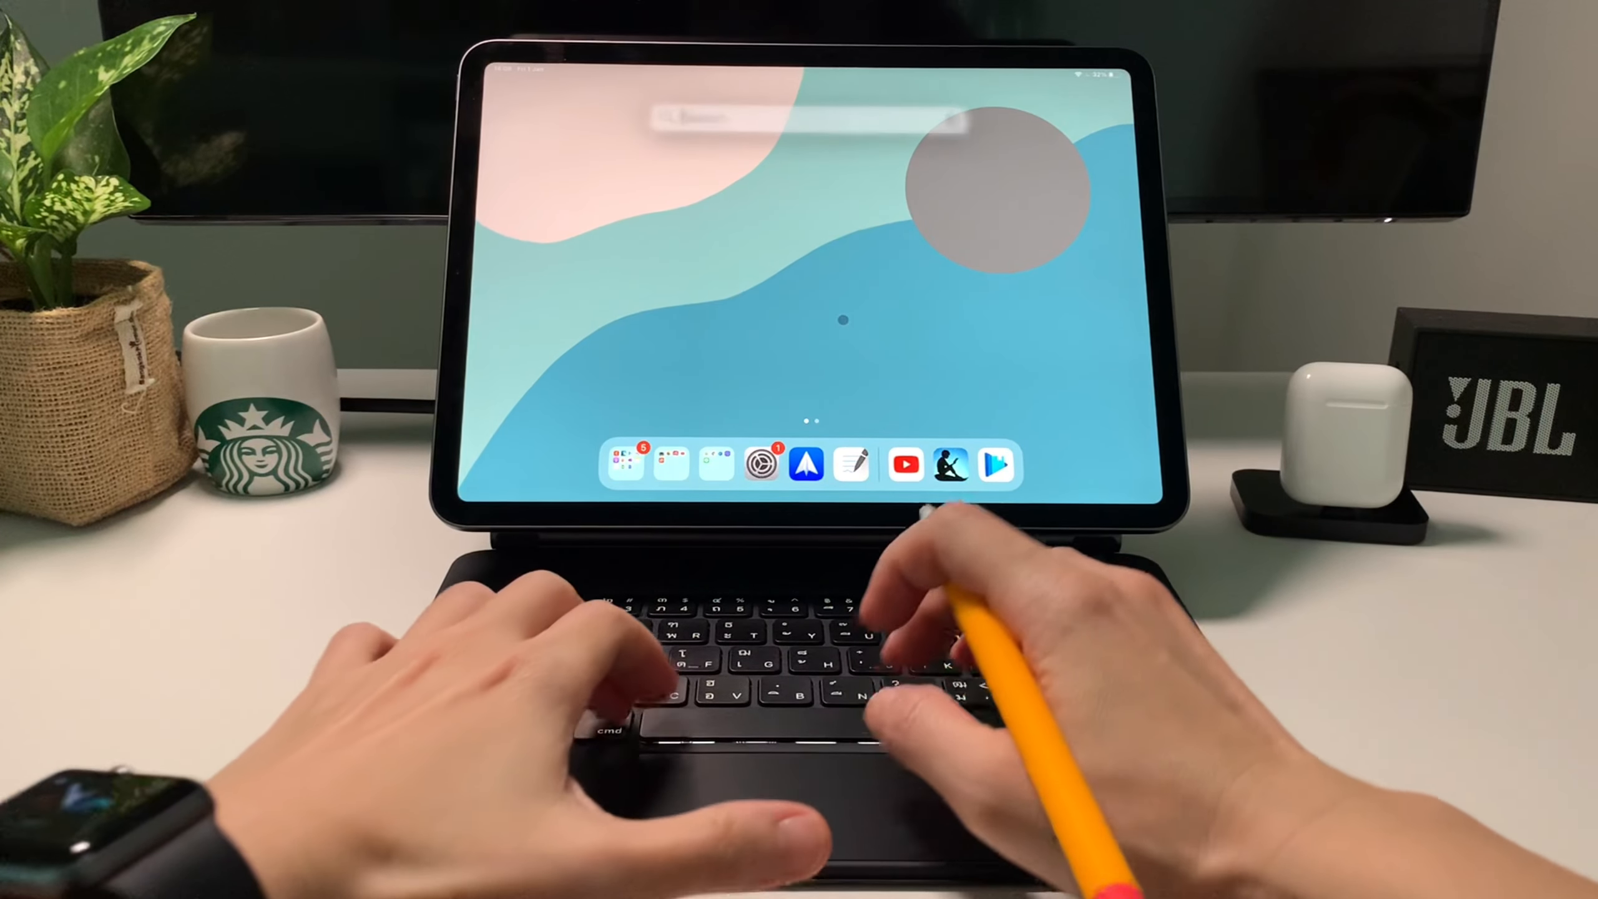
# Search Spotlight for 'sketchBook'
pyautogui.write('sketchBook')
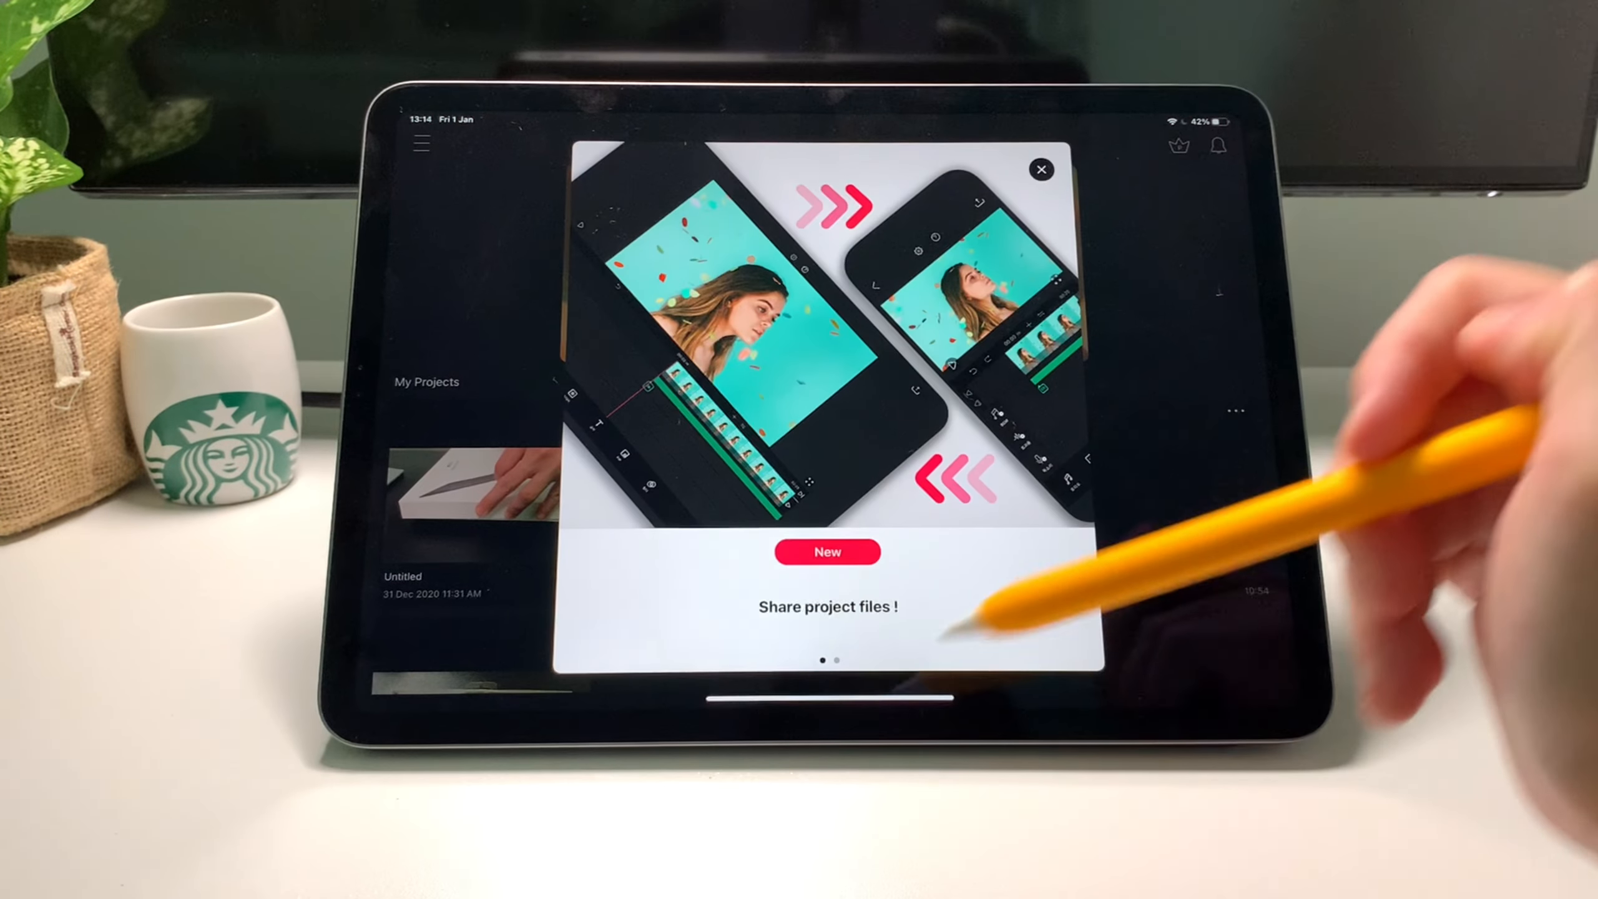
# Dismiss the 'Share project files!' popup and open the Untitled project from 31 Dec 2020
pyautogui.click(1041, 168)
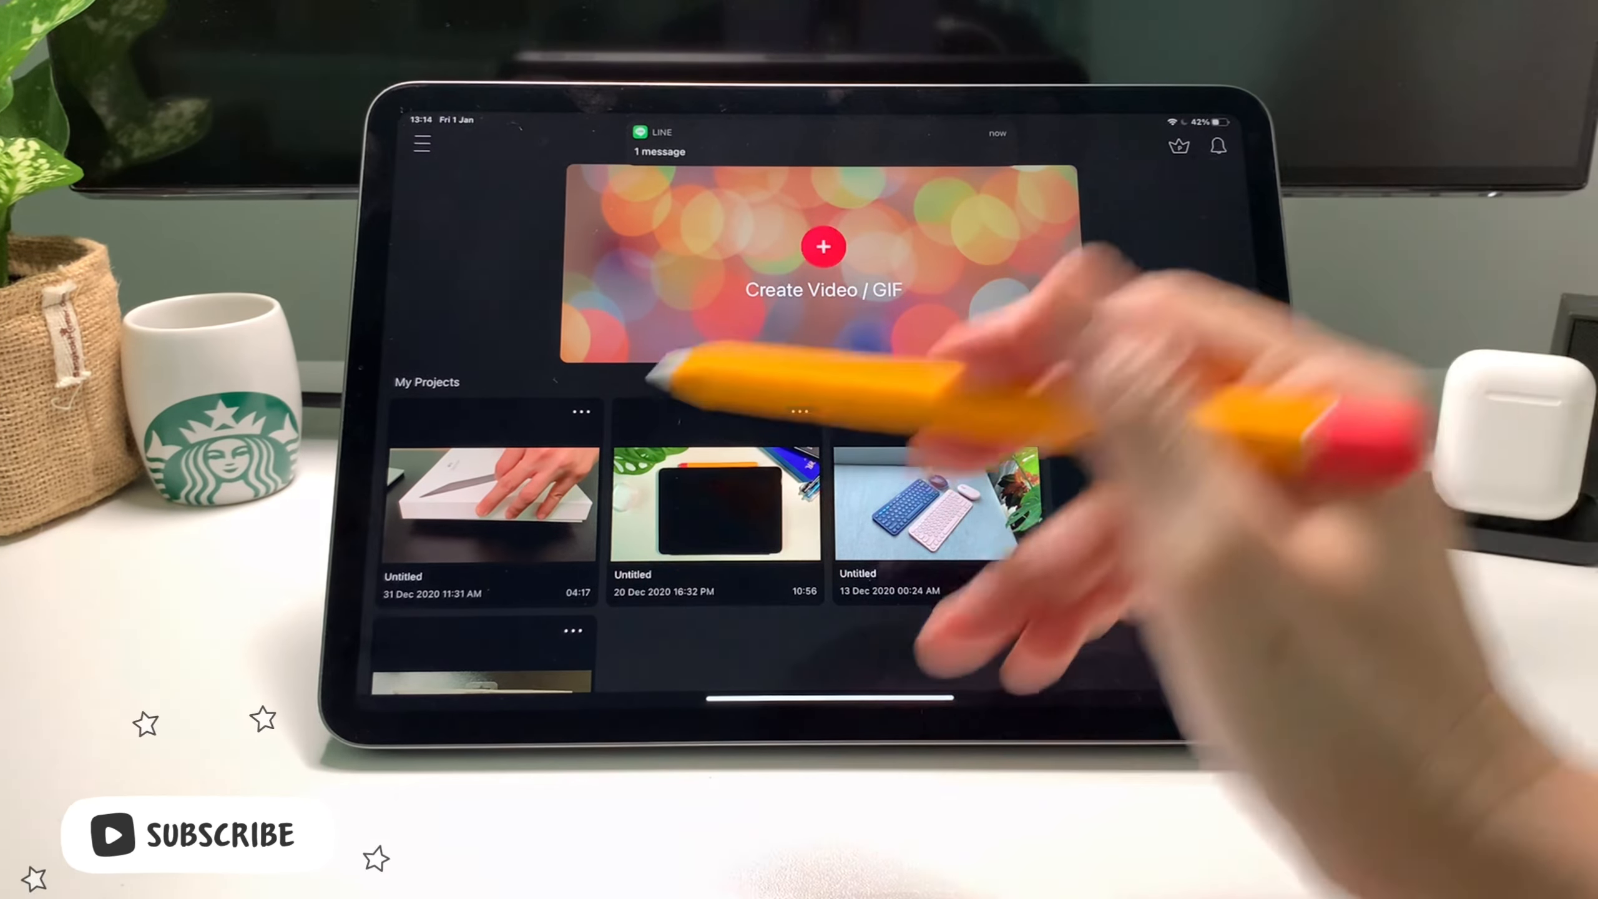
pyautogui.click(713, 494)
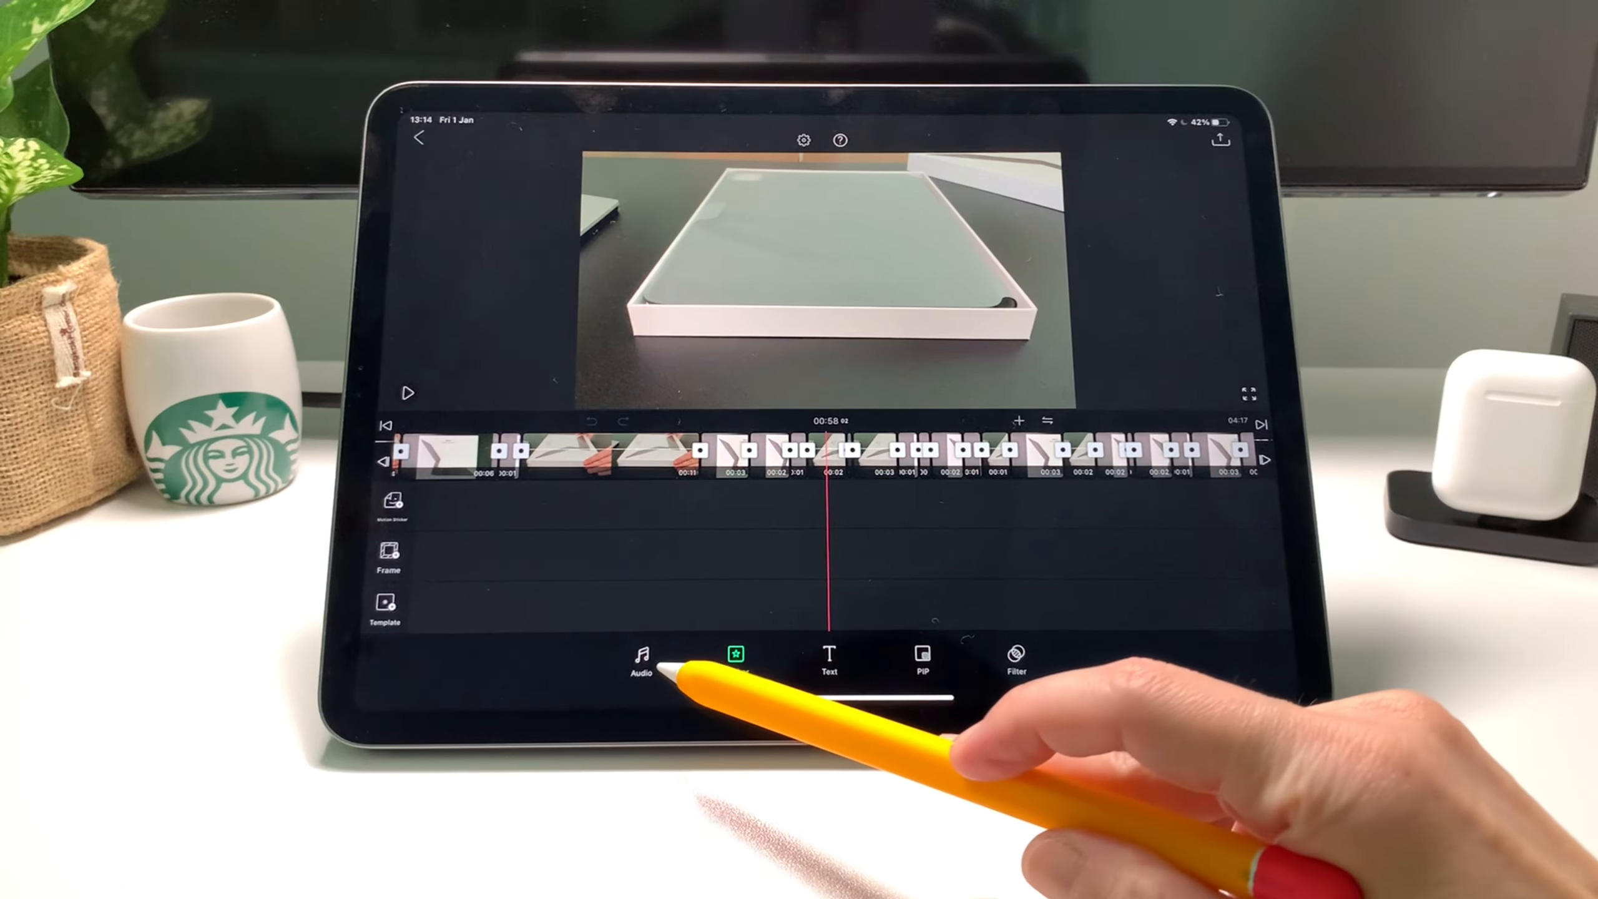
# Browse the Audio and Sticker tools, leaving the Filter and adjustment options showing
pyautogui.click(642, 661)
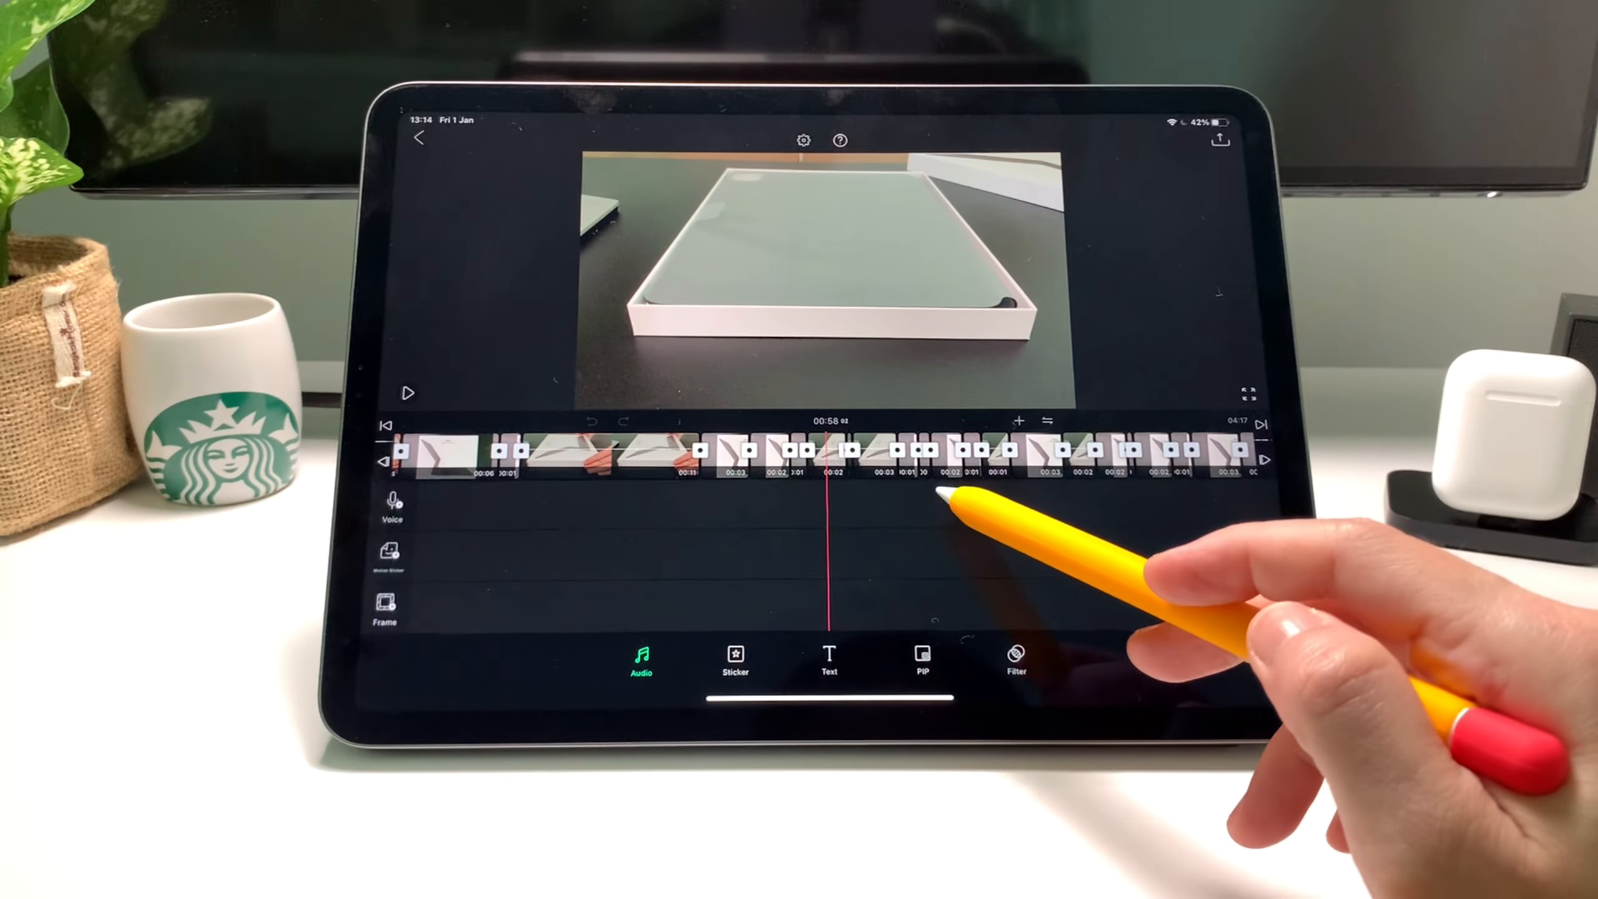
pyautogui.click(735, 658)
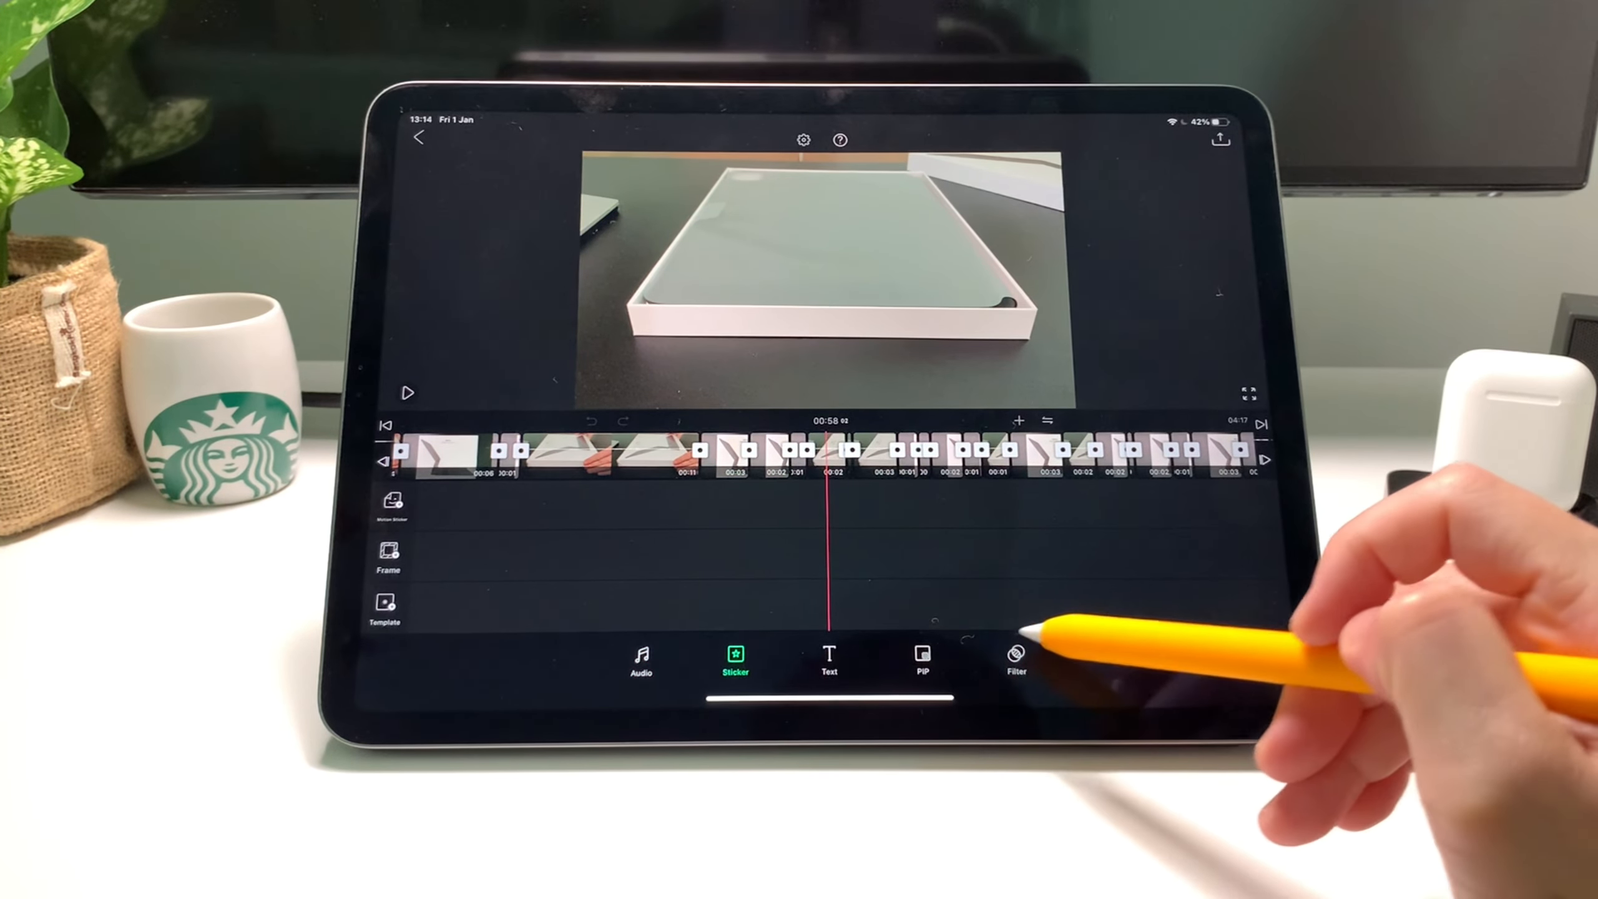
pyautogui.click(1015, 657)
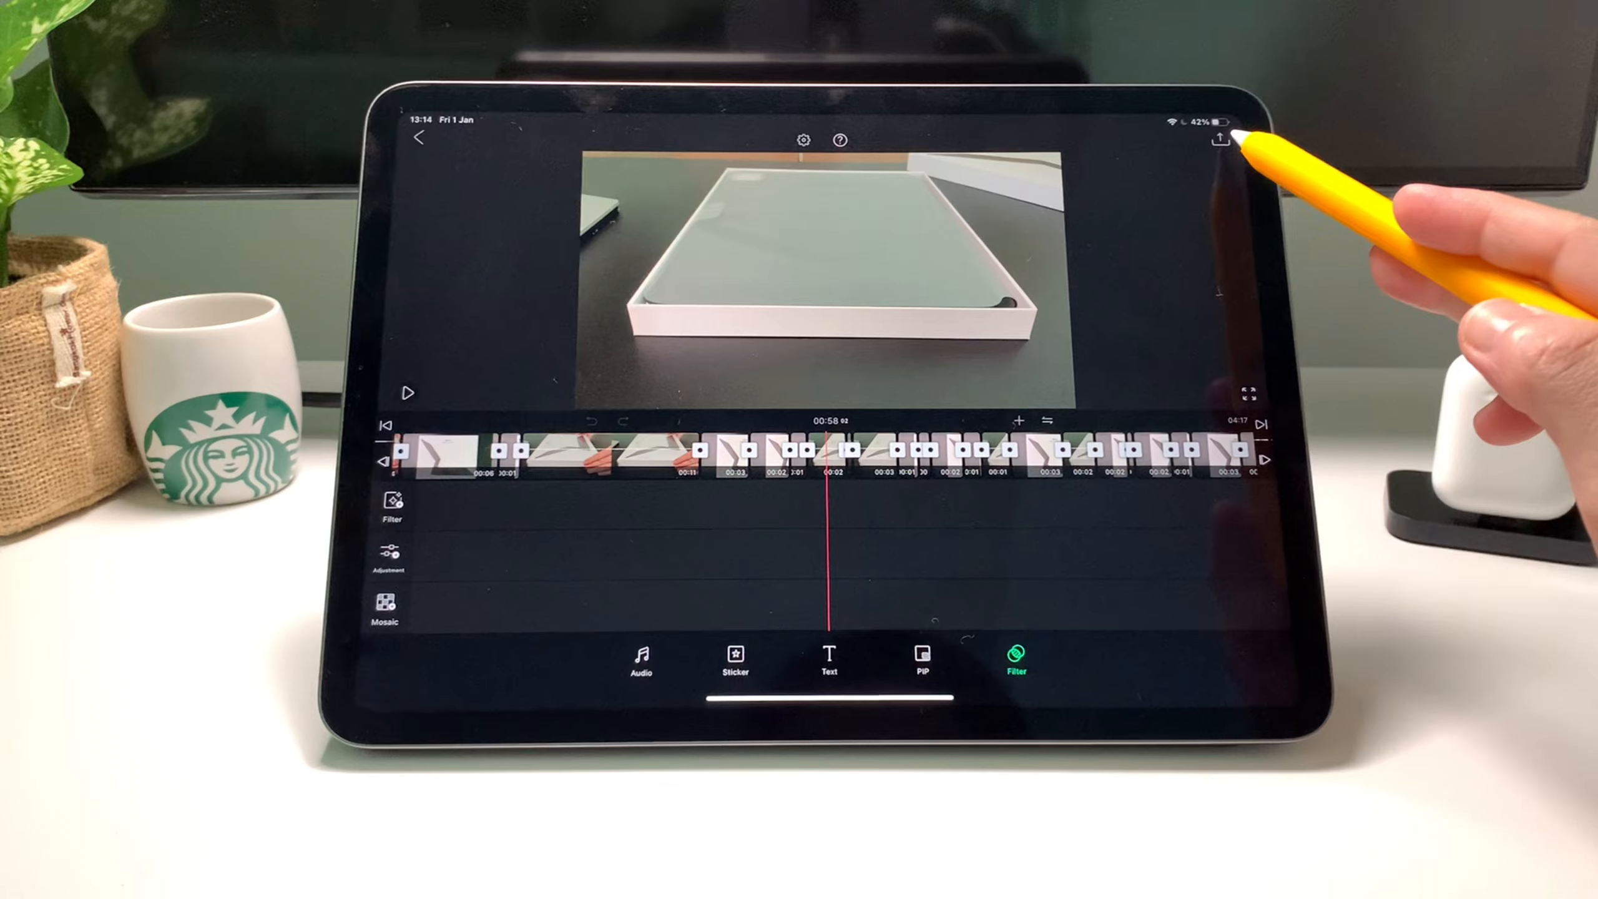
# Try 4K UHD, then settle on High (Full HD) resolution at 30 fps and leave export settings
pyautogui.click(1220, 140)
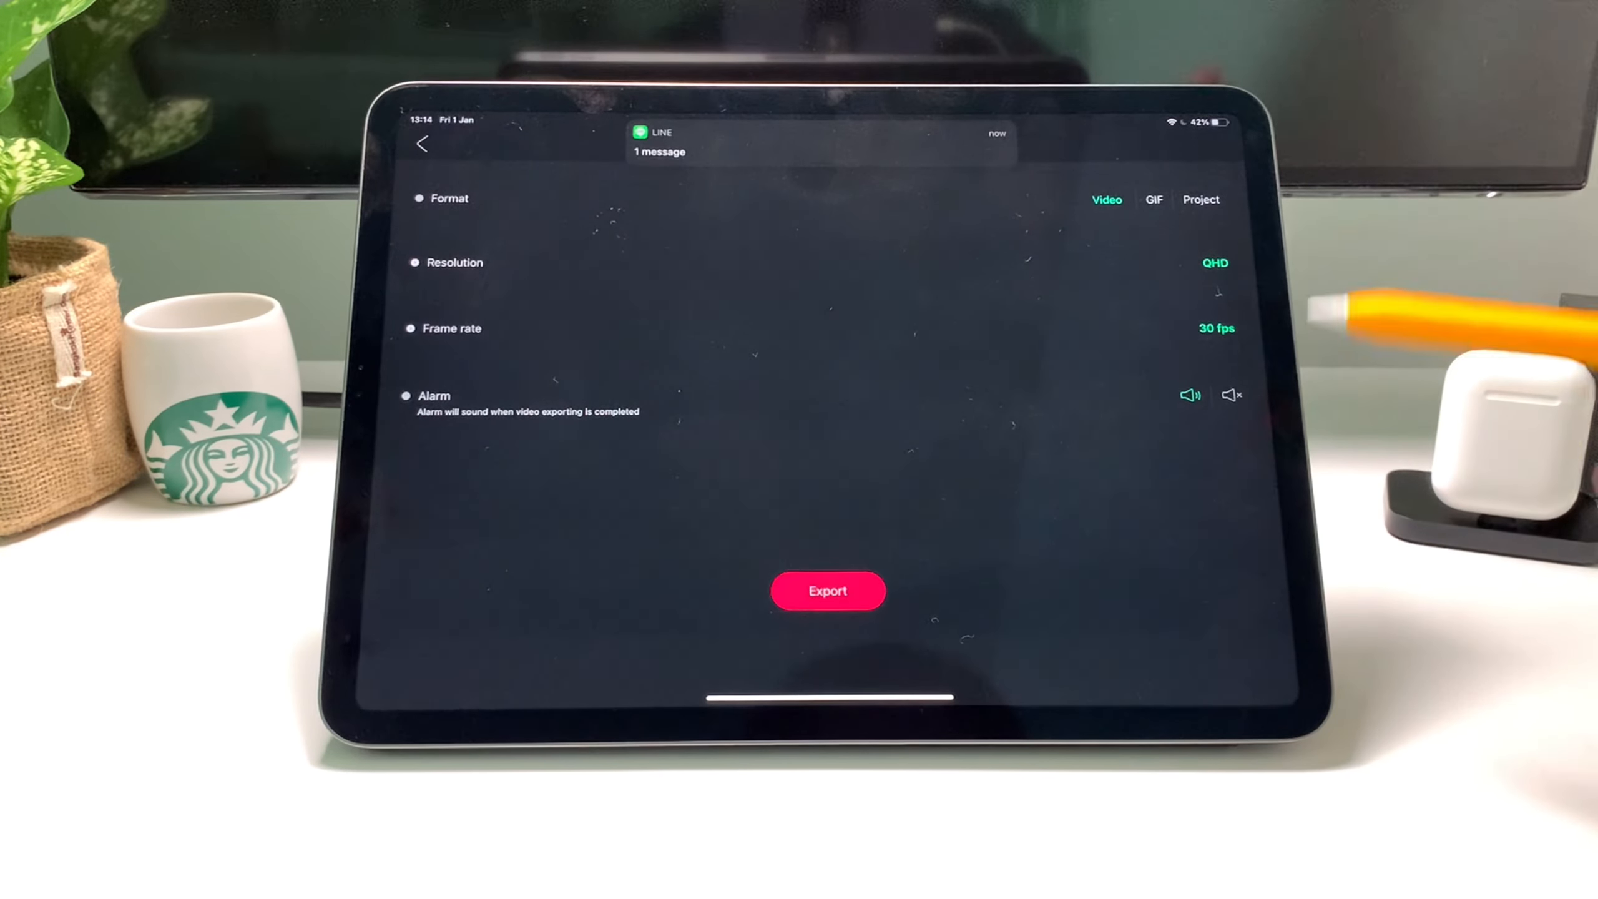
pyautogui.click(1213, 262)
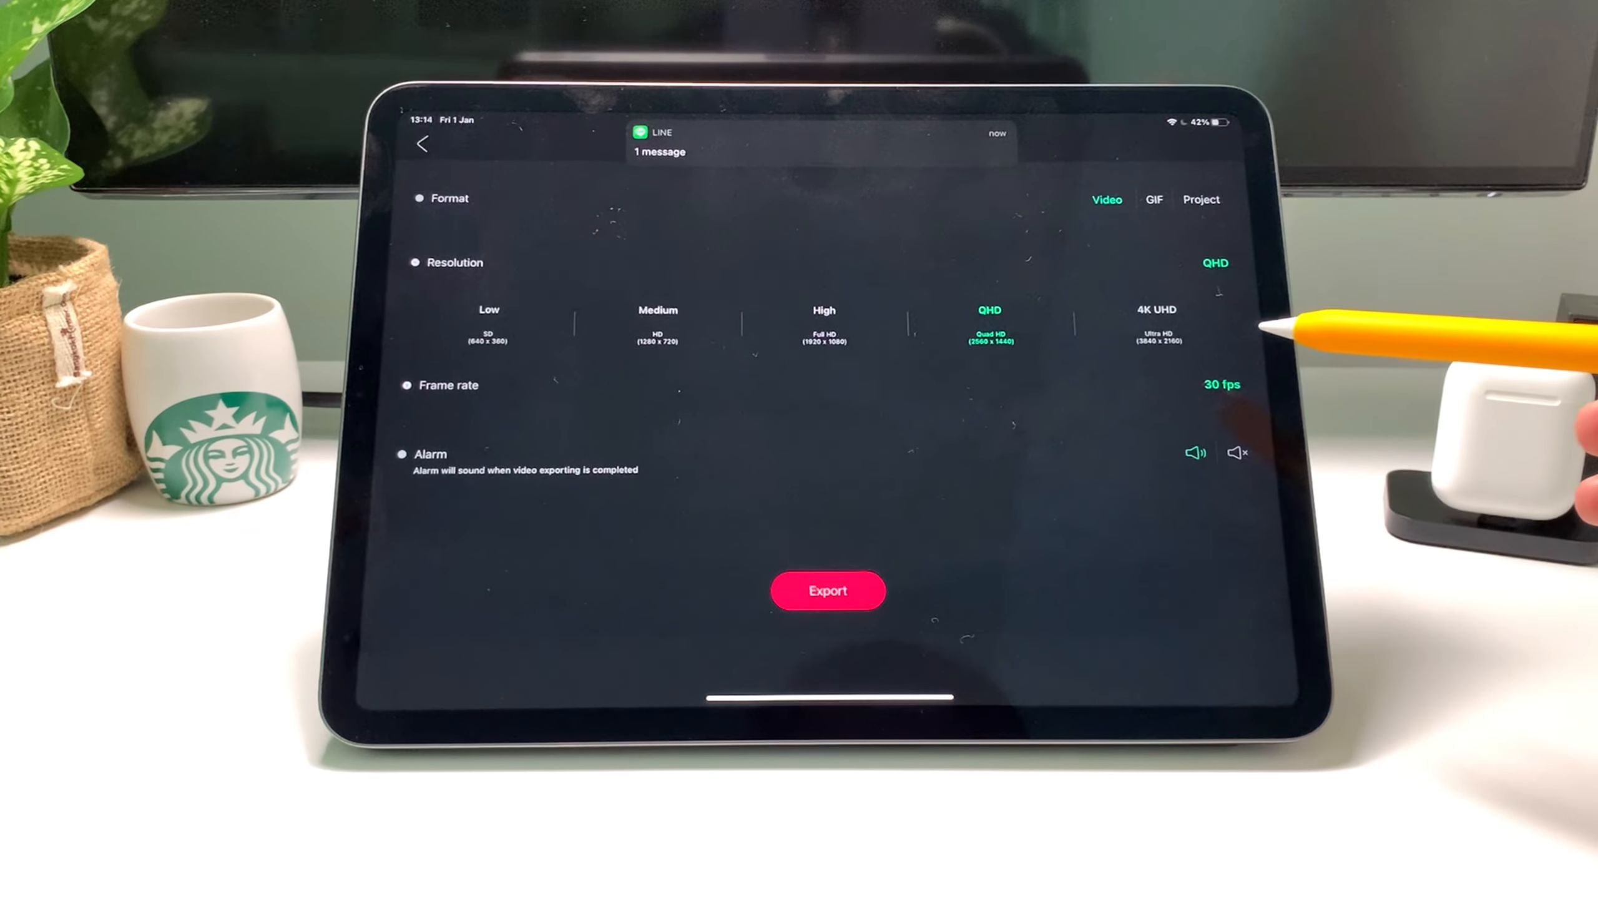
pyautogui.click(1156, 310)
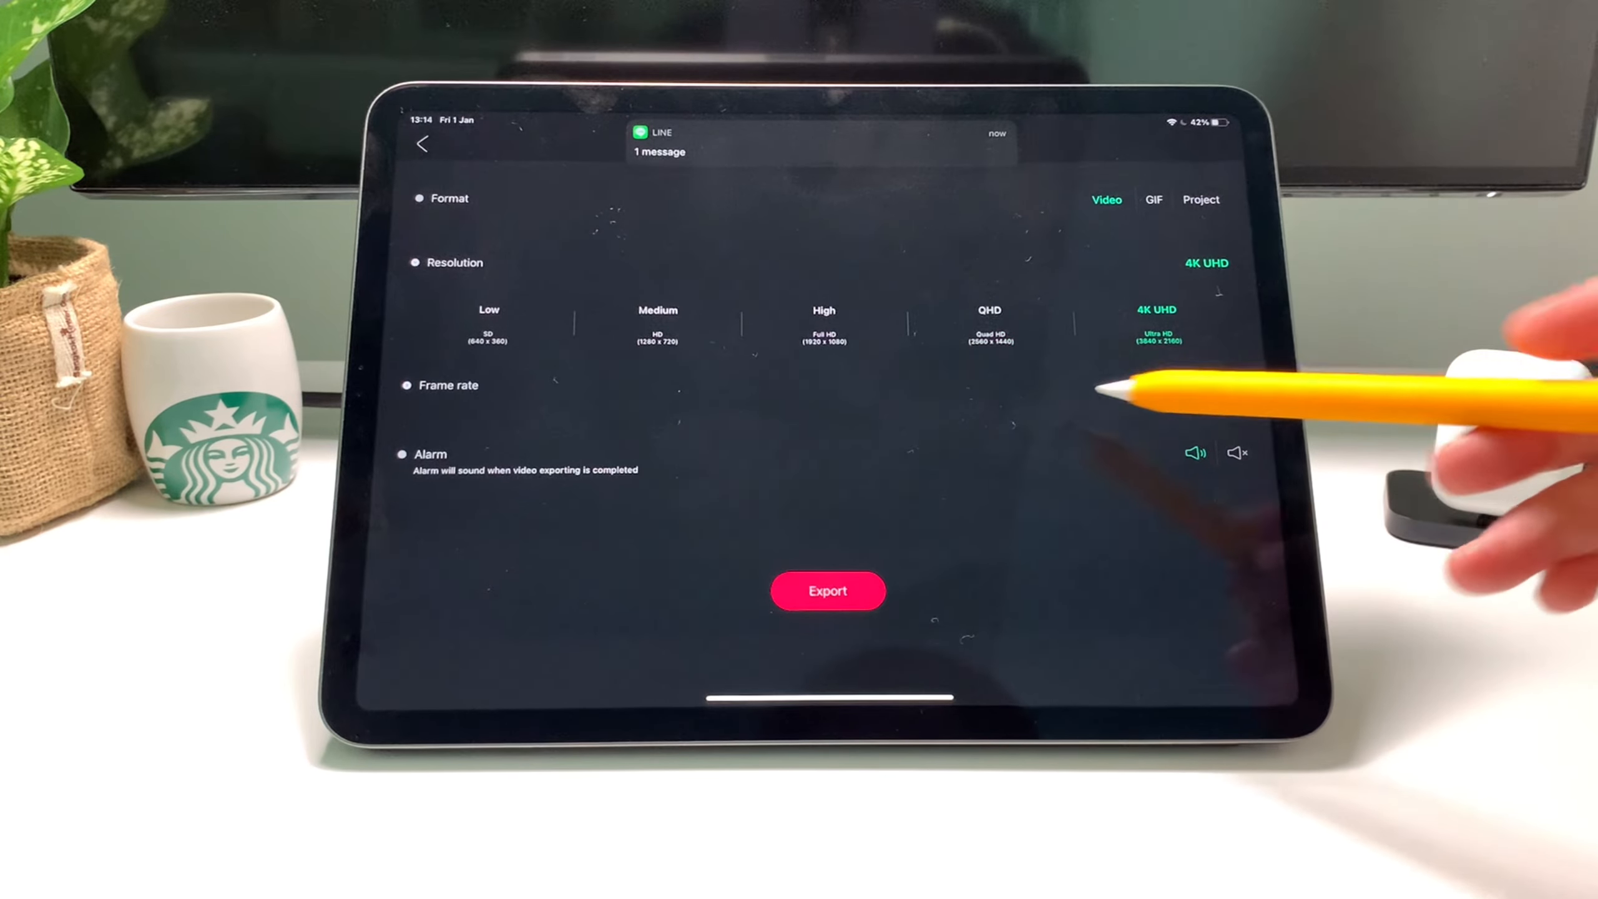
pyautogui.click(988, 323)
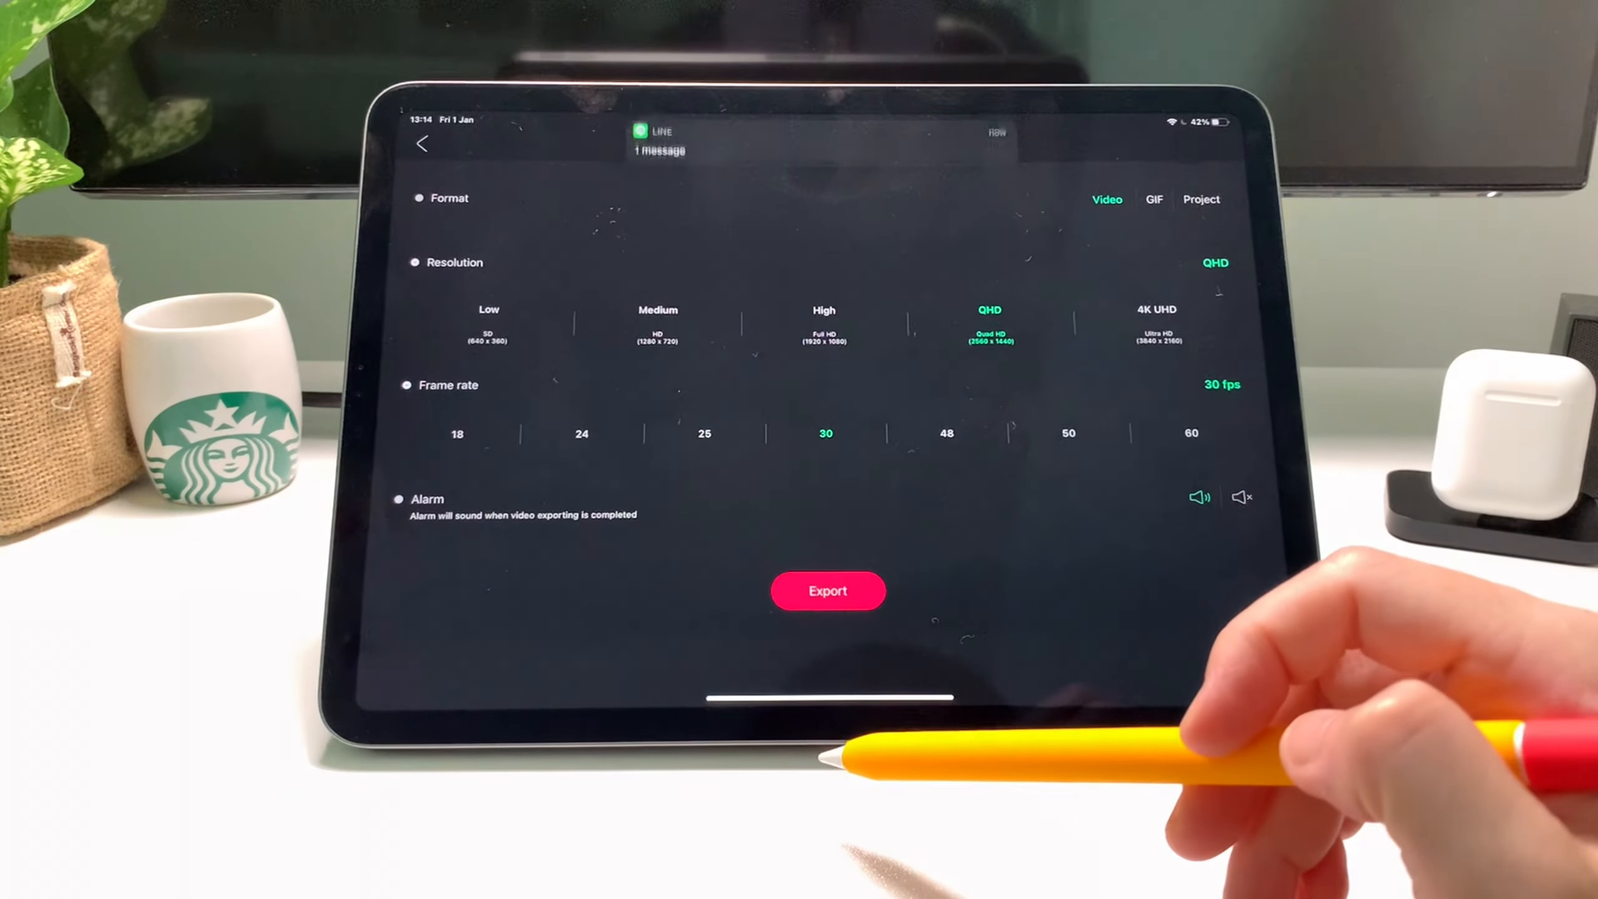
pyautogui.click(823, 309)
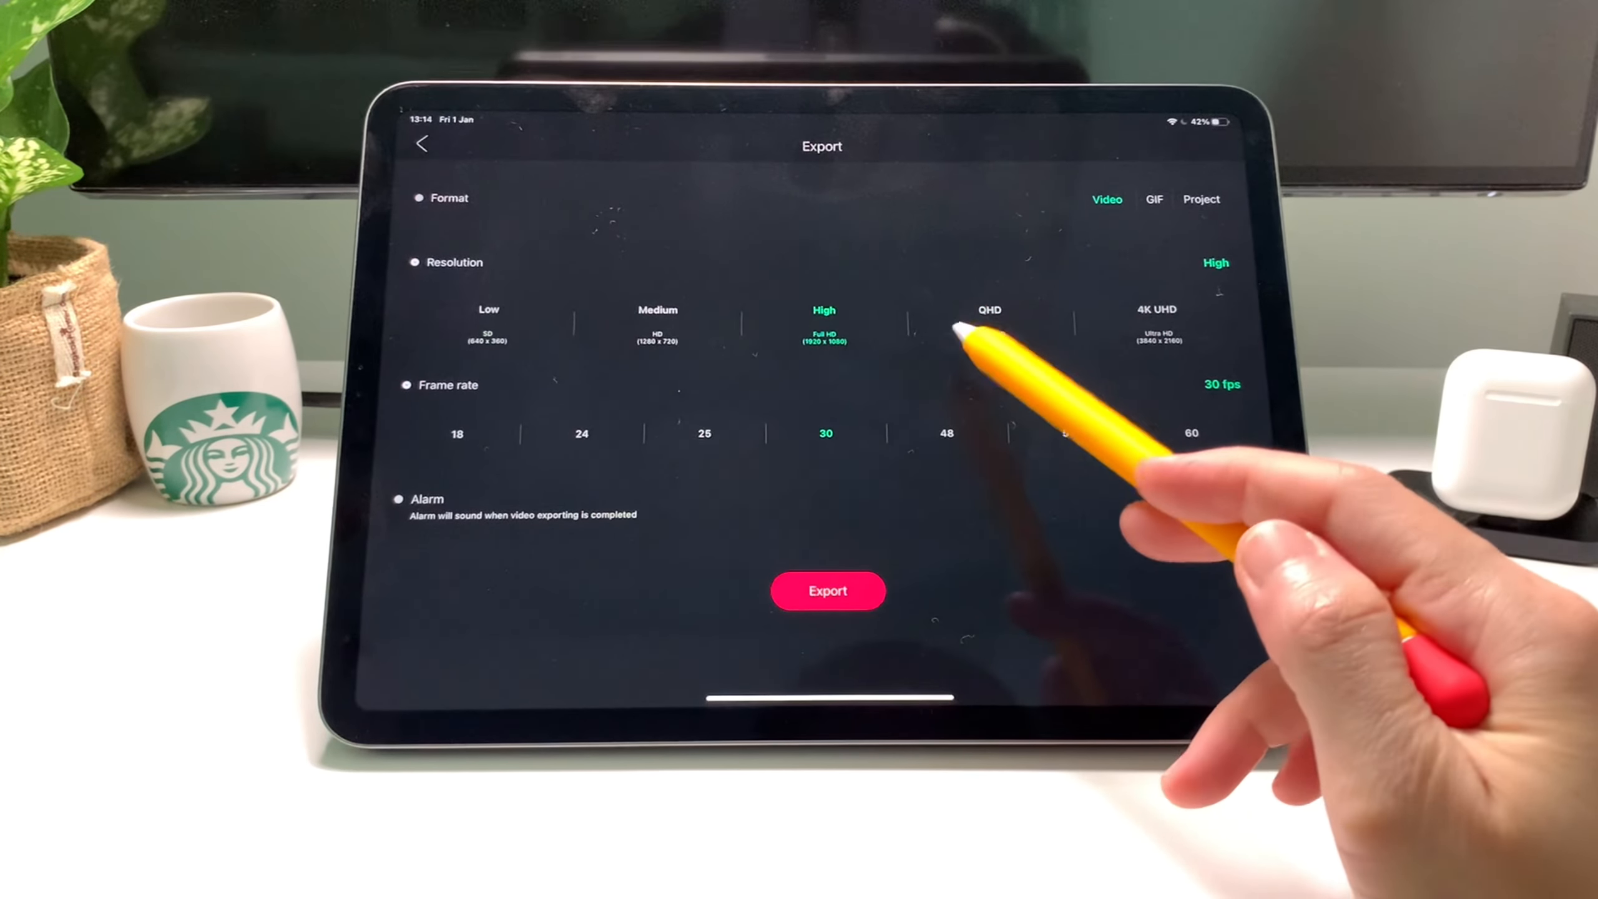
pyautogui.click(988, 321)
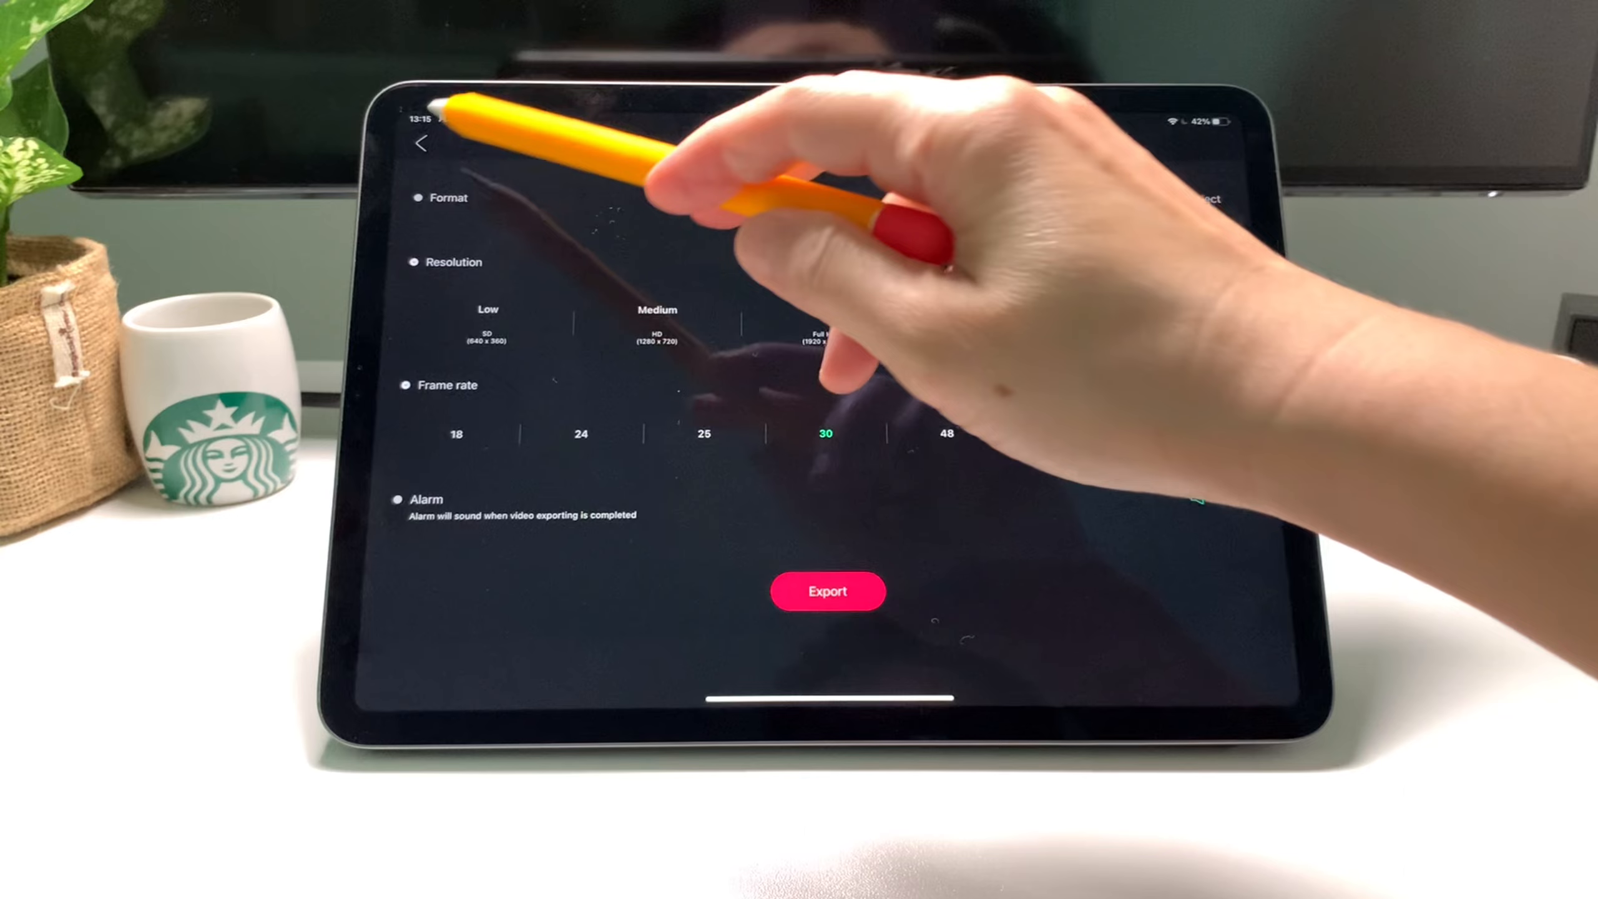
pyautogui.click(420, 143)
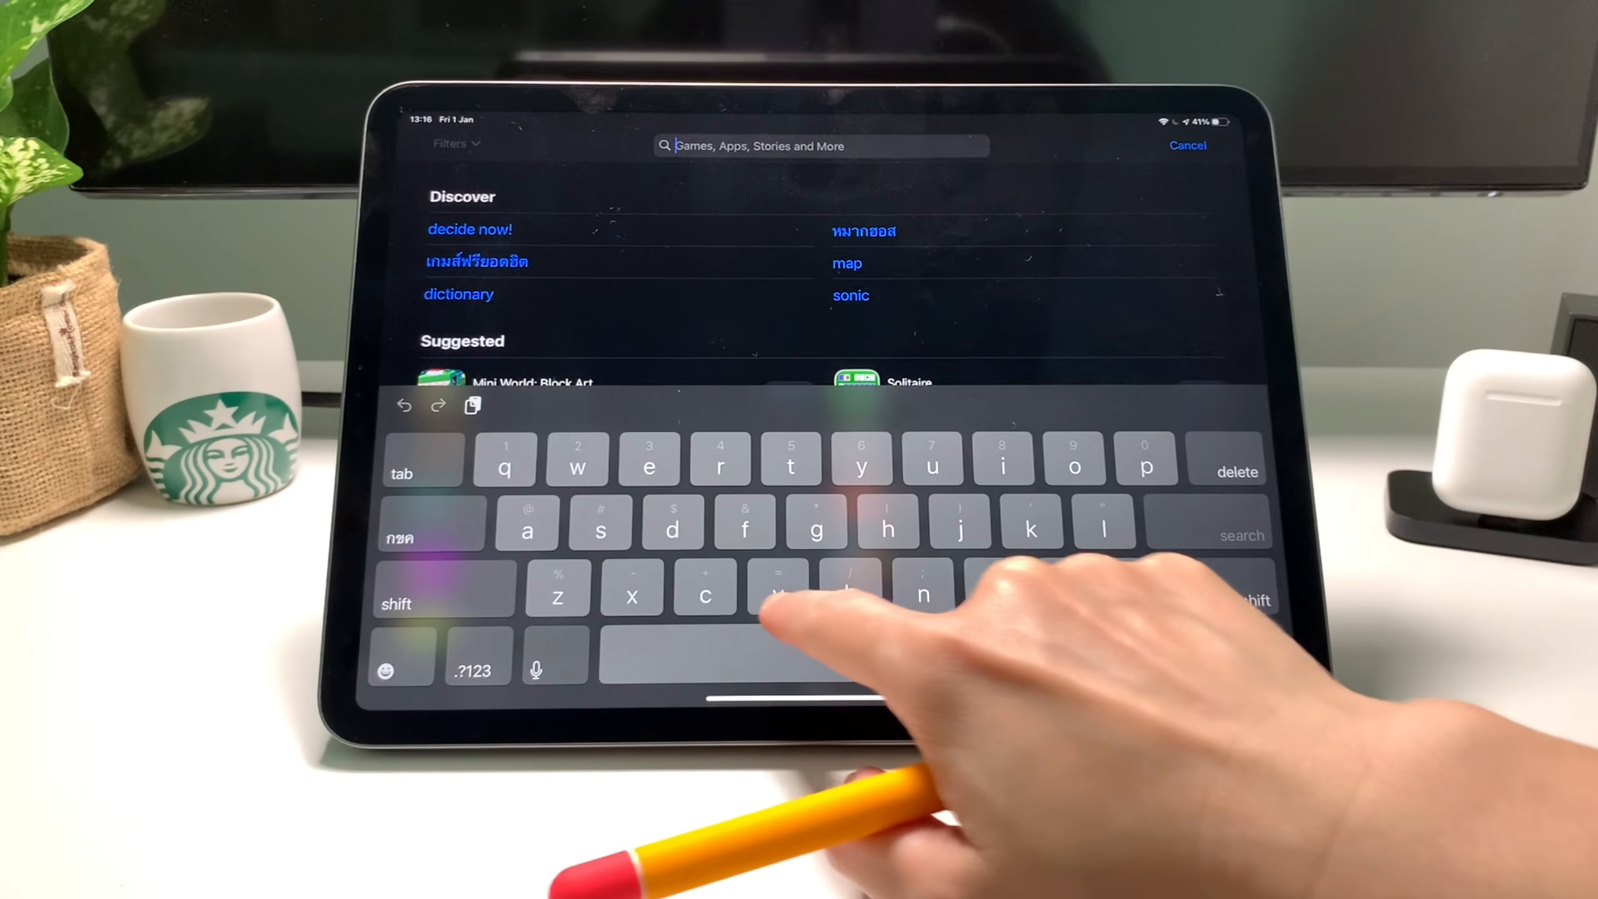
# Search the App Store for 'vllo' and open the VLLO - Video Editor & Maker listing
pyautogui.write('vilo')
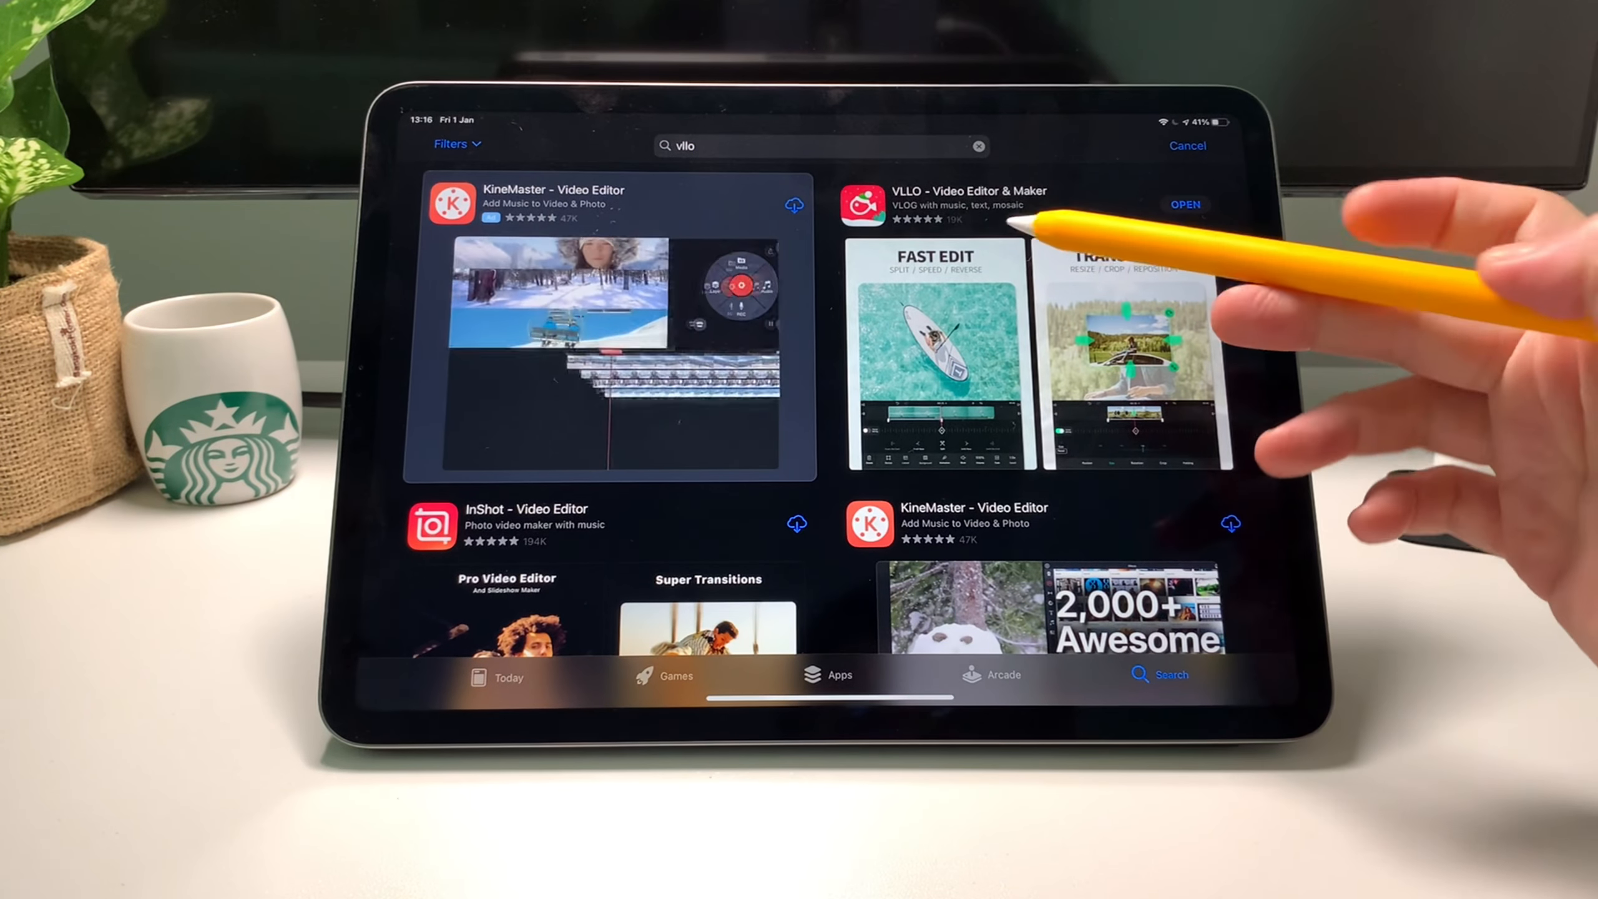
pyautogui.click(959, 204)
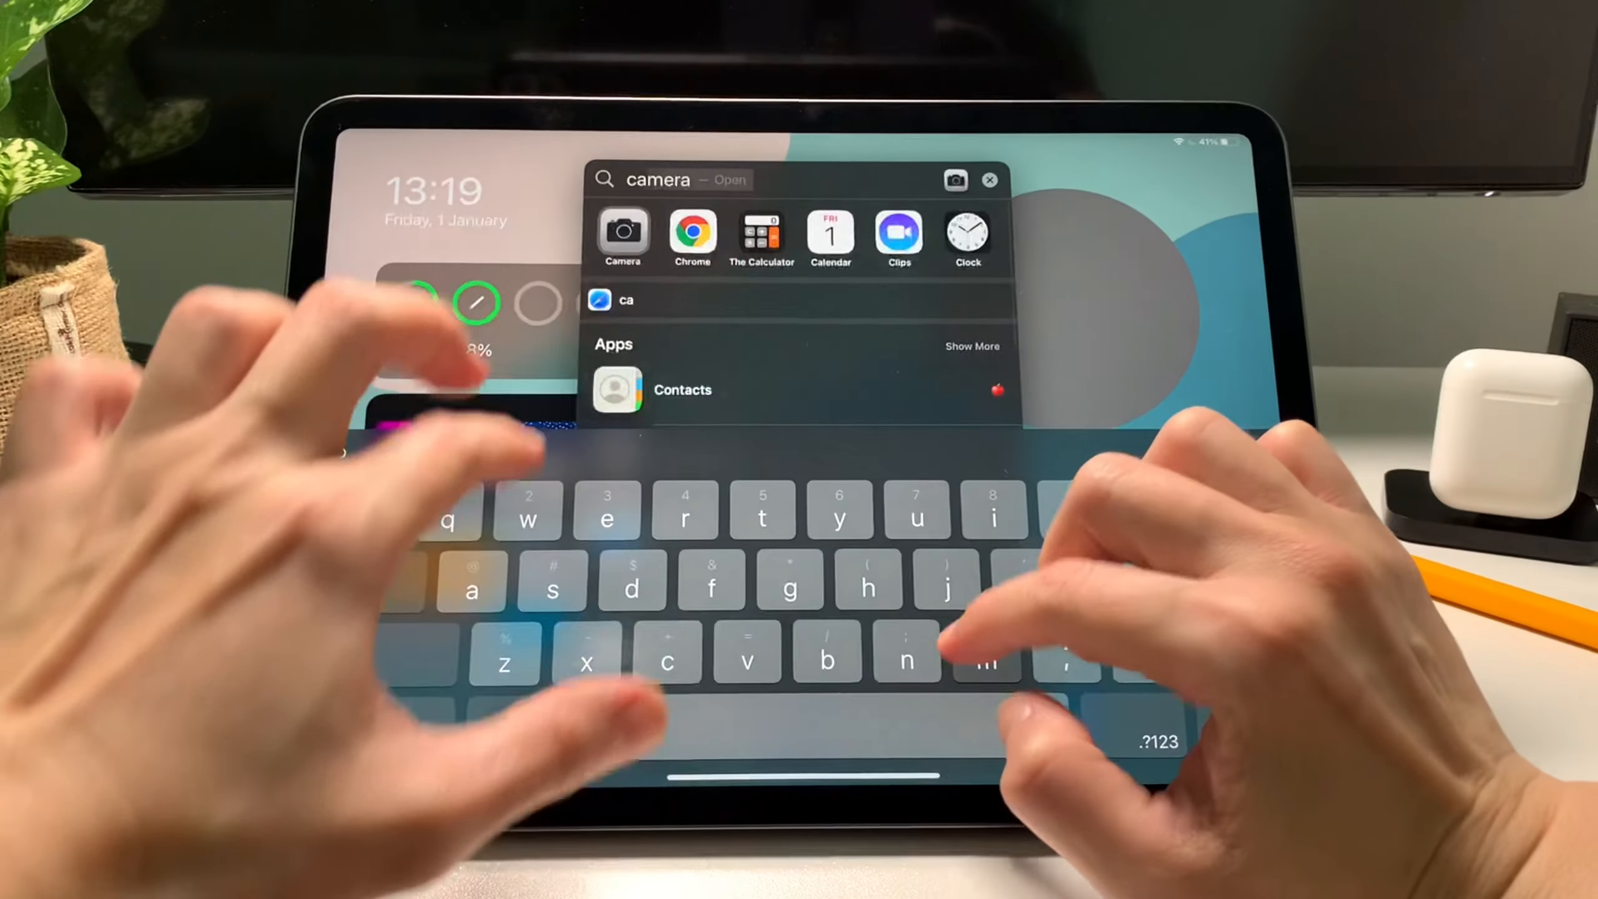
# Launch Camera from Spotlight and change the video format badge from 4K·30 to HD·60
pyautogui.click(623, 237)
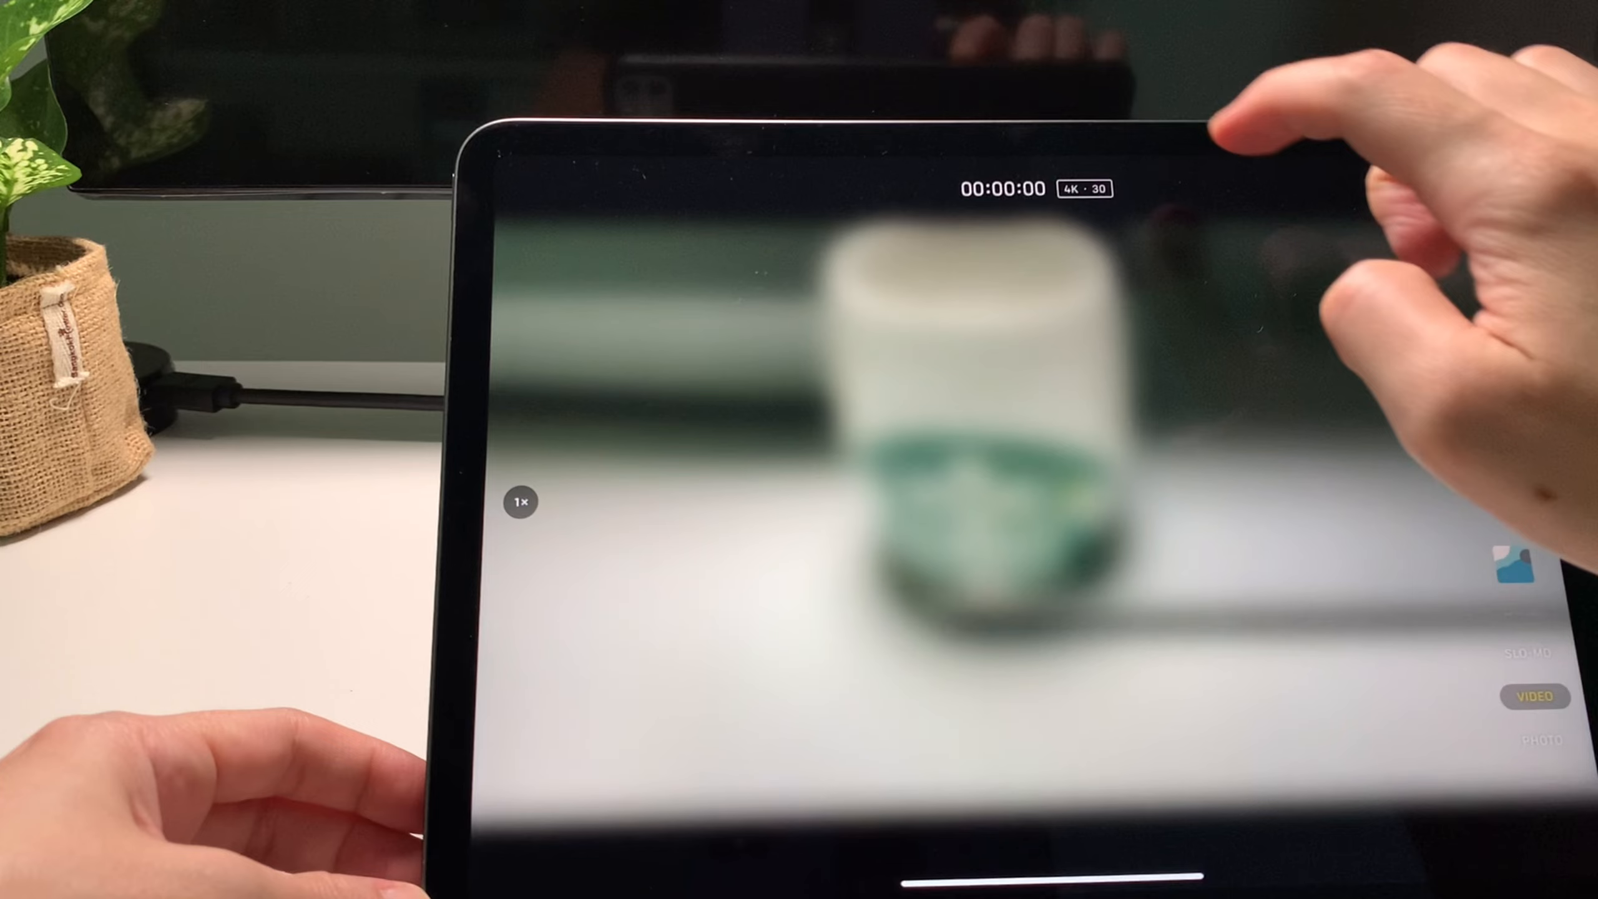
pyautogui.click(1085, 188)
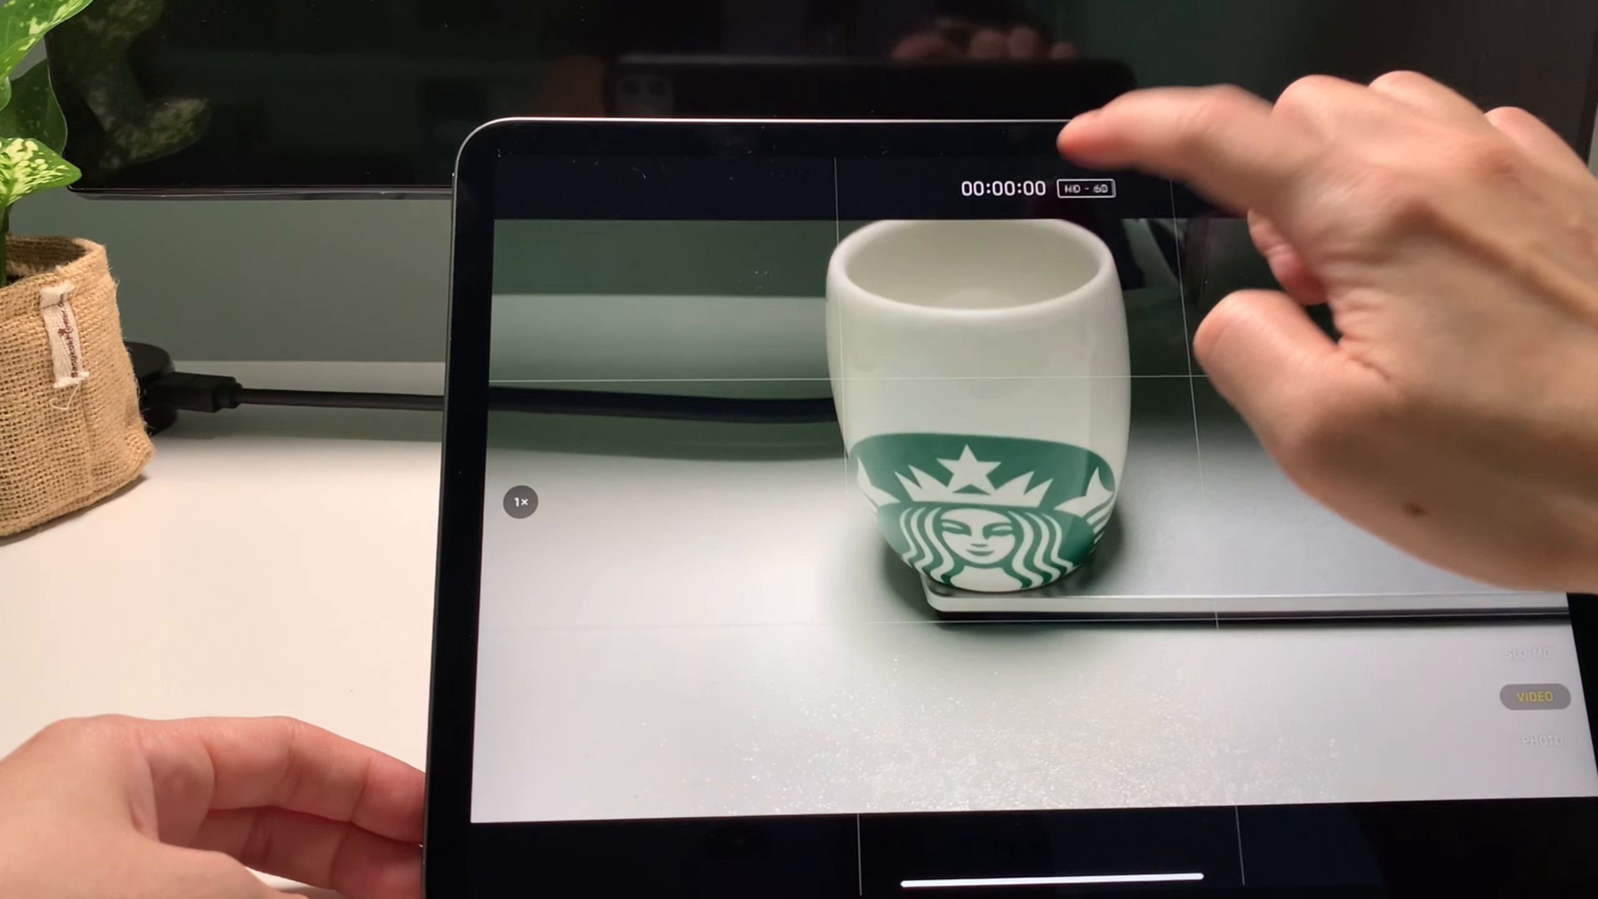